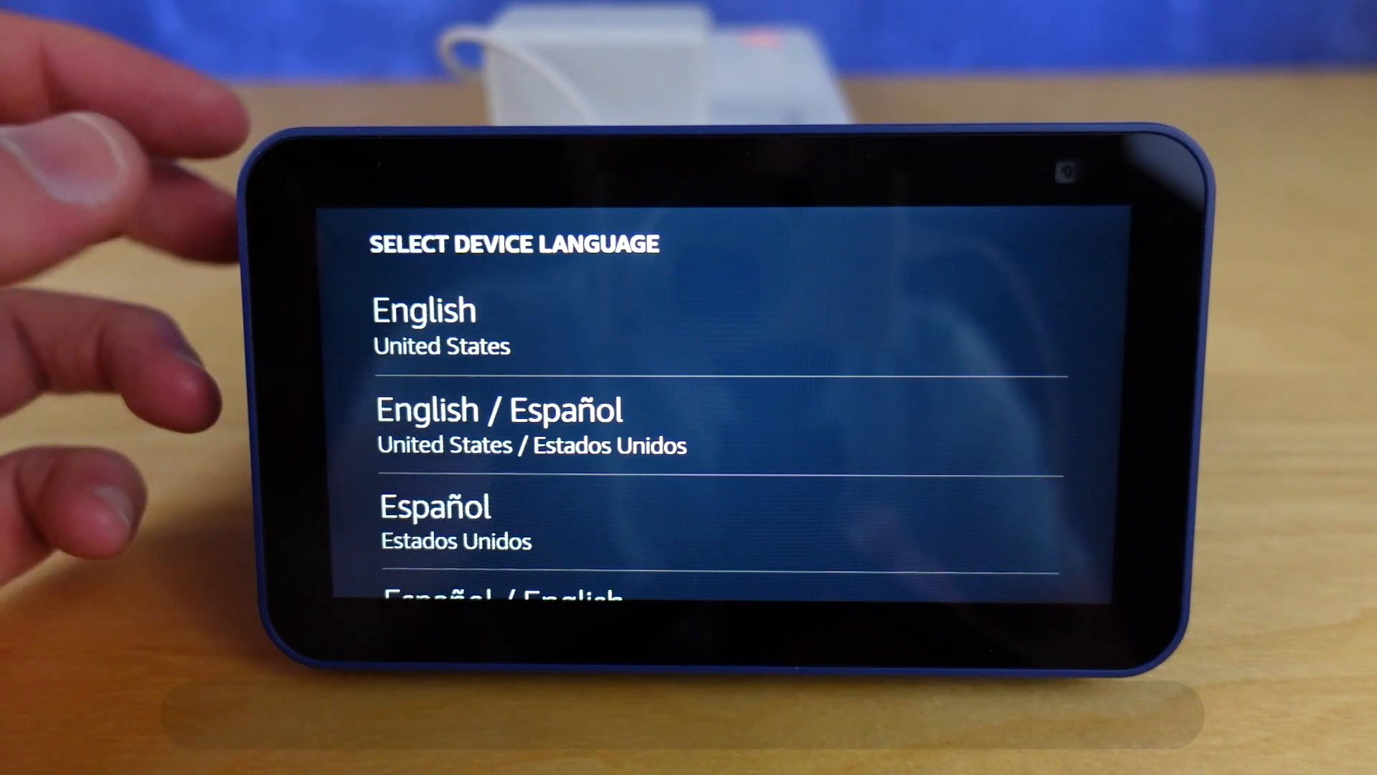
Sign in to the Amazon account, choose the Nature clock and wallpaper, and pass the Sidewalk notice.
scroll(down, 3)
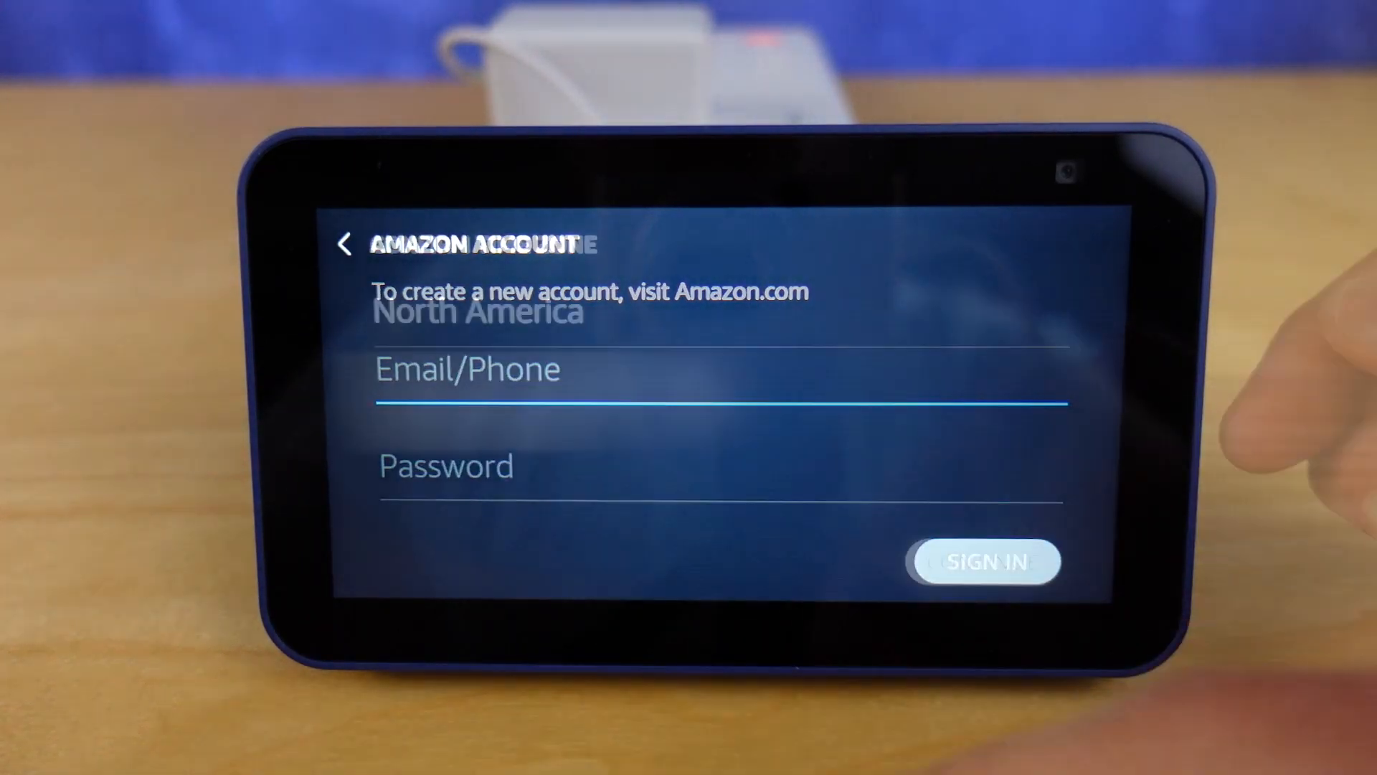
click(983, 561)
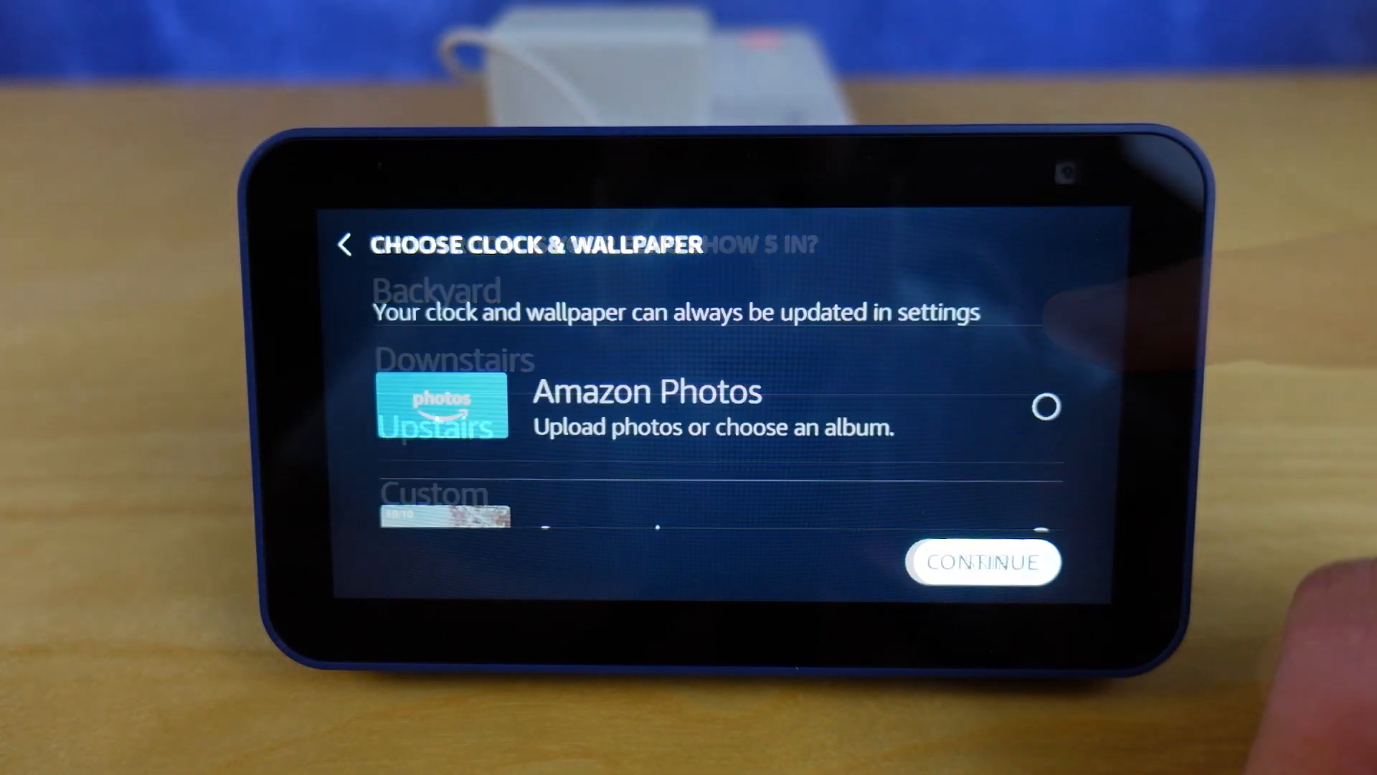
scroll(down, 3)
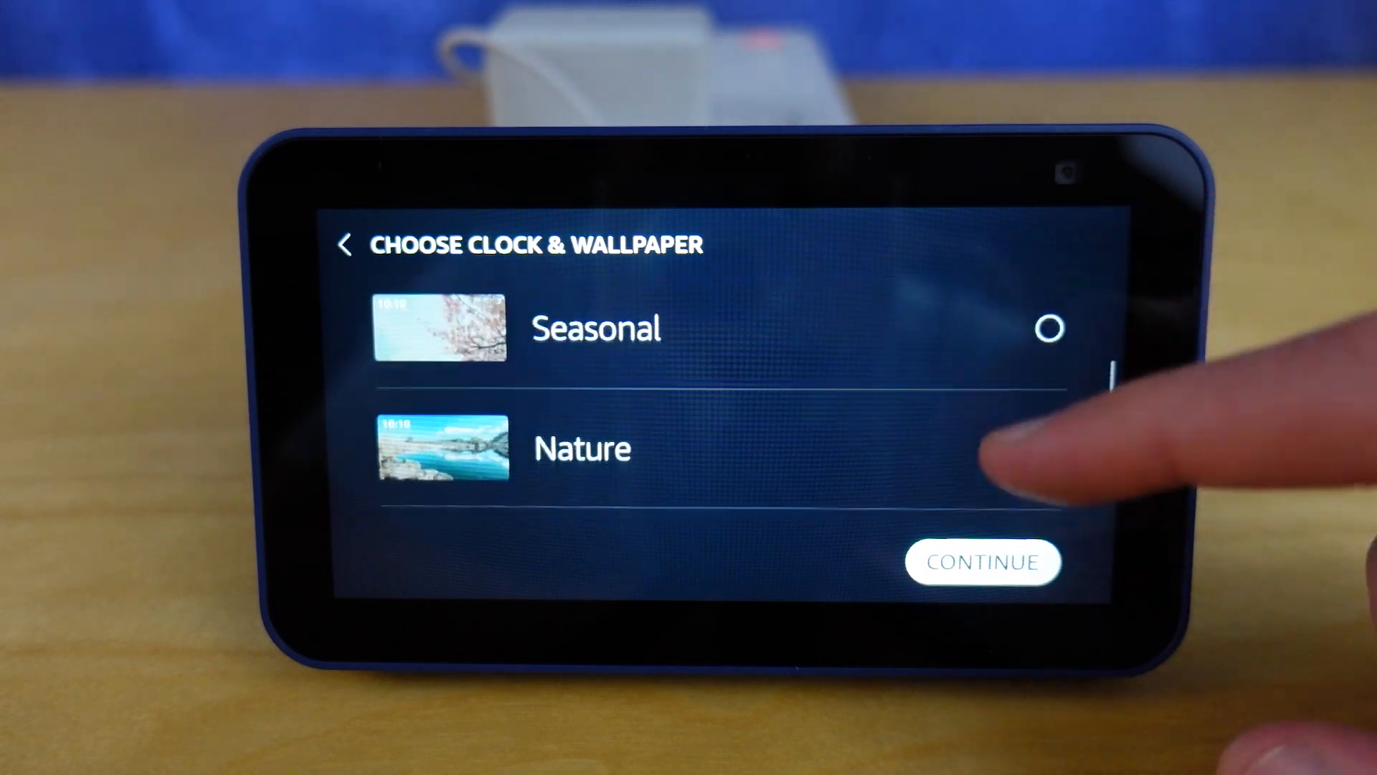
click(1044, 470)
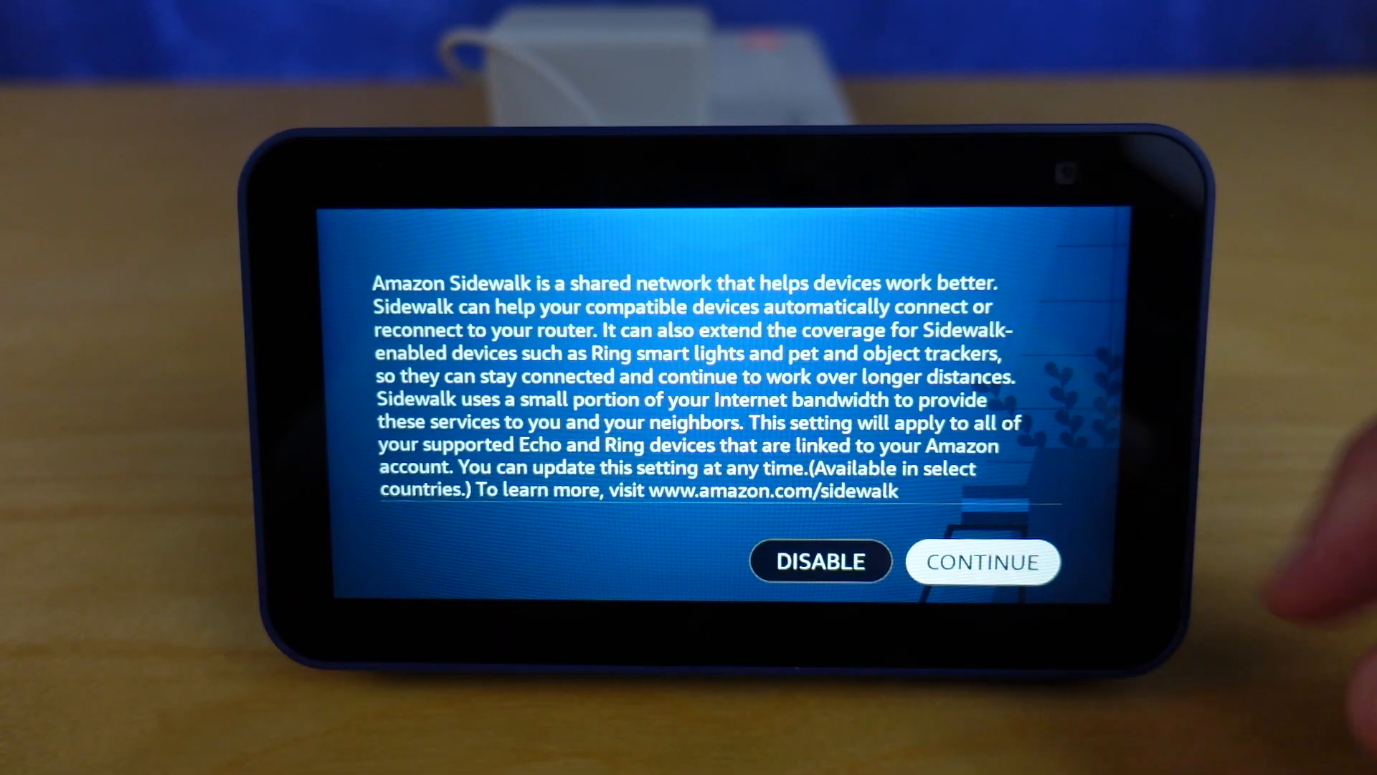
click(982, 561)
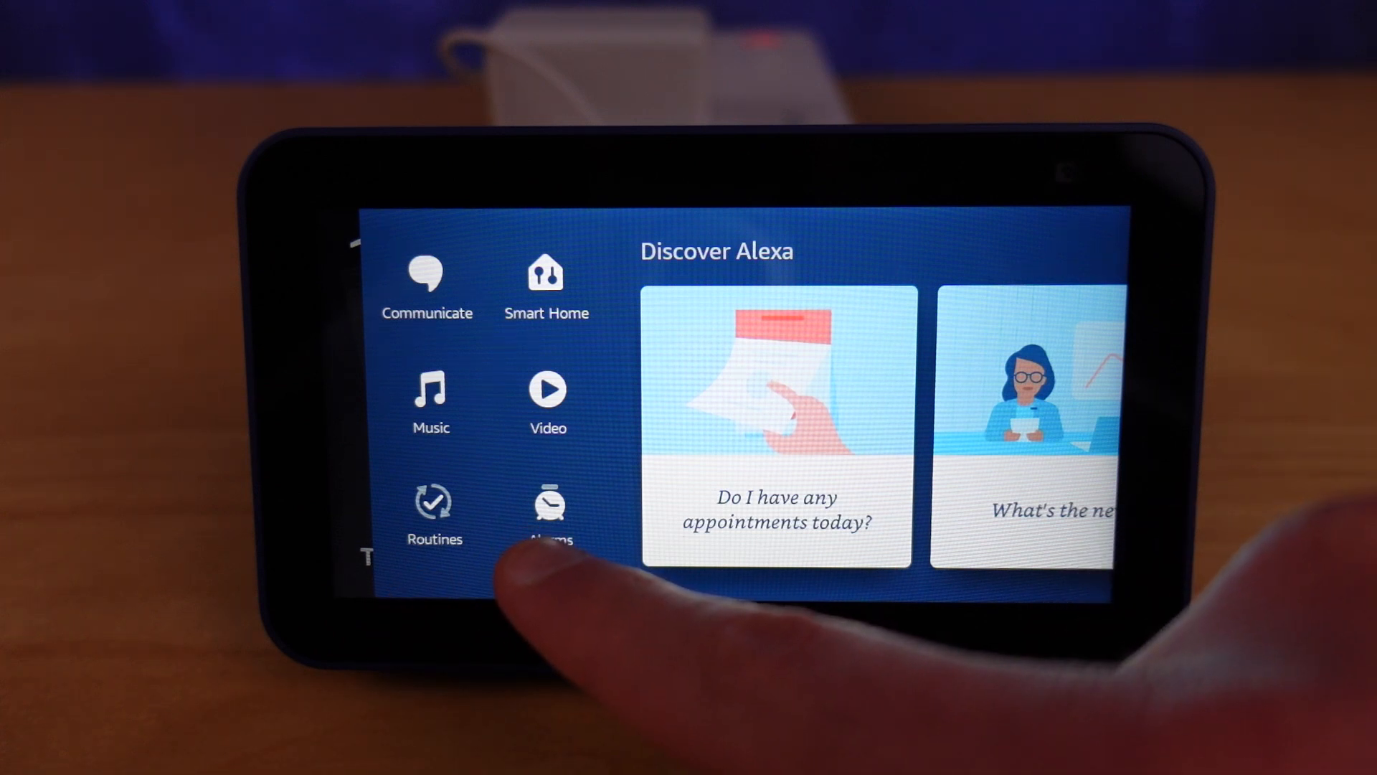
Record a spoken announcement for all Alexa devices through Communicate > Announce.
click(426, 272)
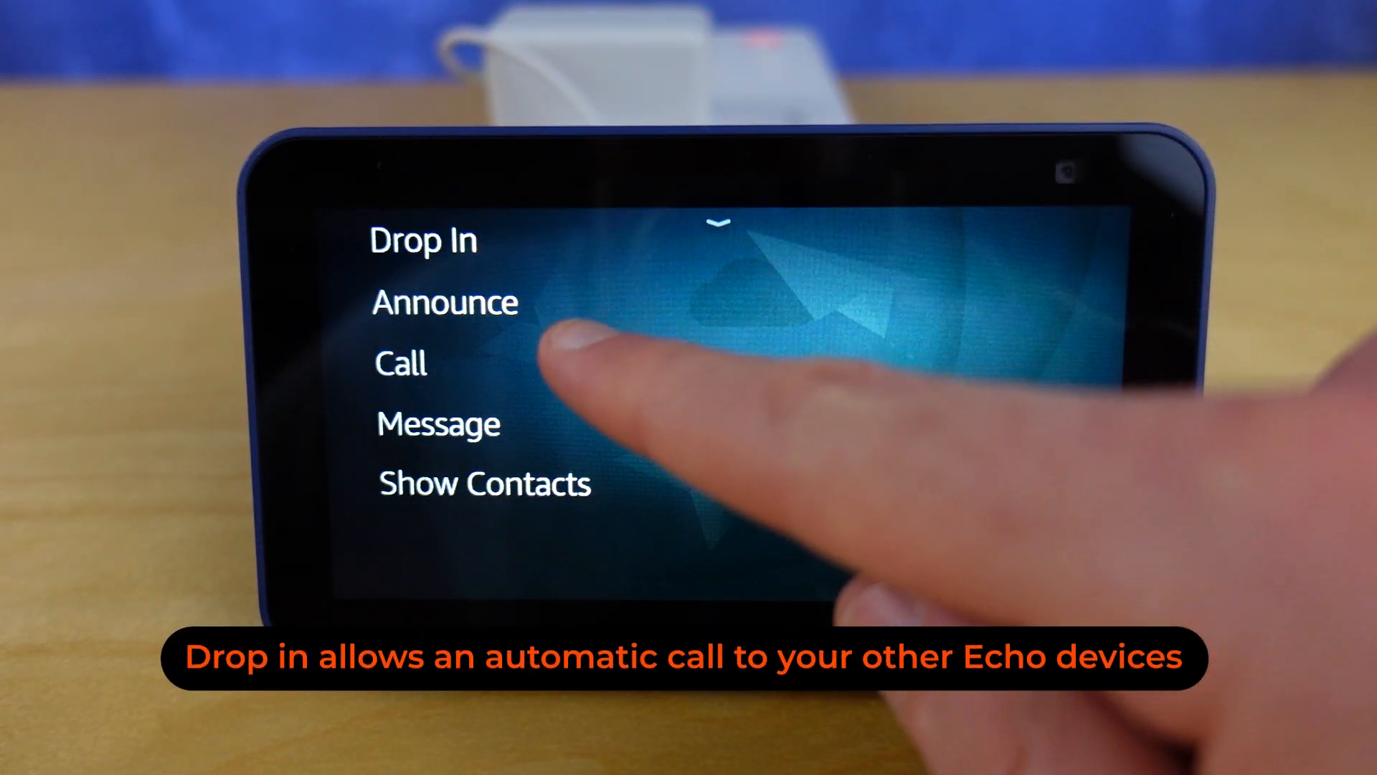
click(445, 301)
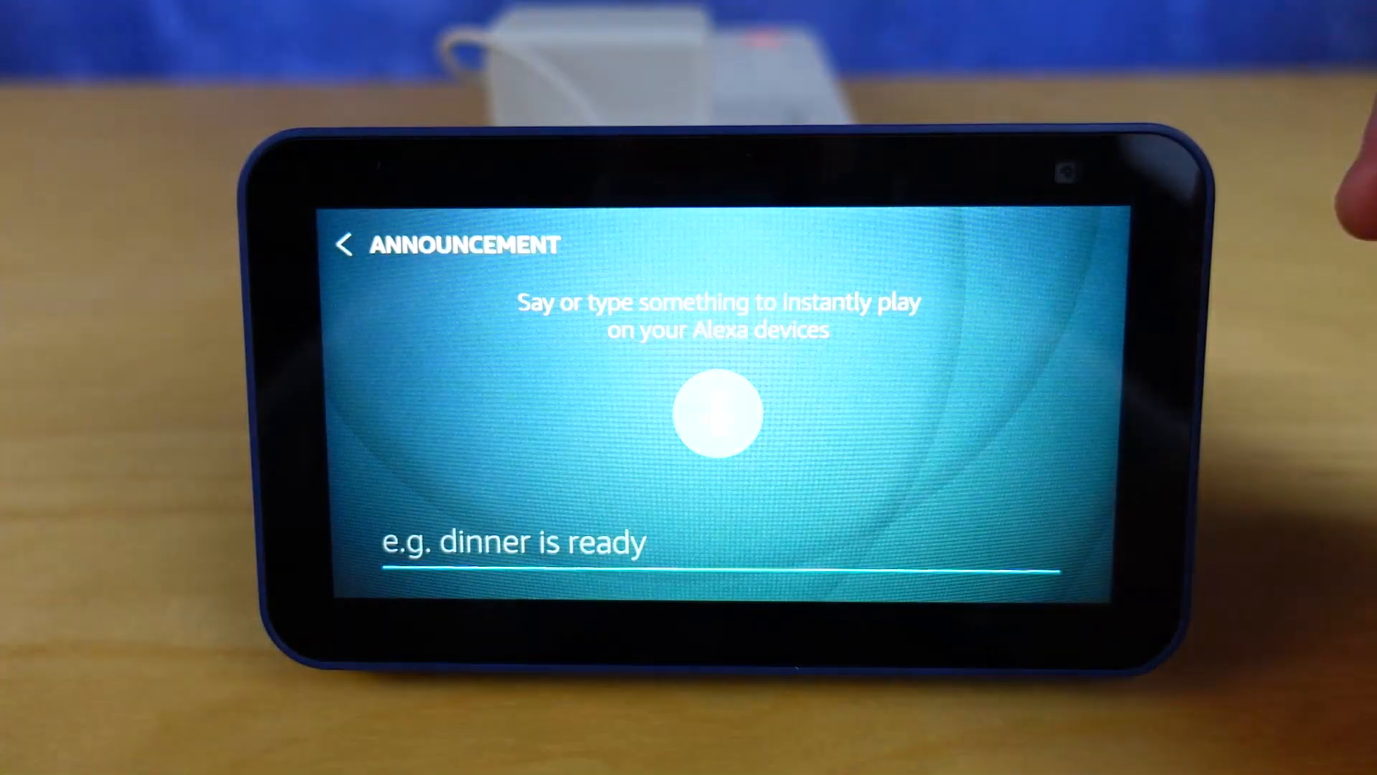
click(719, 414)
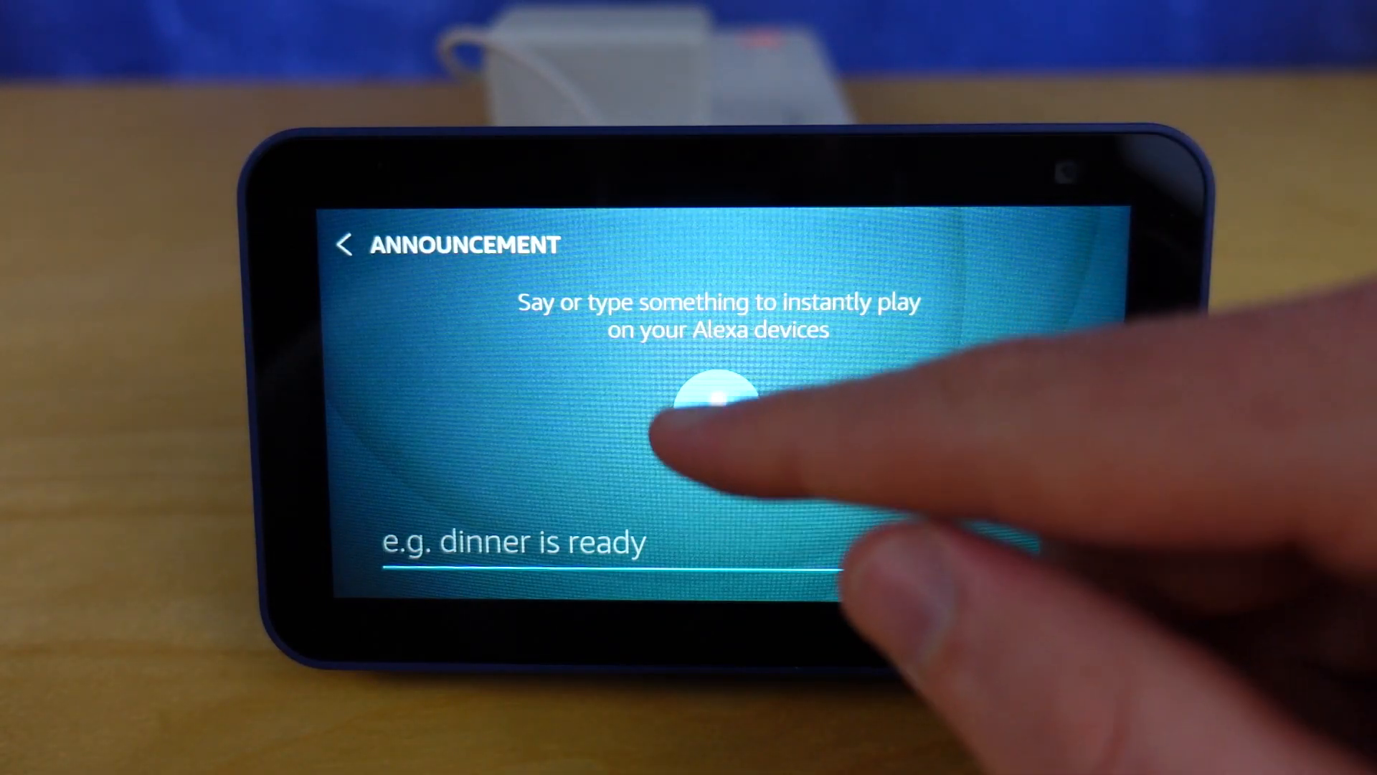
click(716, 404)
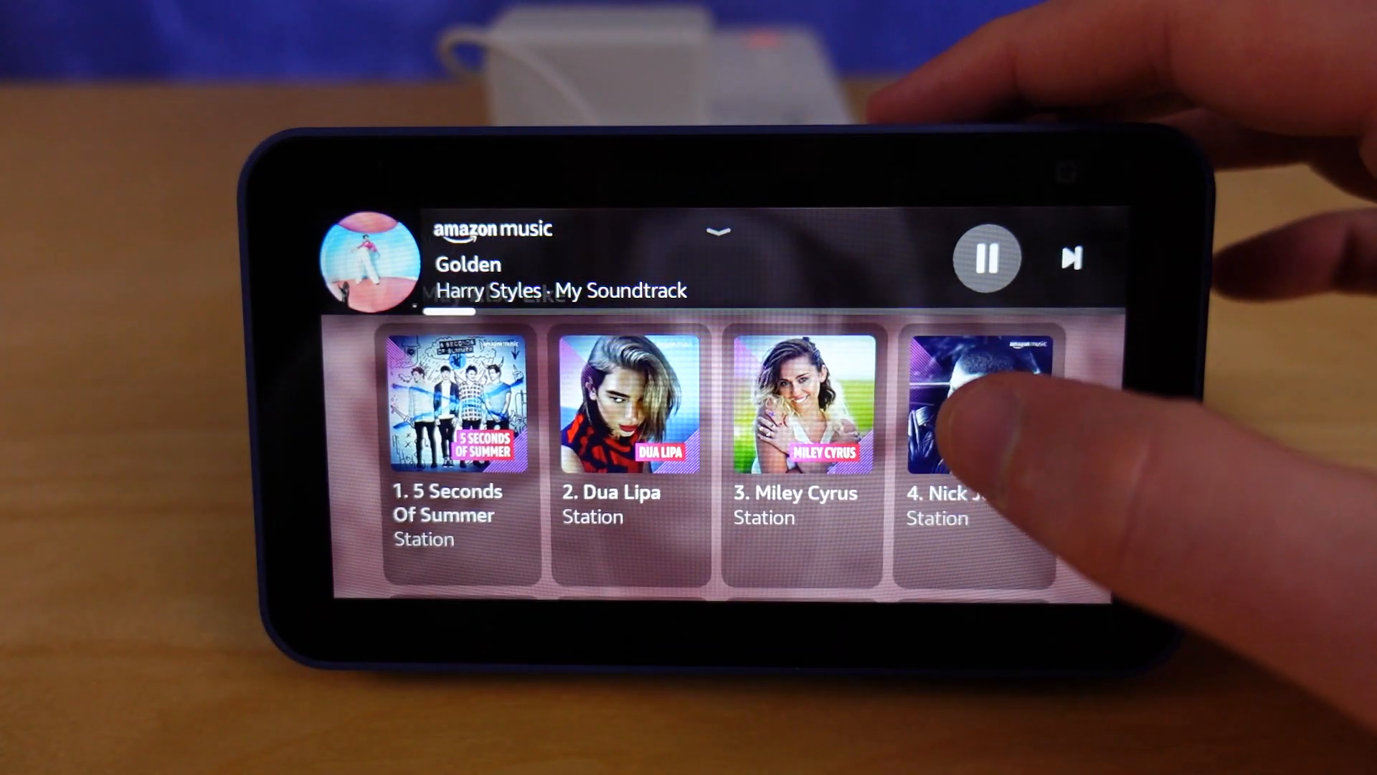
Scroll through the numbered artist stations while 'Golden' by Harry Styles plays.
scroll(down, 3)
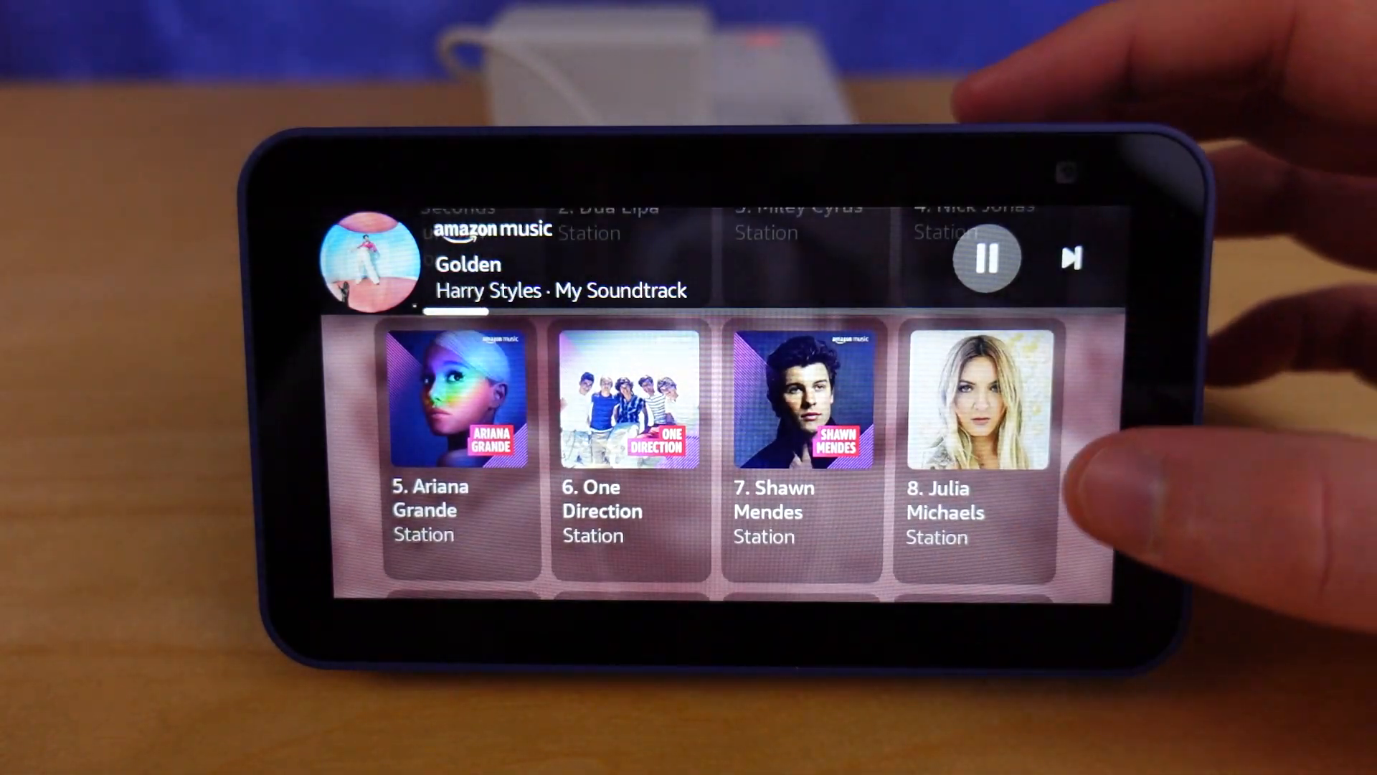
scroll(down, 3)
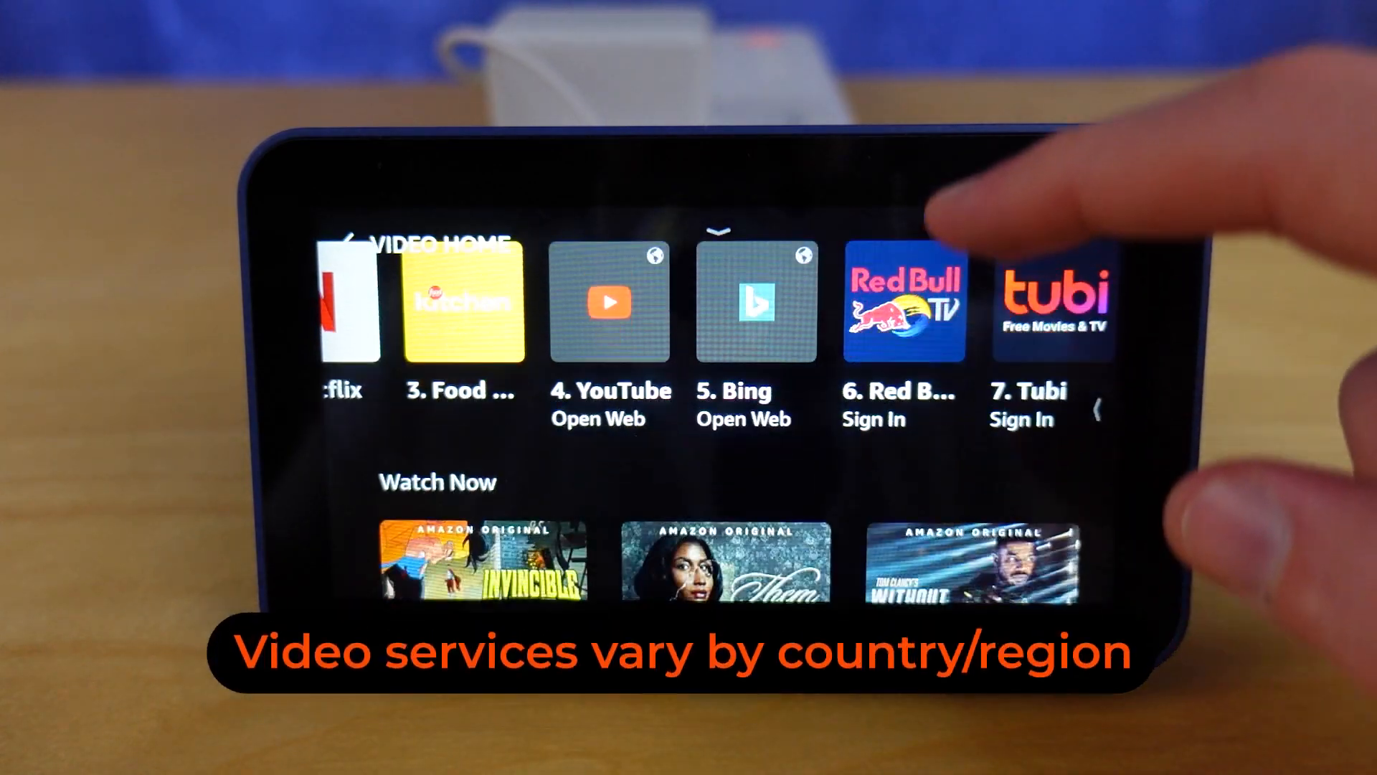
Scroll through Video Home services and the Featured and Your Routines lists.
scroll(down, 3)
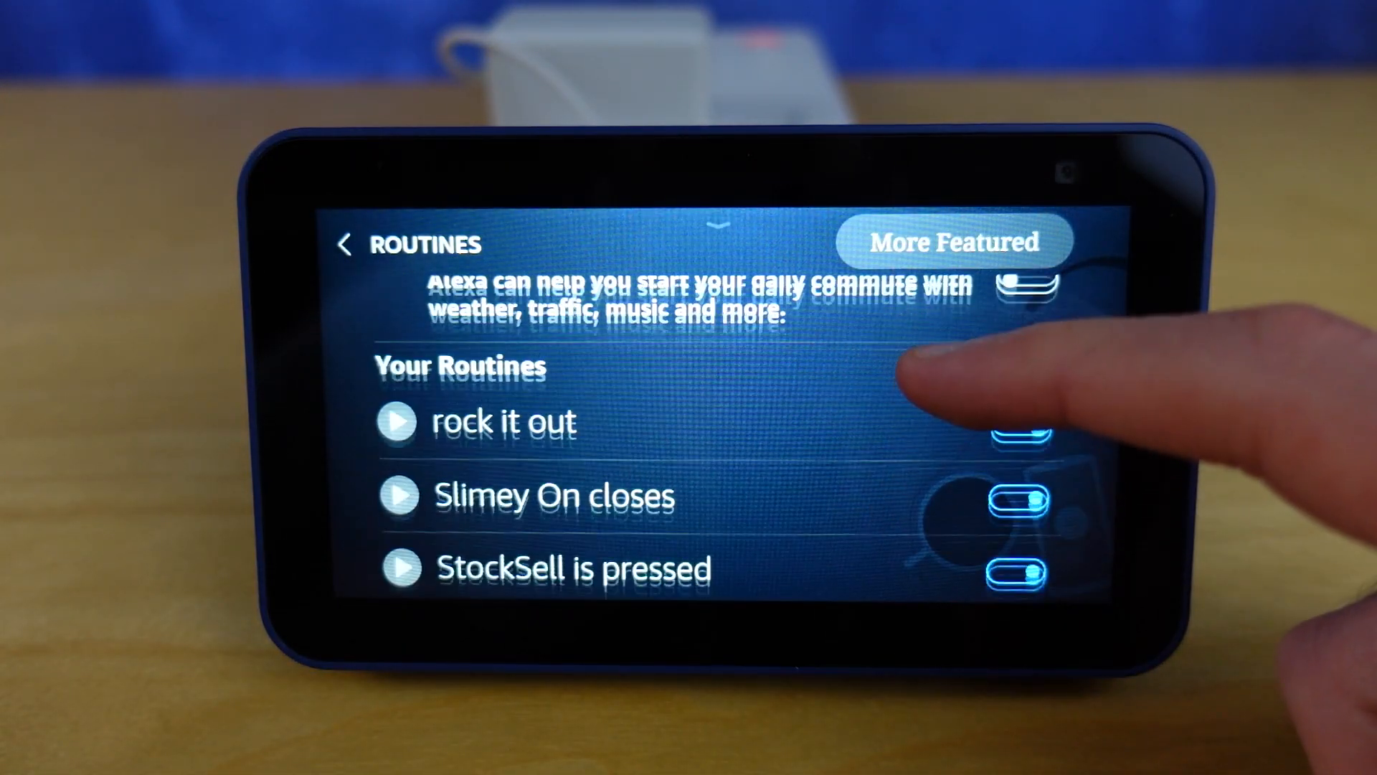
scroll(down, 3)
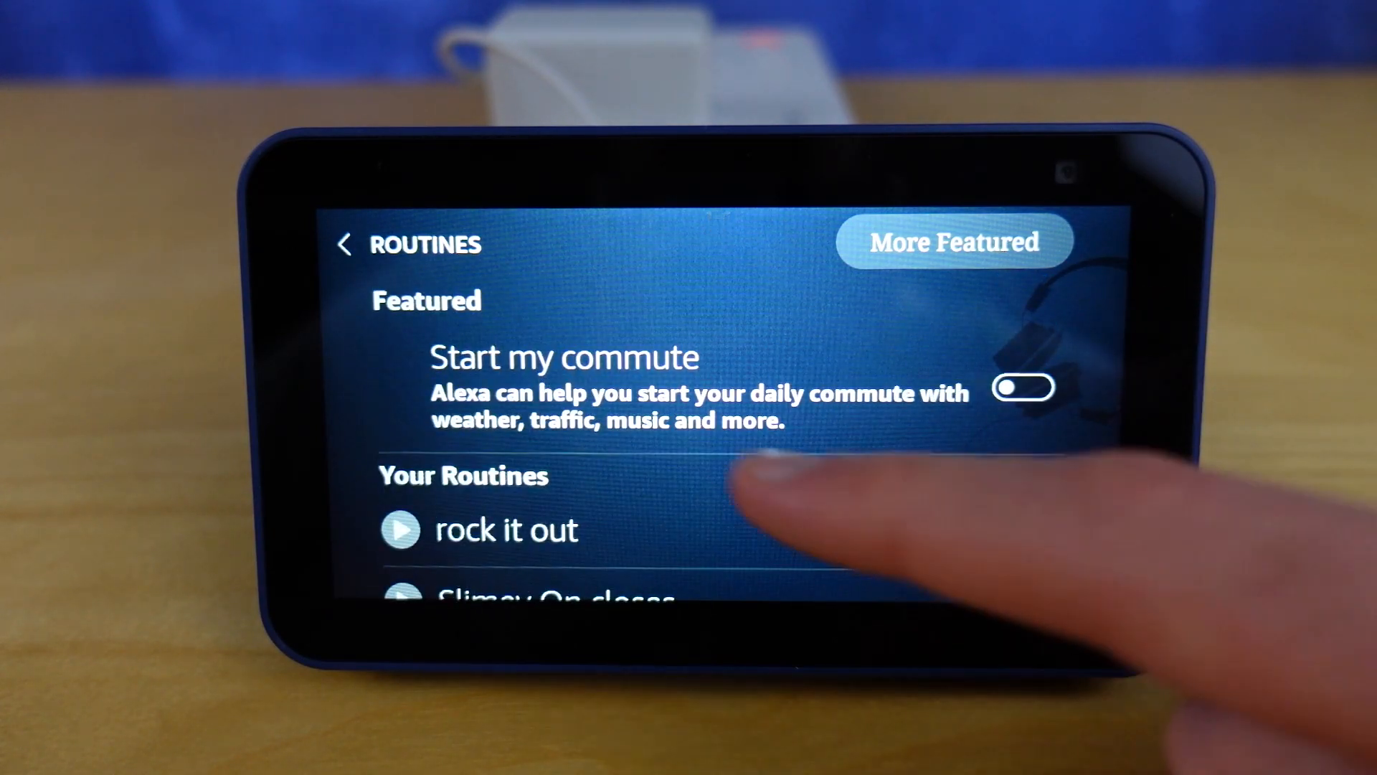
scroll(down, 3)
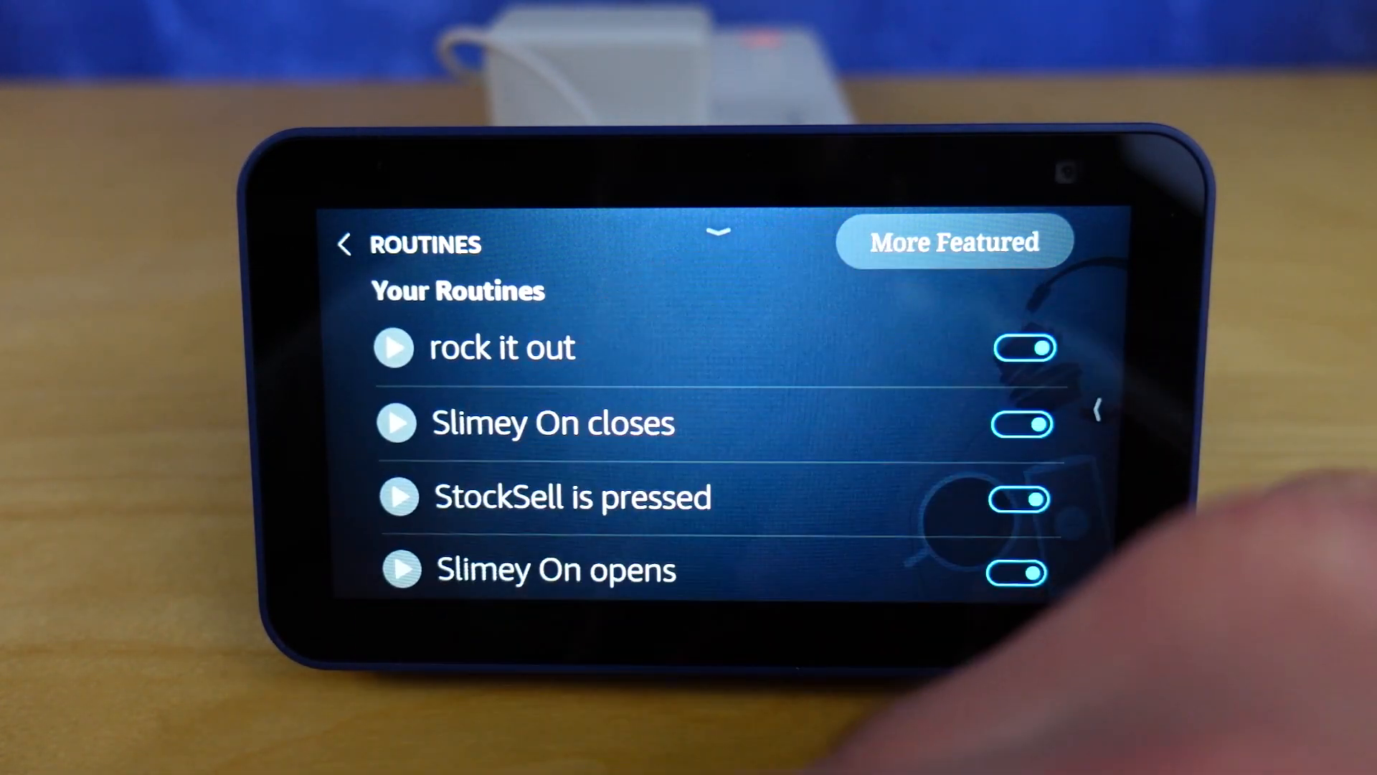
scroll(down, 3)
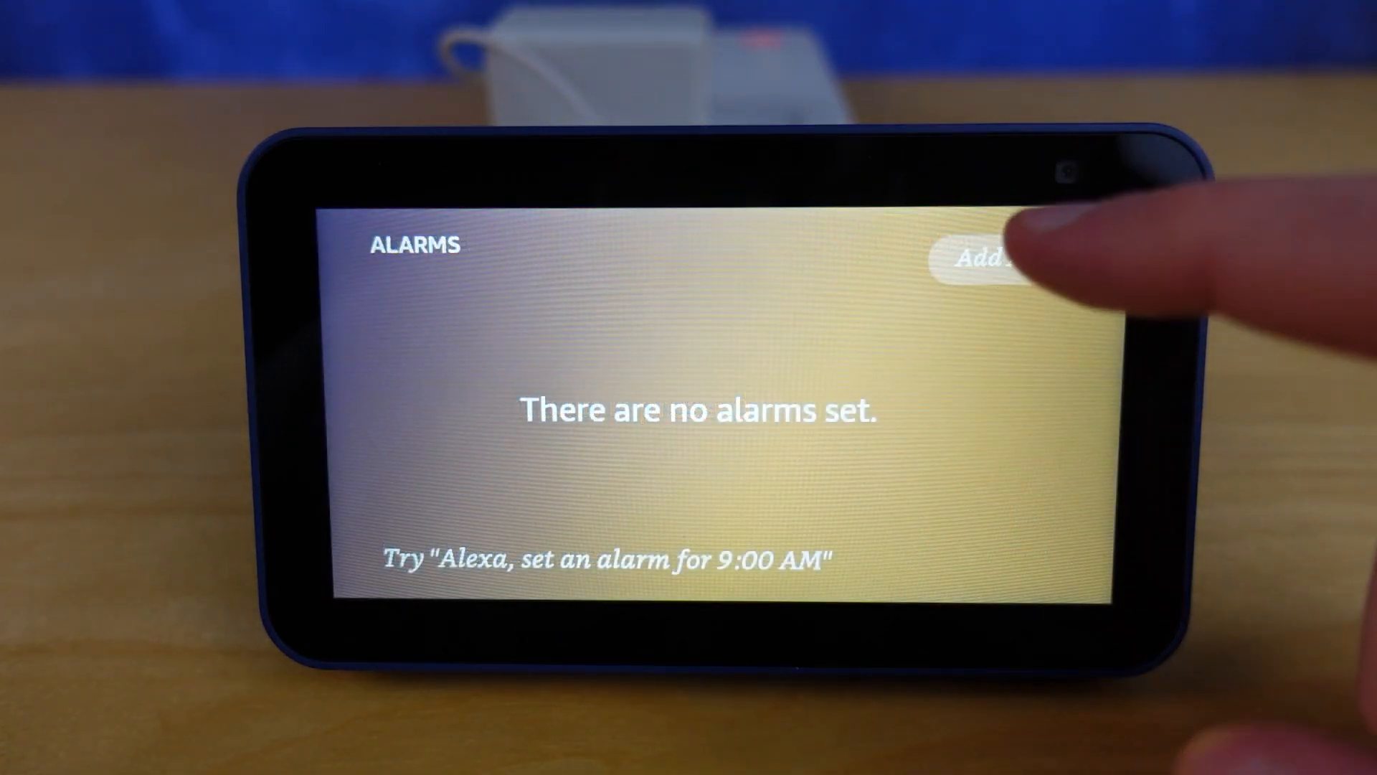
Start adding an alarm, then browse Smart Home devices by category to the Garage Nest camera.
click(979, 261)
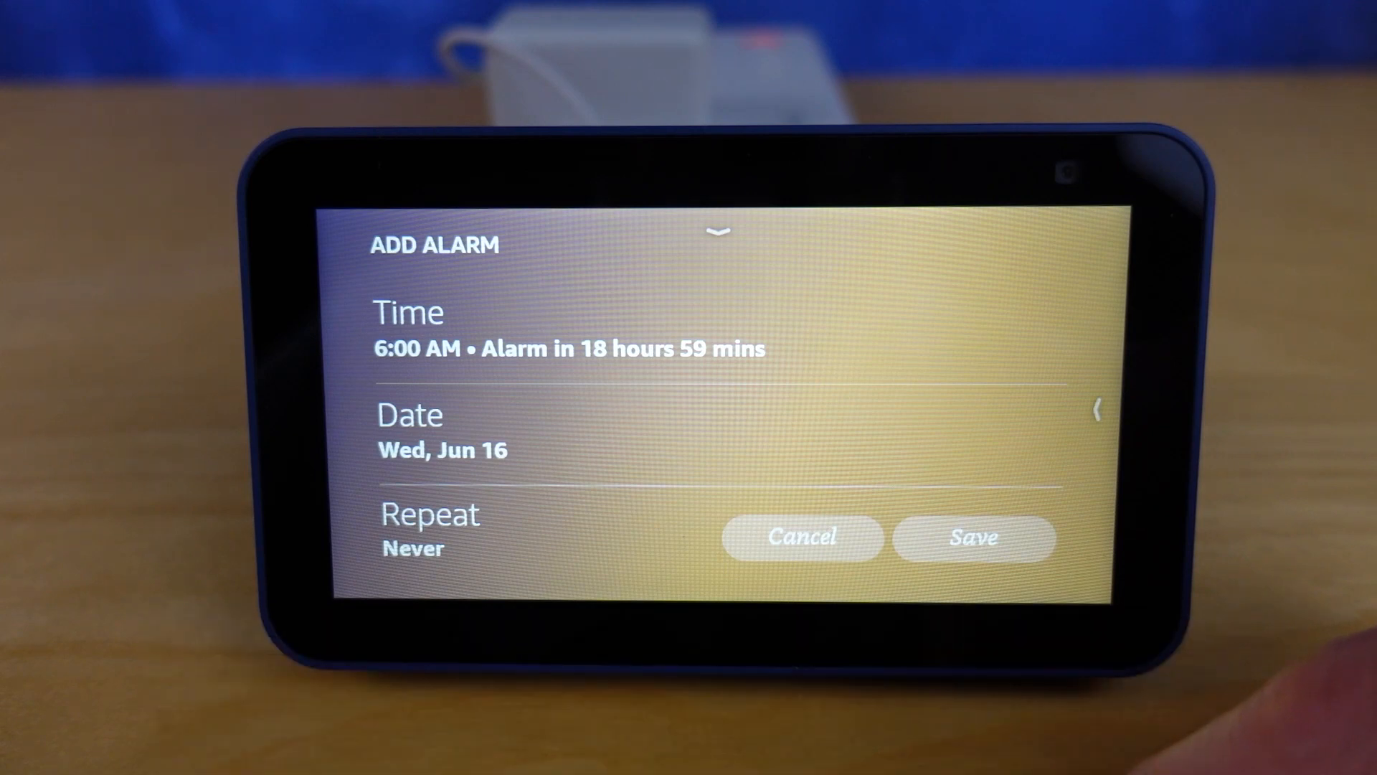
click(444, 430)
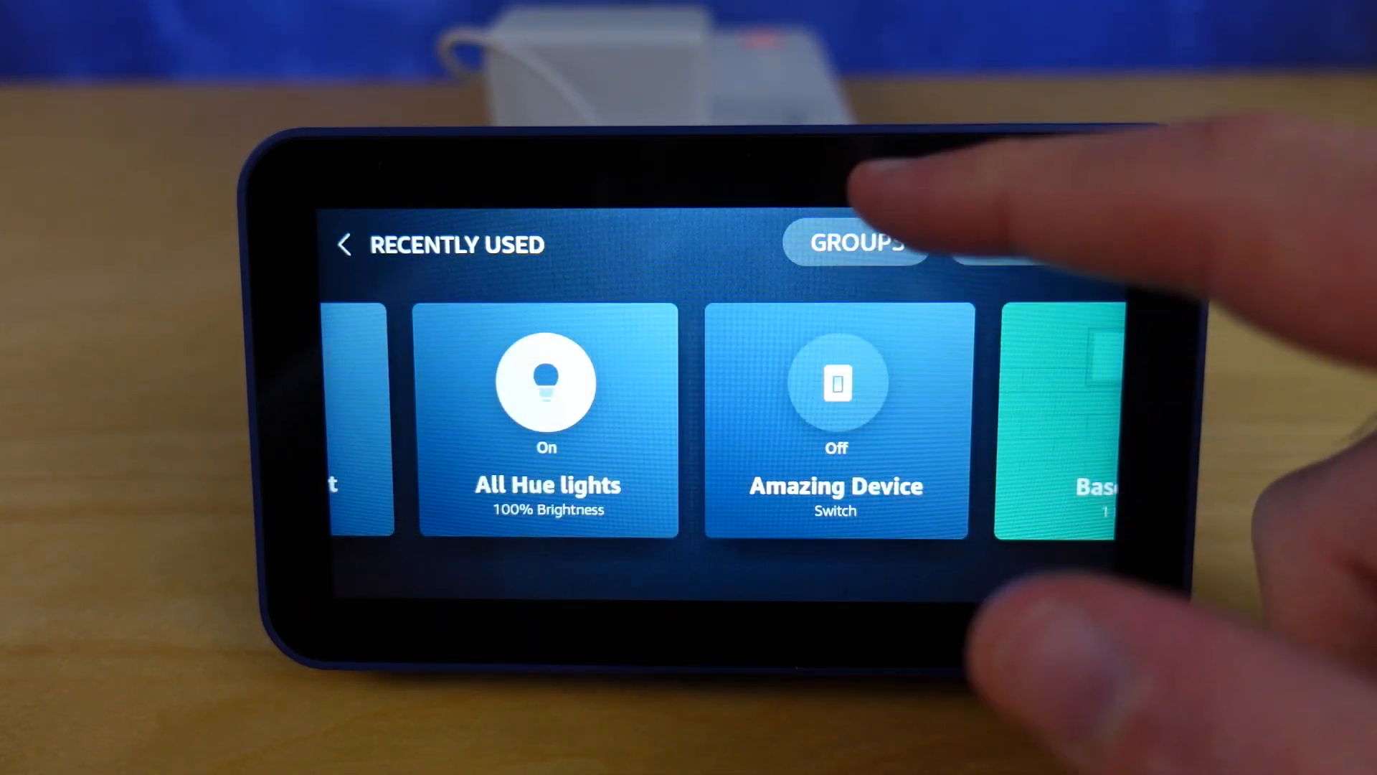
click(856, 244)
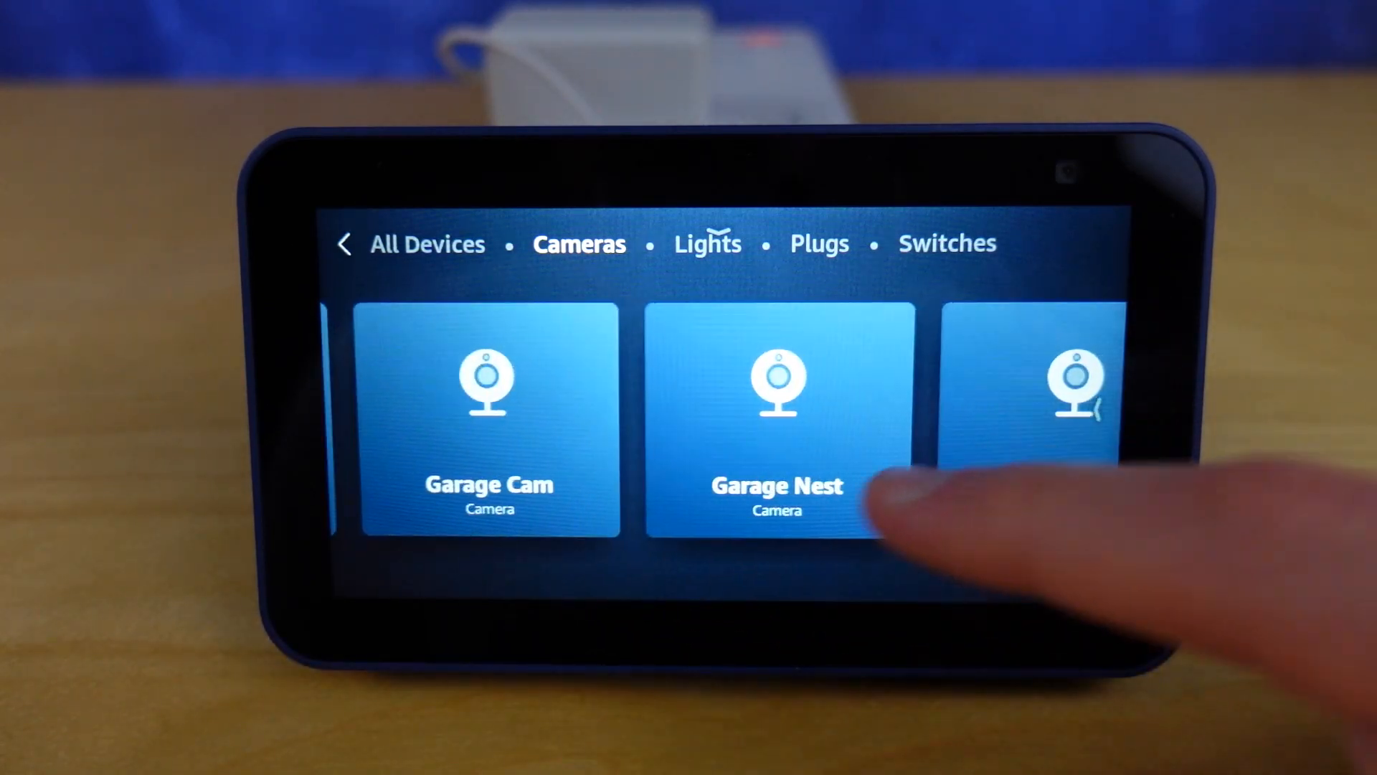
click(776, 413)
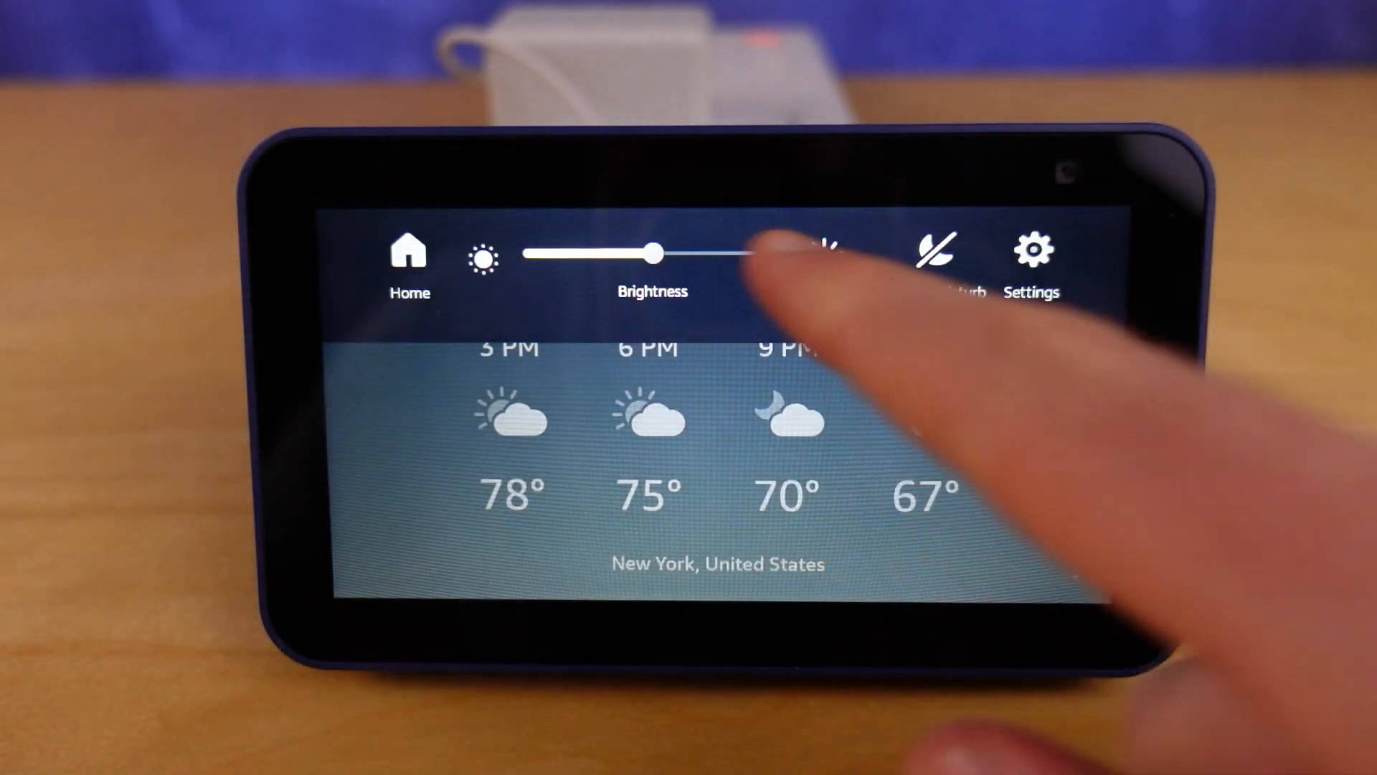
Set screen brightness to about half in quick controls and open device Settings.
drag(655, 253, 734, 253)
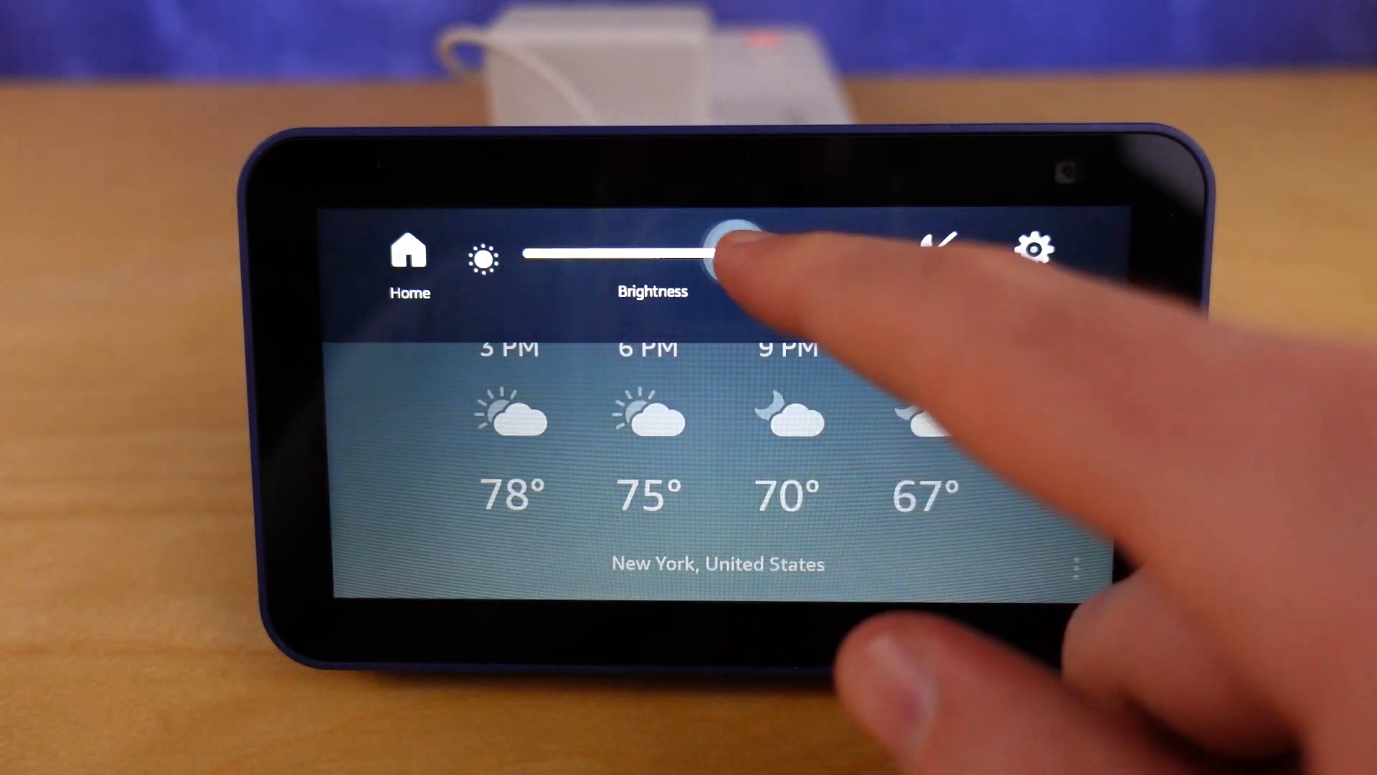
drag(728, 254, 662, 253)
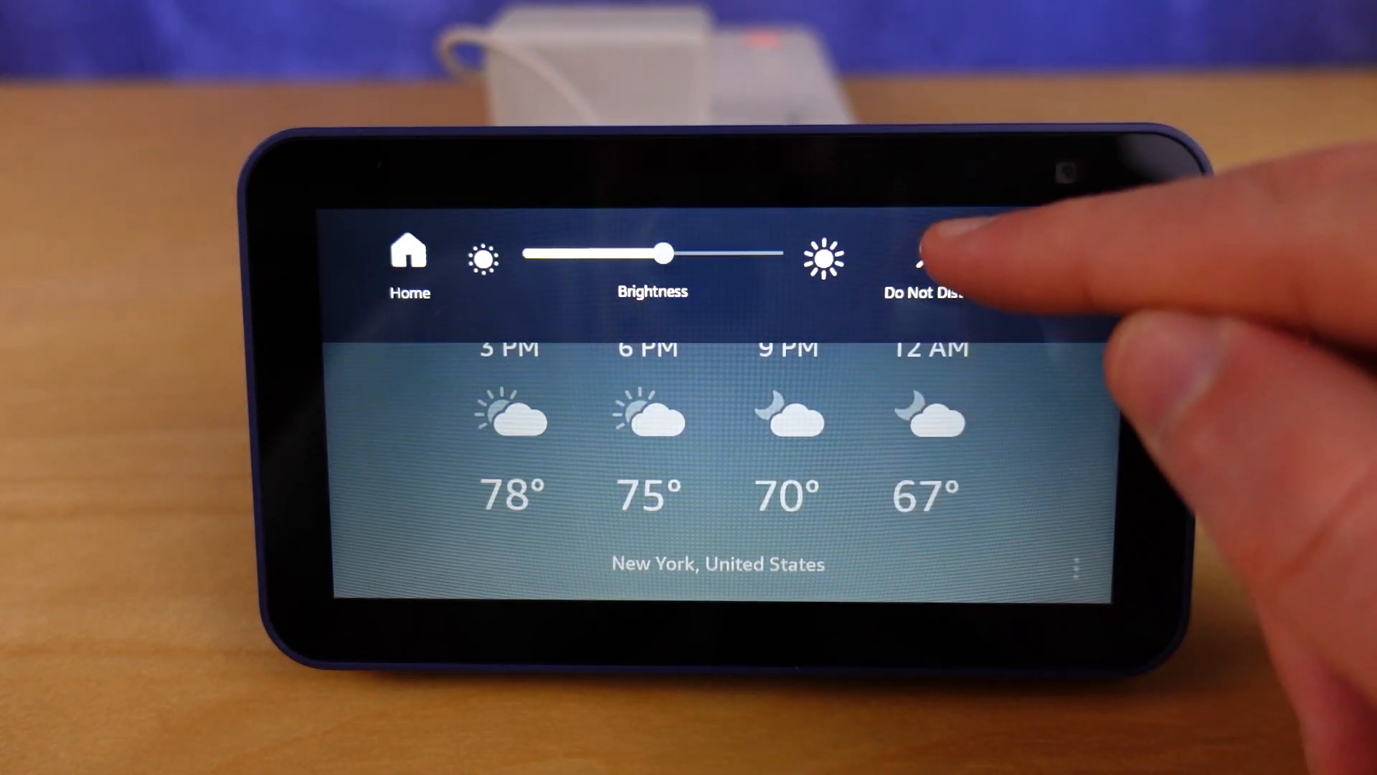
click(927, 259)
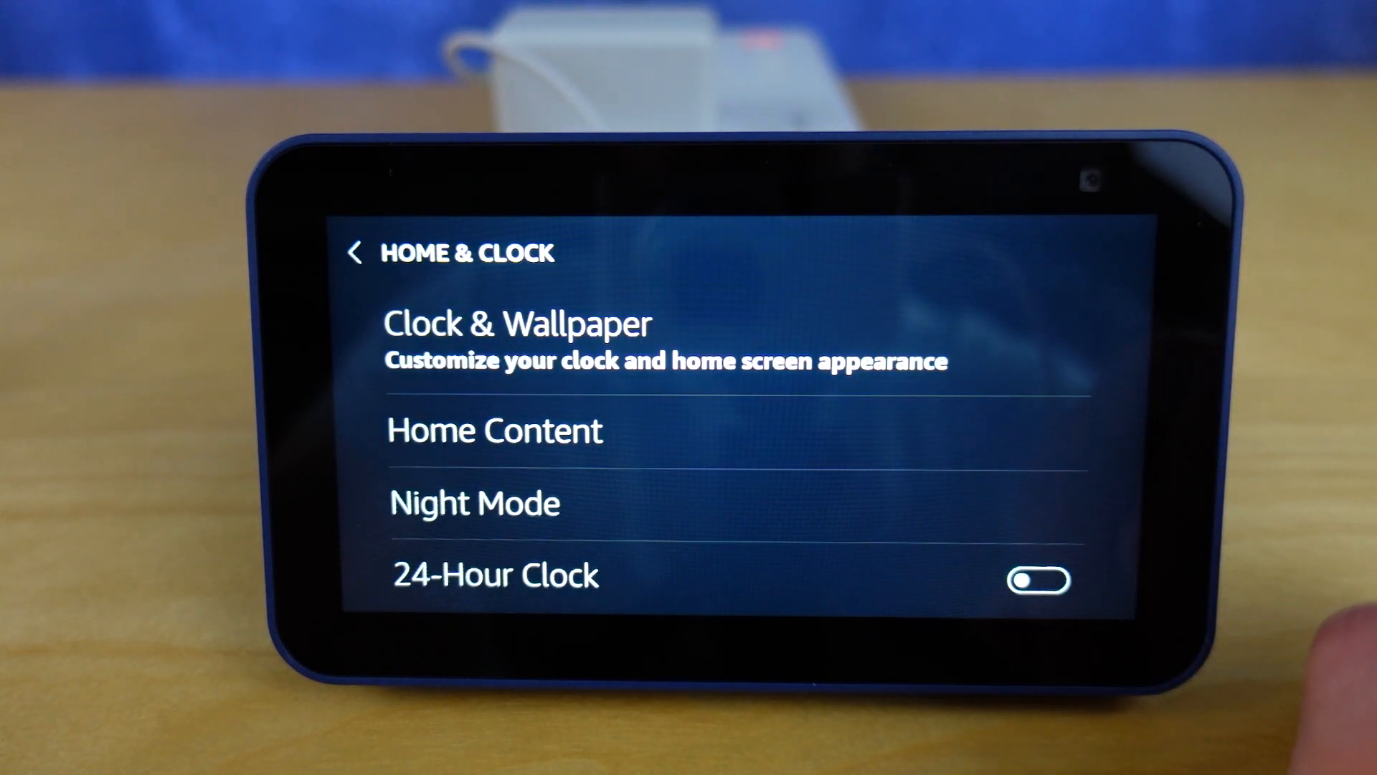
Browse the clock and wallpaper styles, then return to the settings list.
click(517, 337)
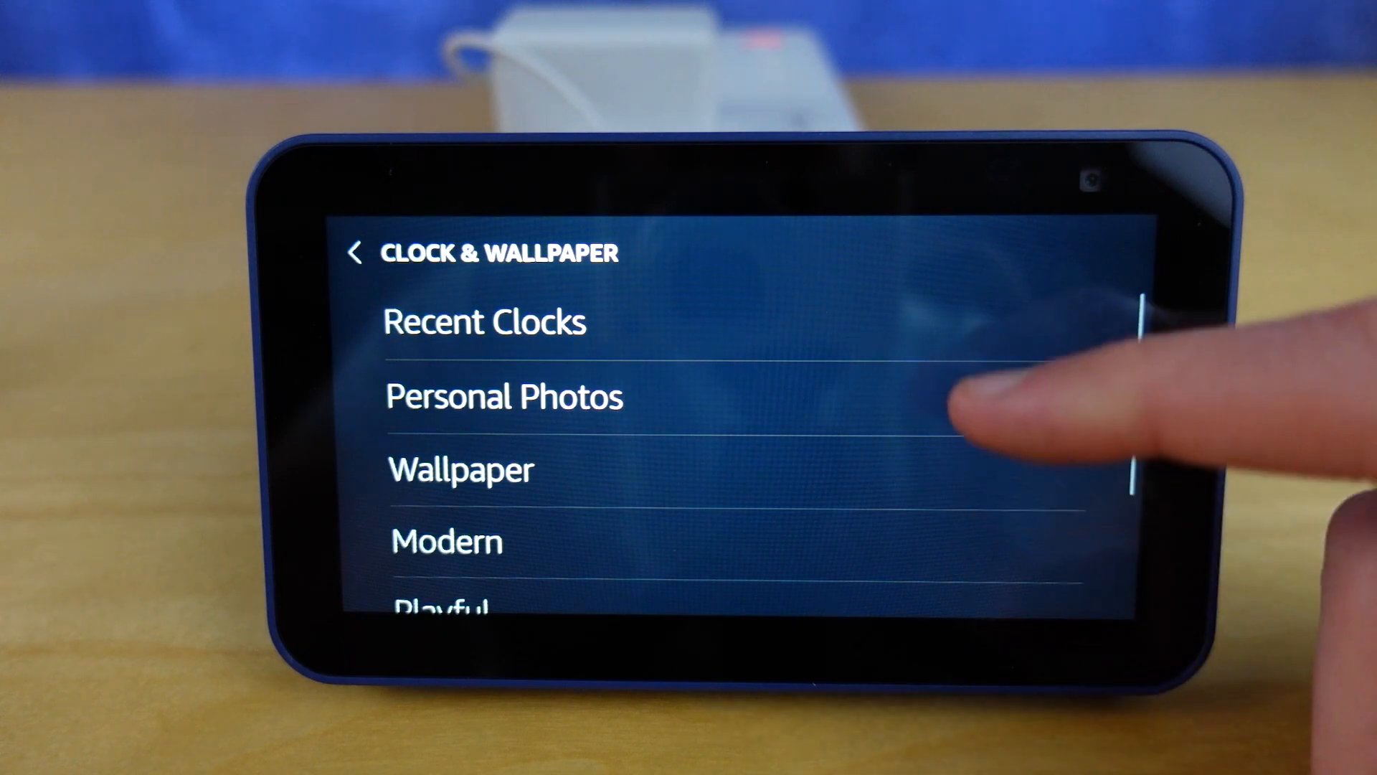
scroll(down, 3)
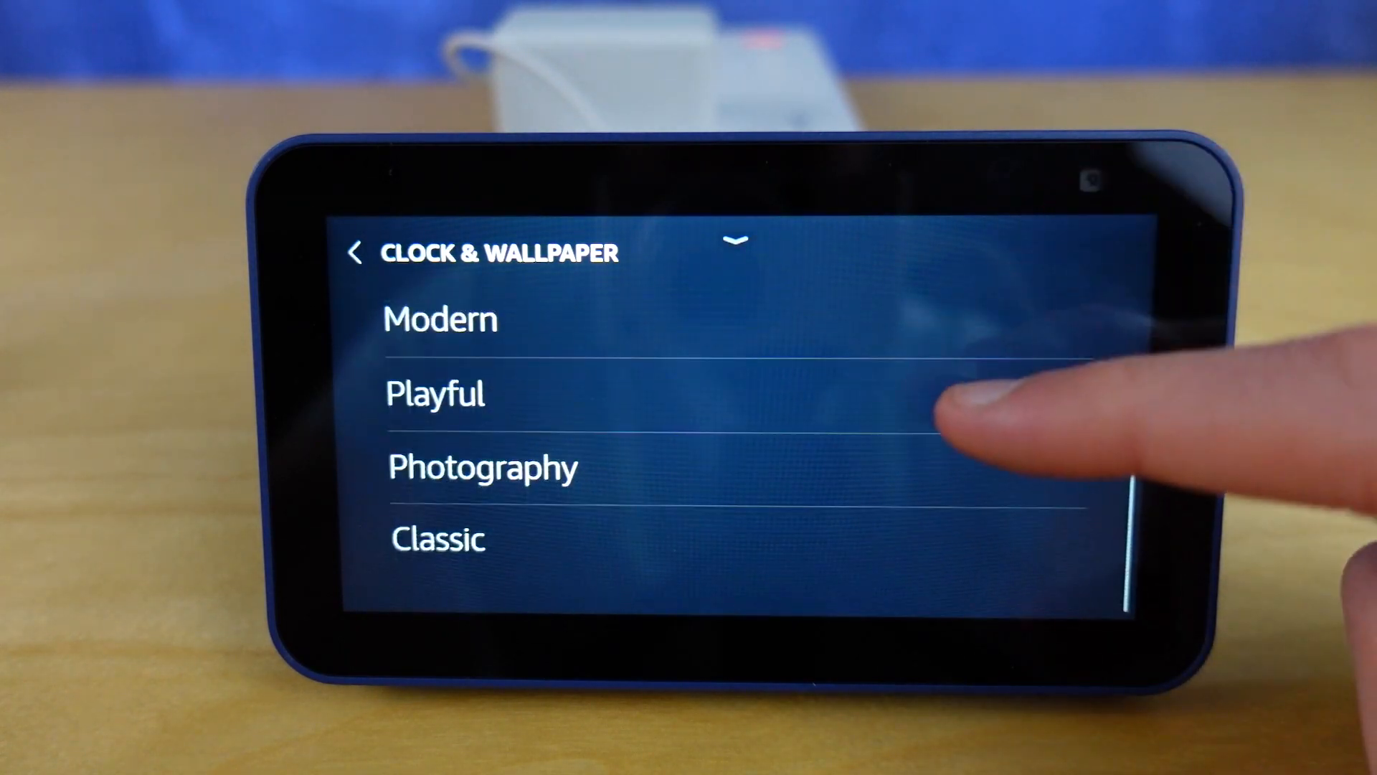
click(355, 253)
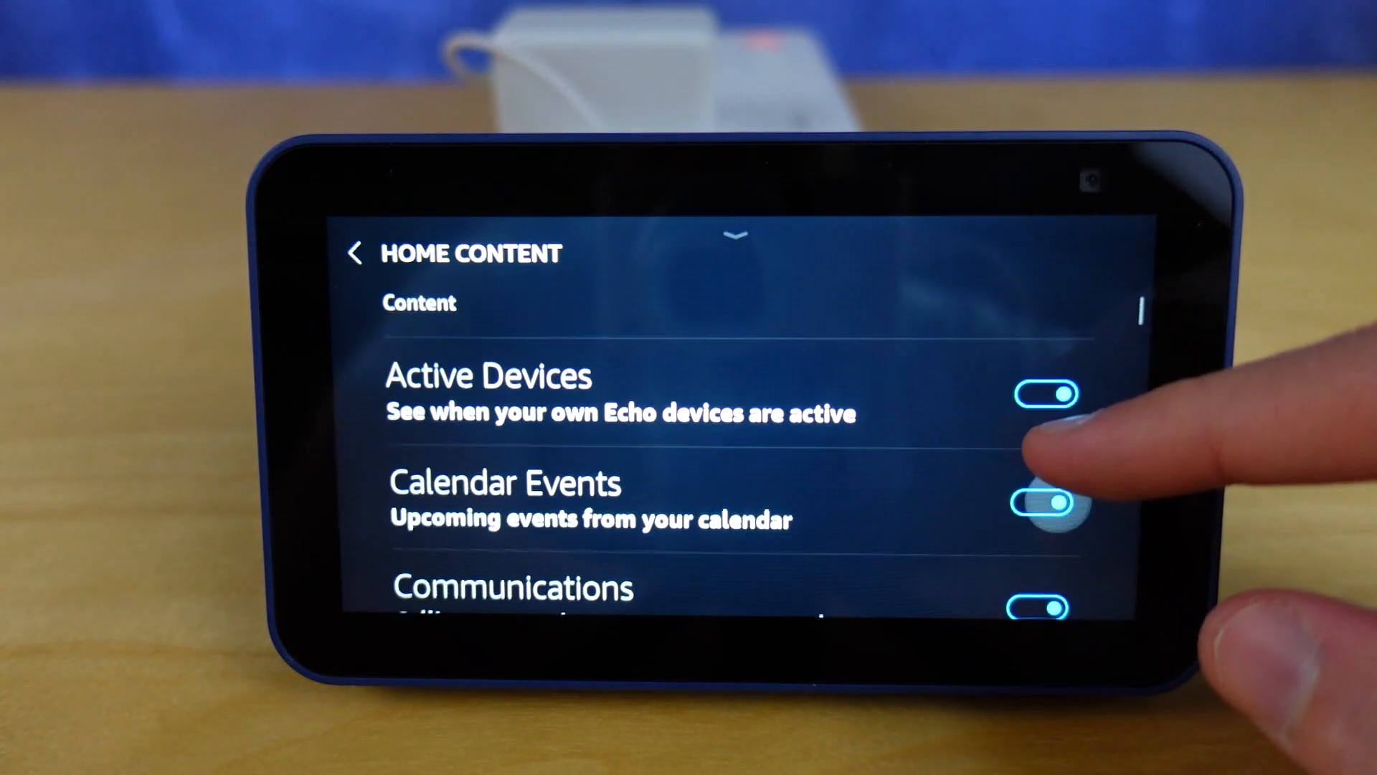
Switch off the Active Devices and Discovery home content toggles.
click(1047, 394)
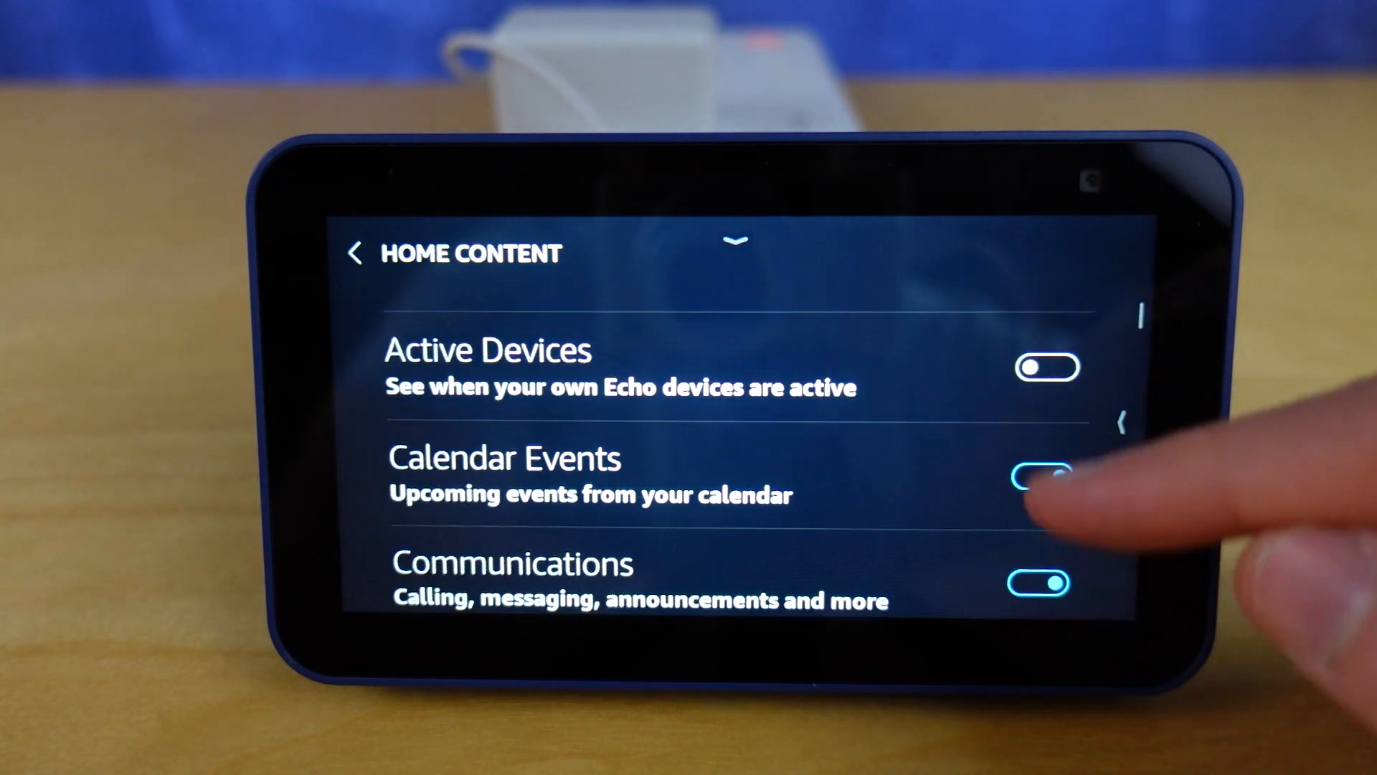
scroll(down, 3)
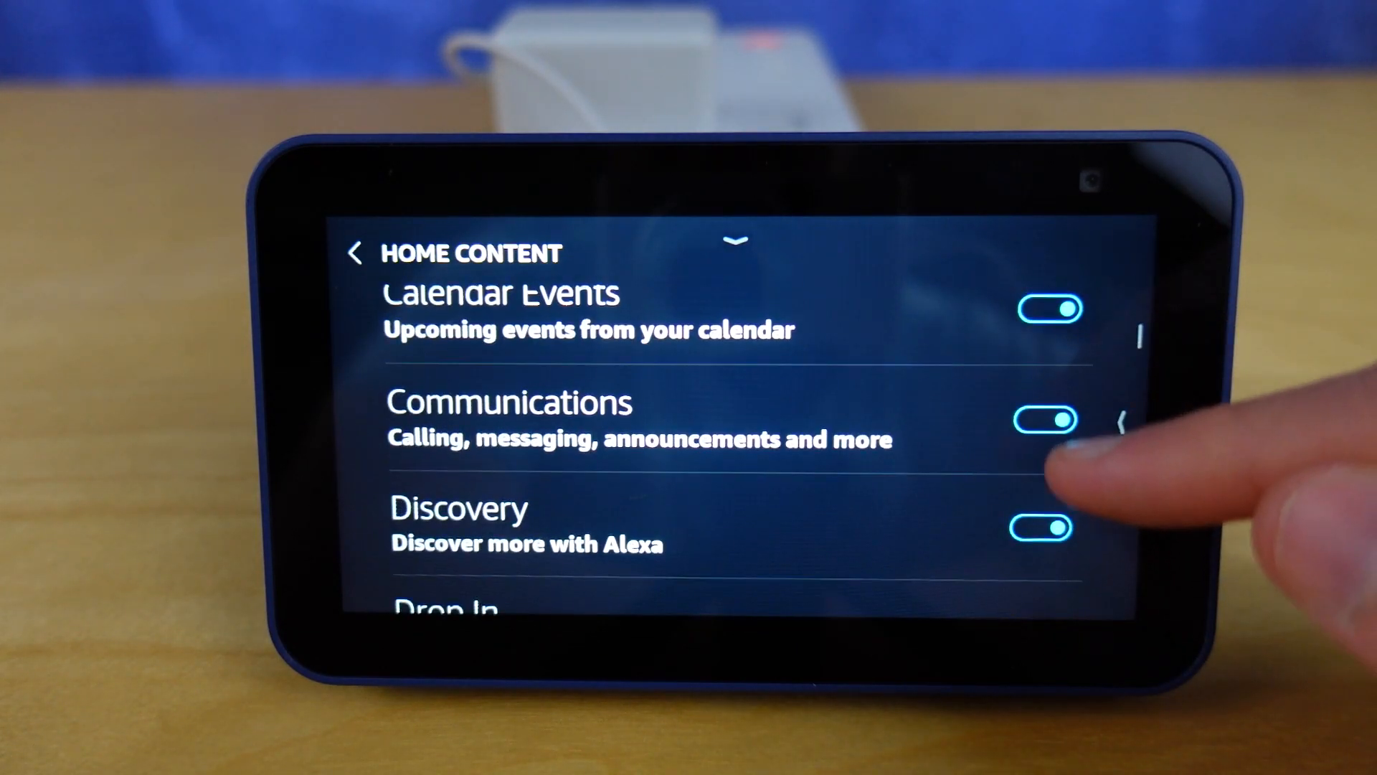
click(1043, 526)
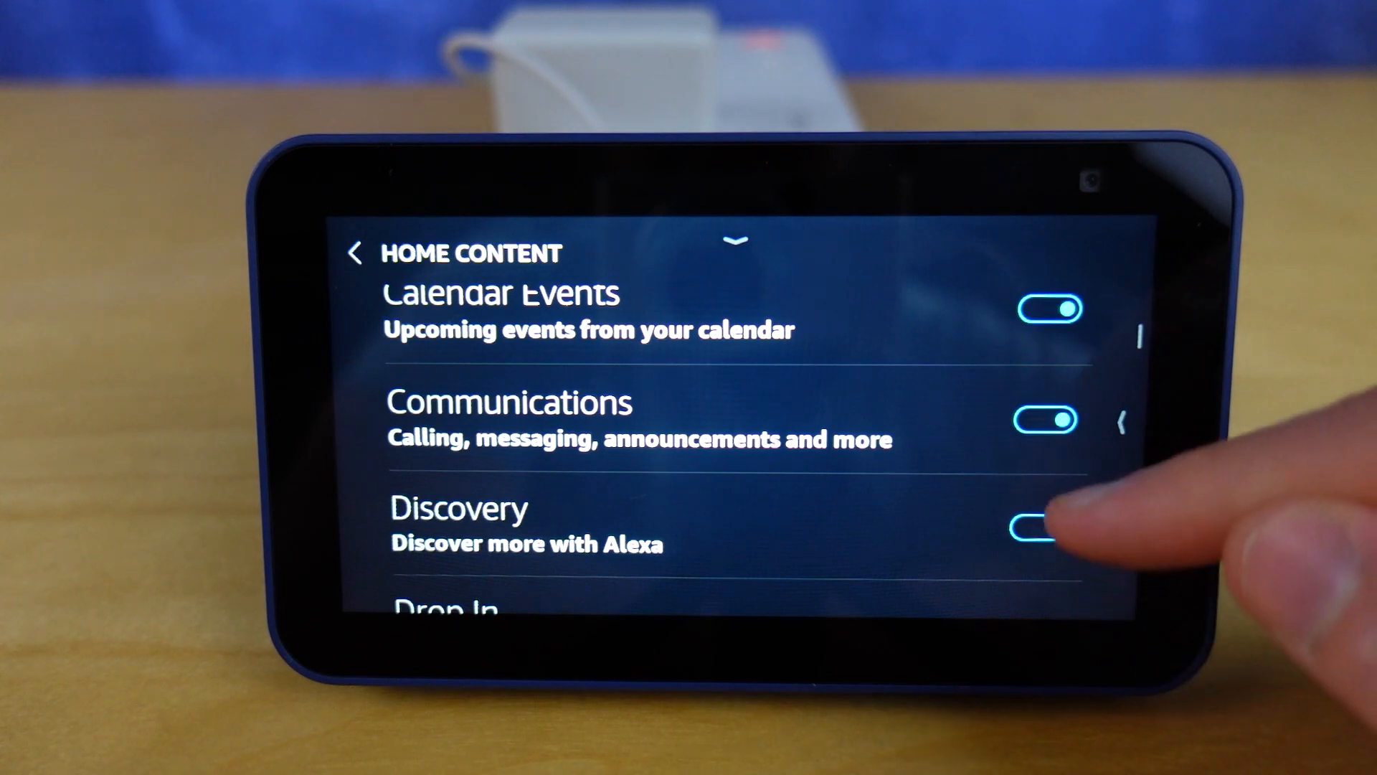
scroll(up, 3)
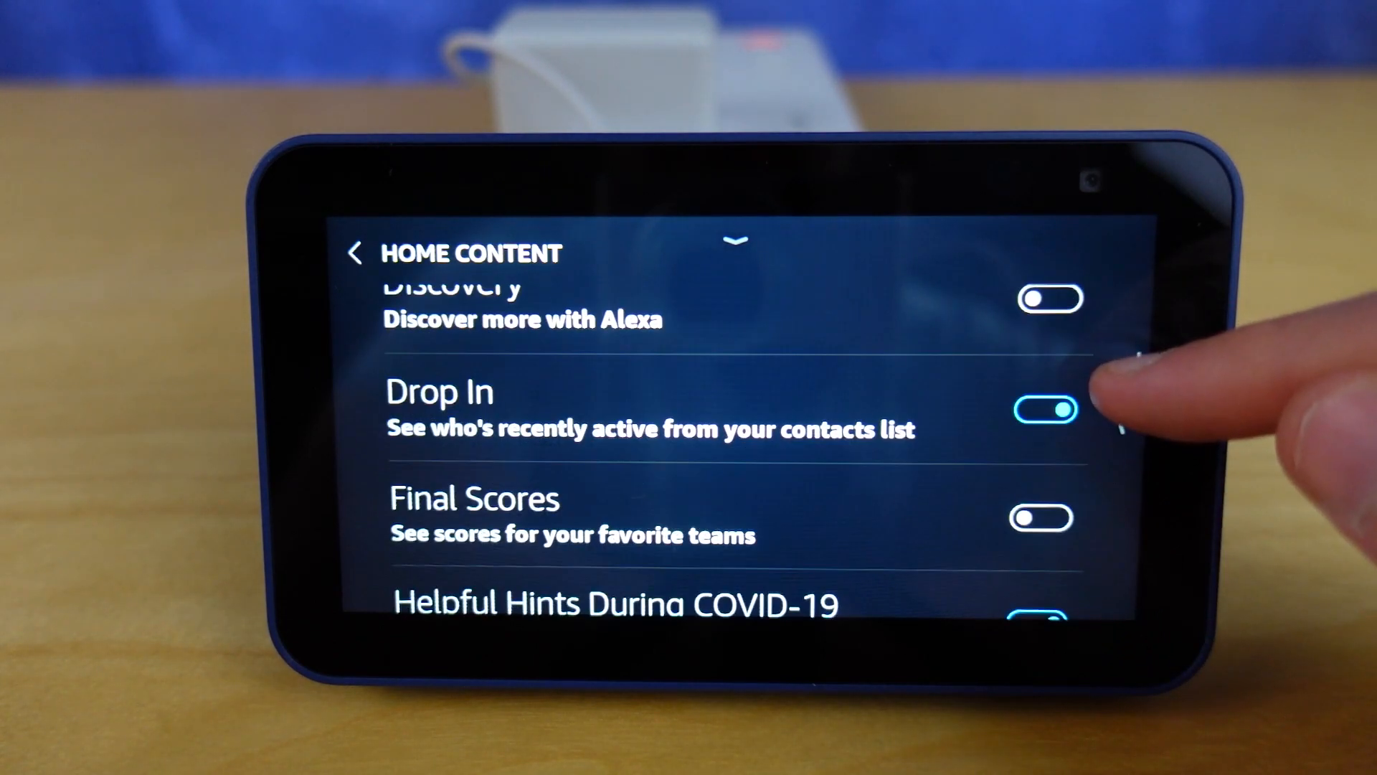
scroll(down, 3)
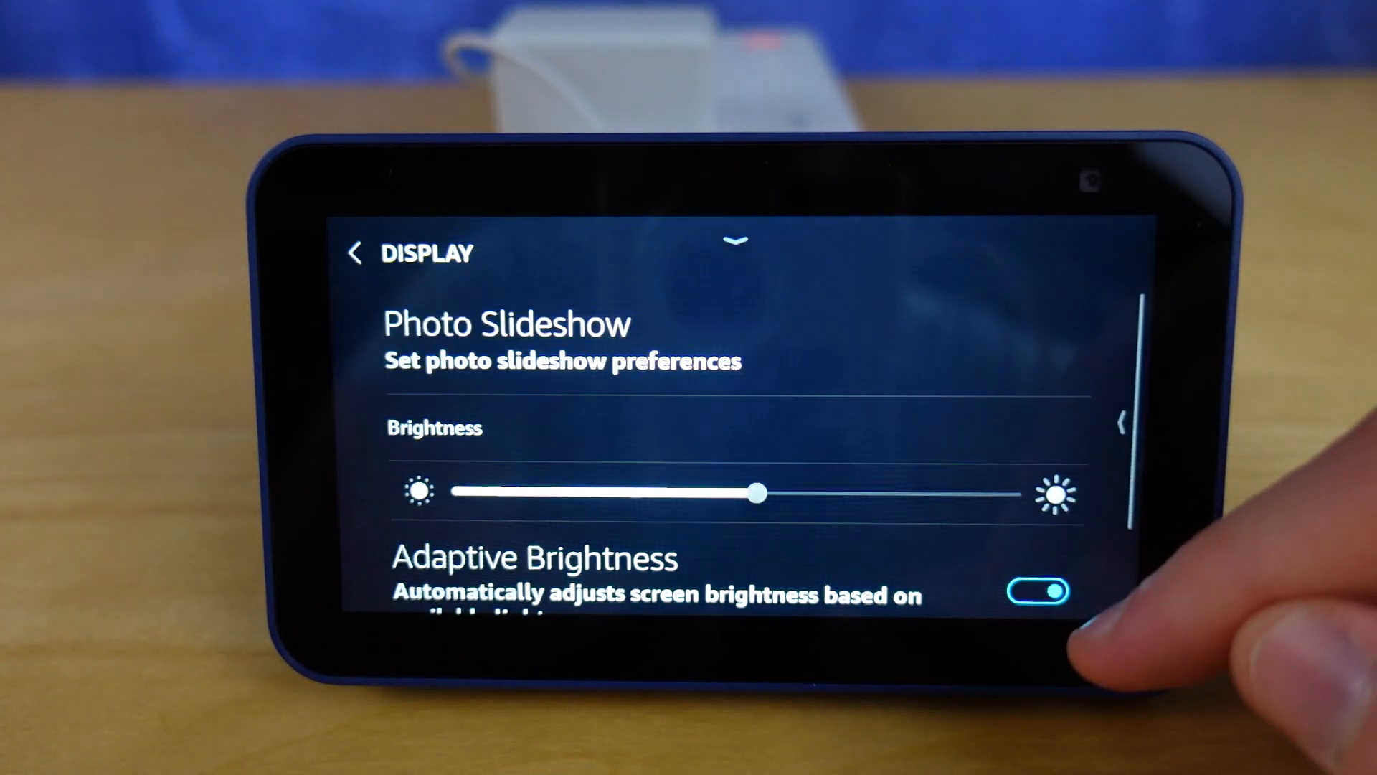
Set the photo slideshow speed to Slow (10 seconds), then scroll Display settings toward Sounds.
click(506, 323)
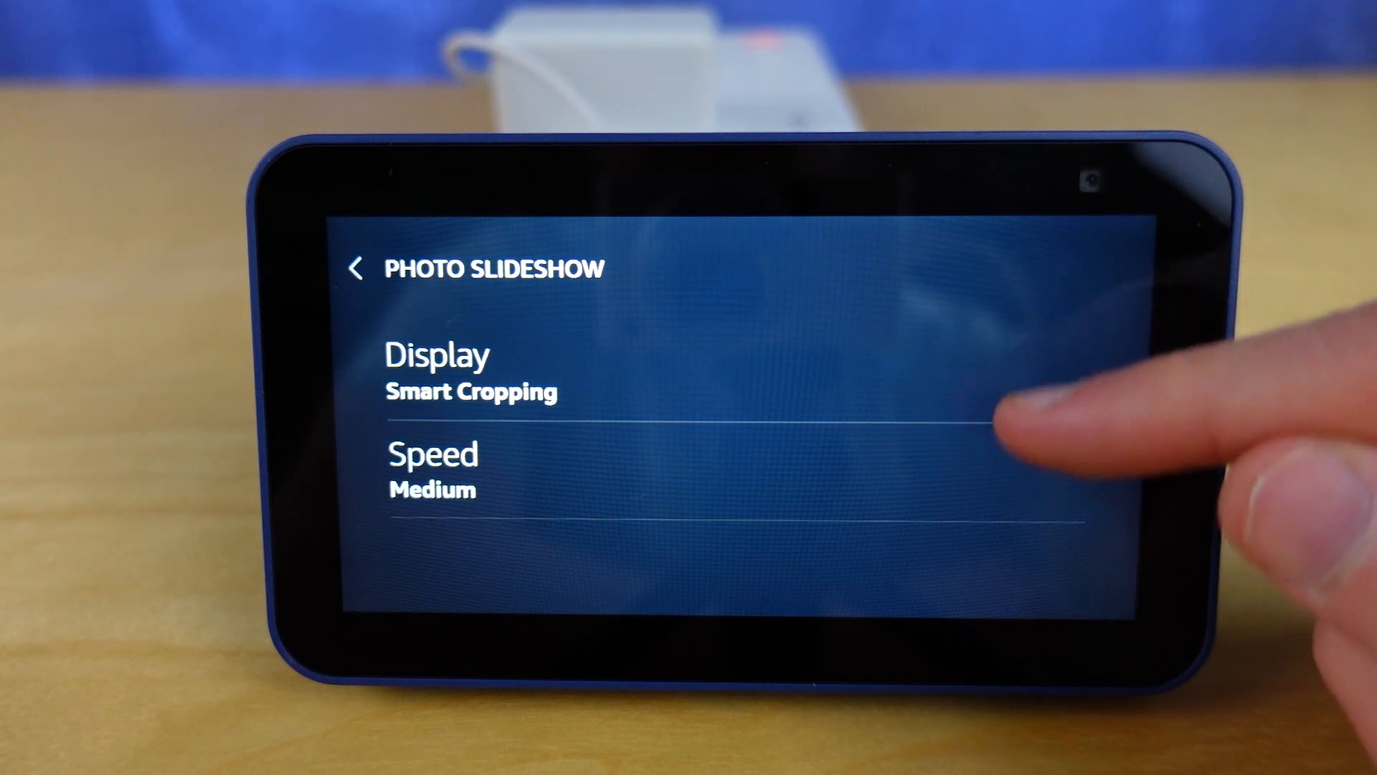
click(431, 470)
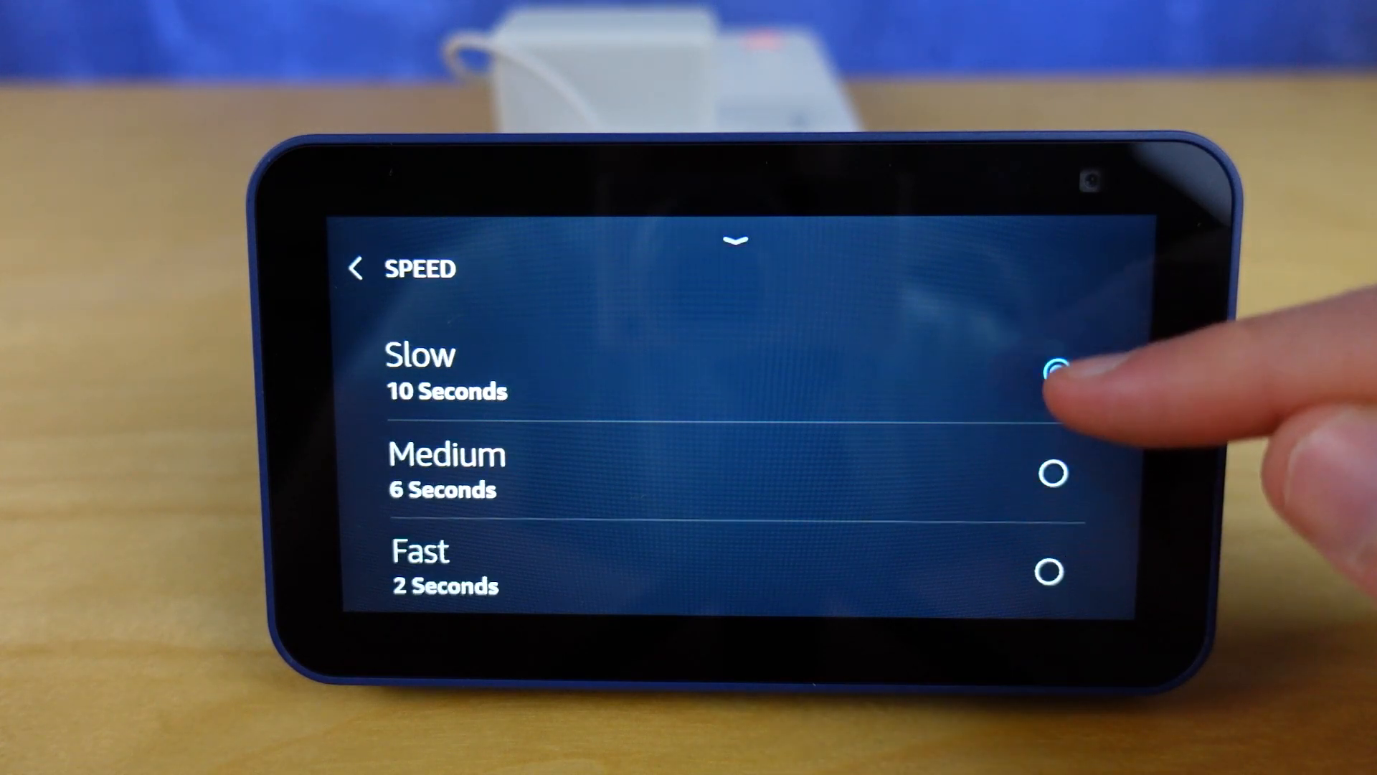
click(1057, 371)
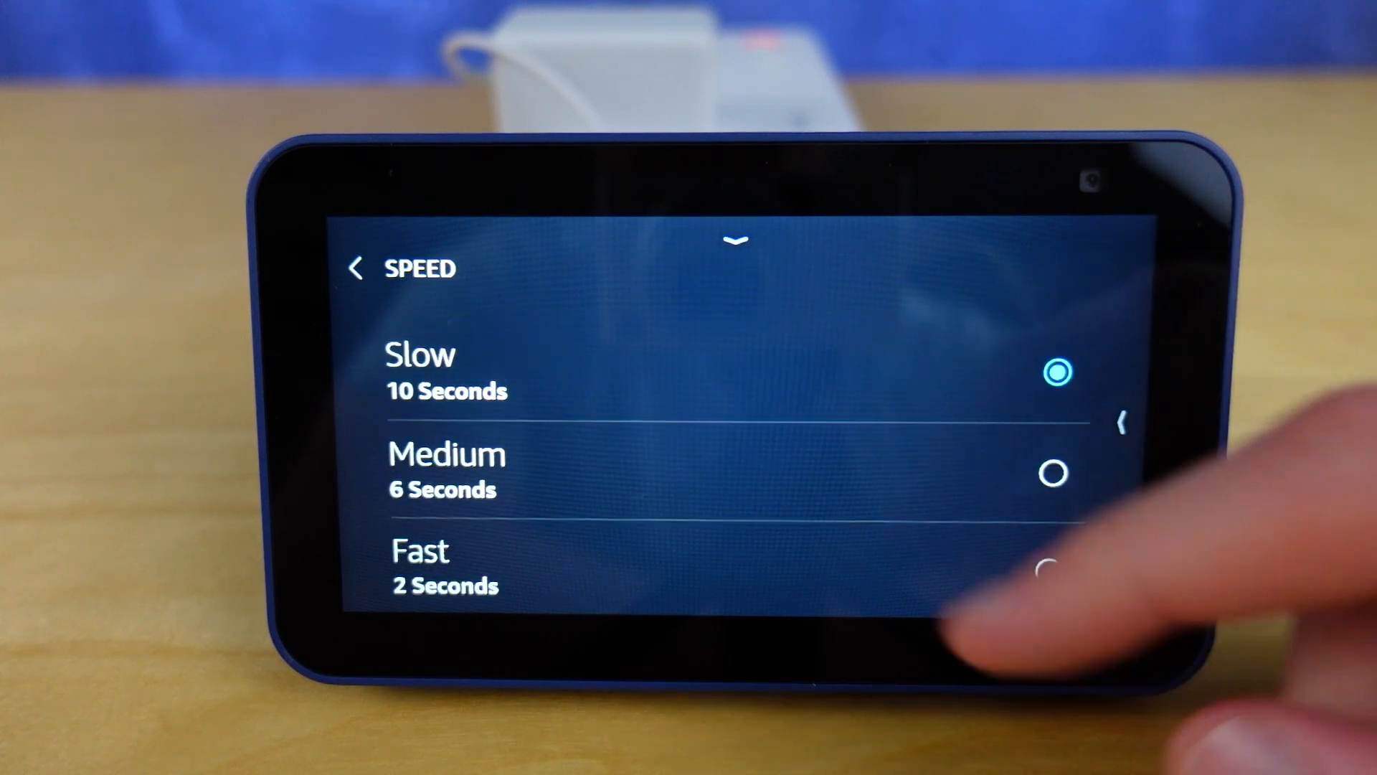
click(357, 267)
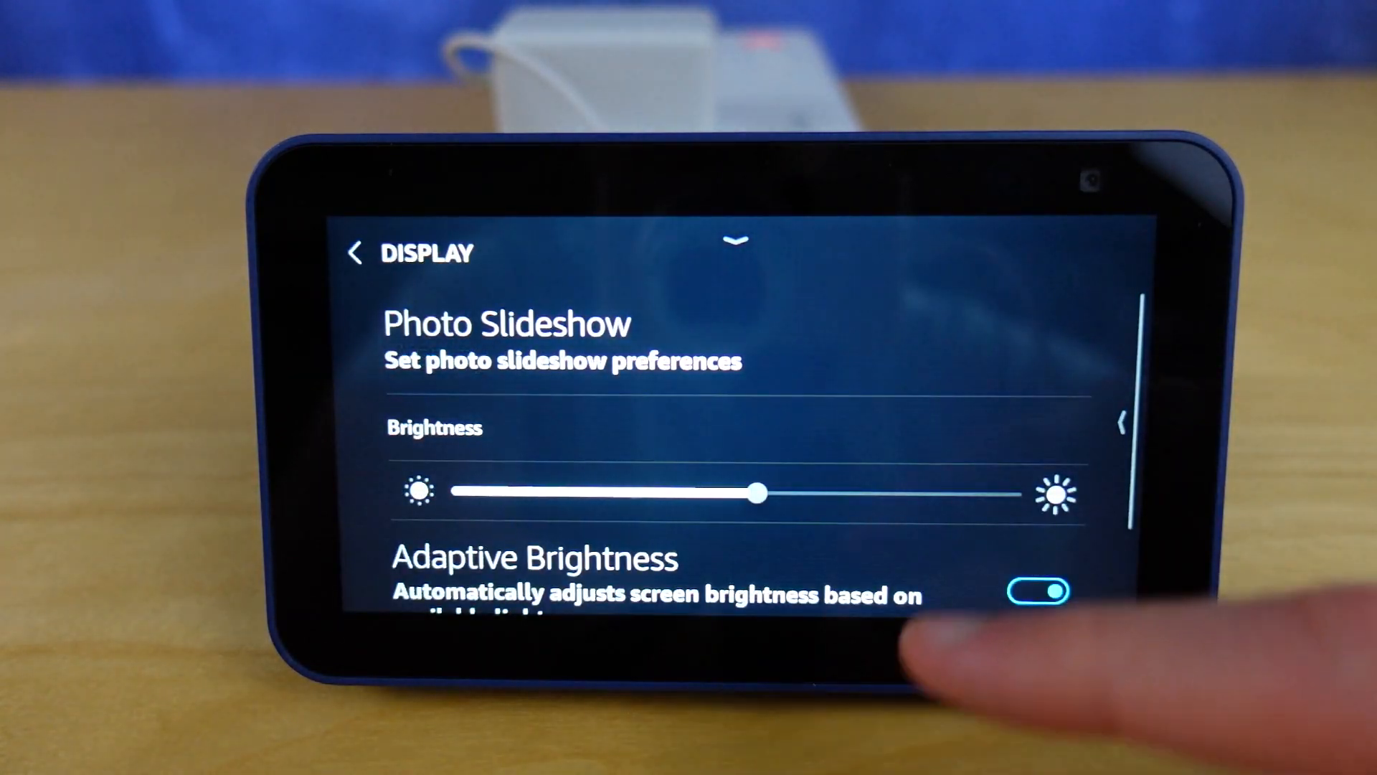
scroll(down, 3)
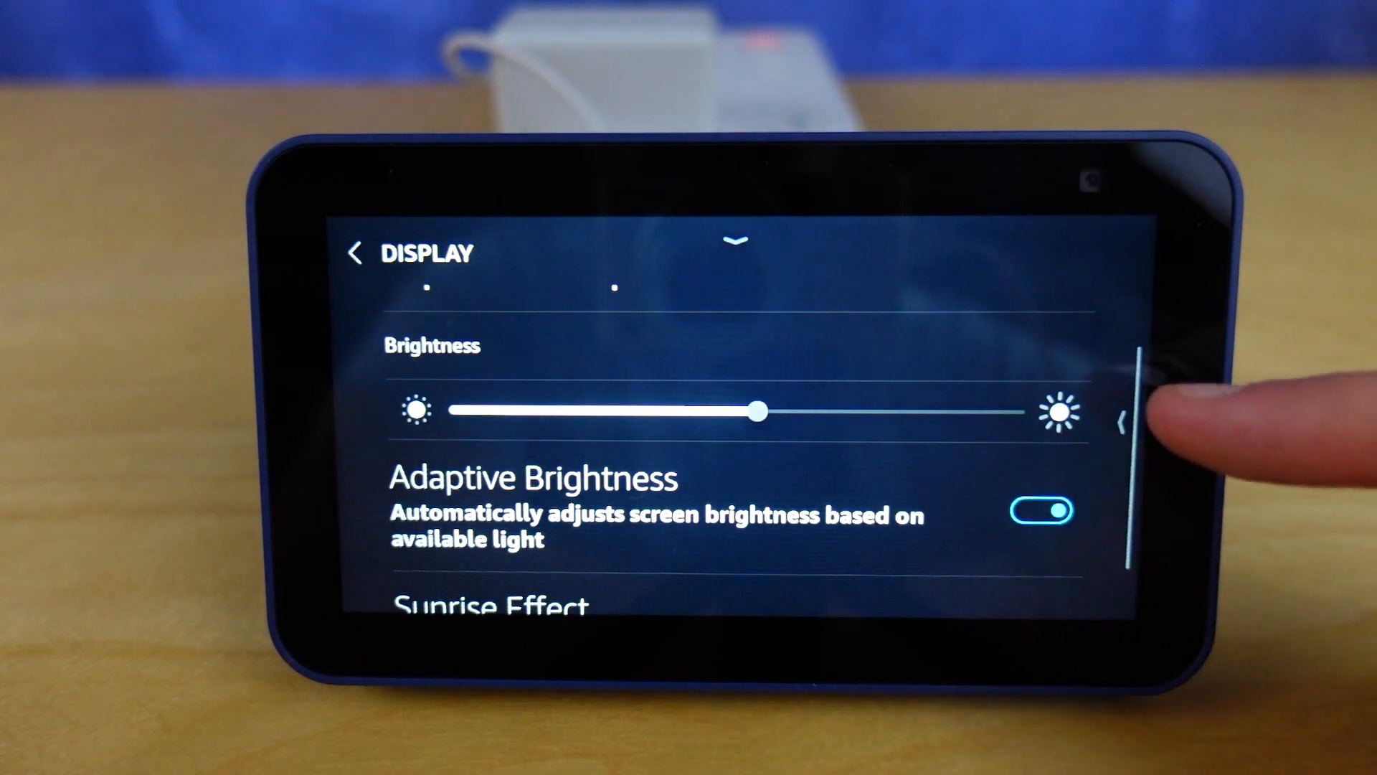
scroll(down, 3)
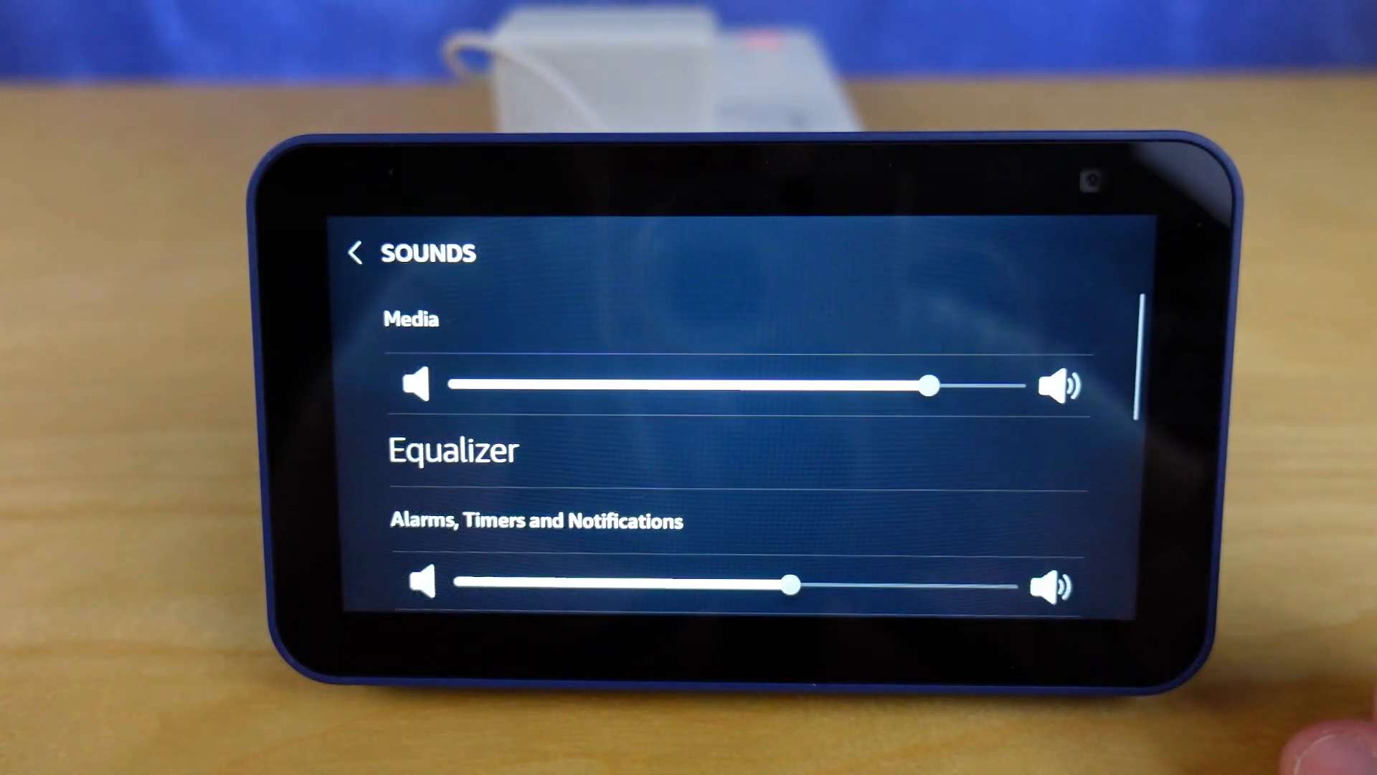
Review the FreeTime and Camera settings pages, then go to Device Options.
drag(936, 384, 826, 384)
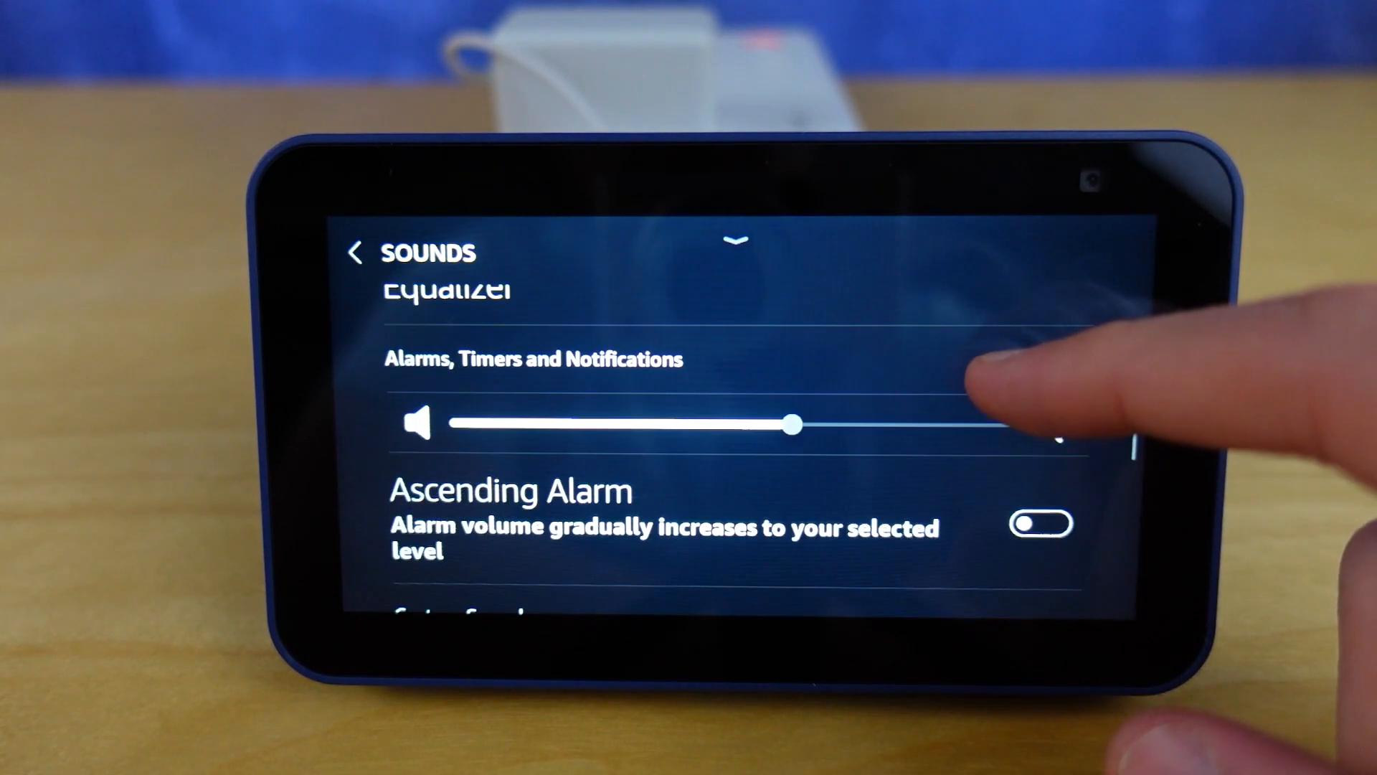
click(356, 254)
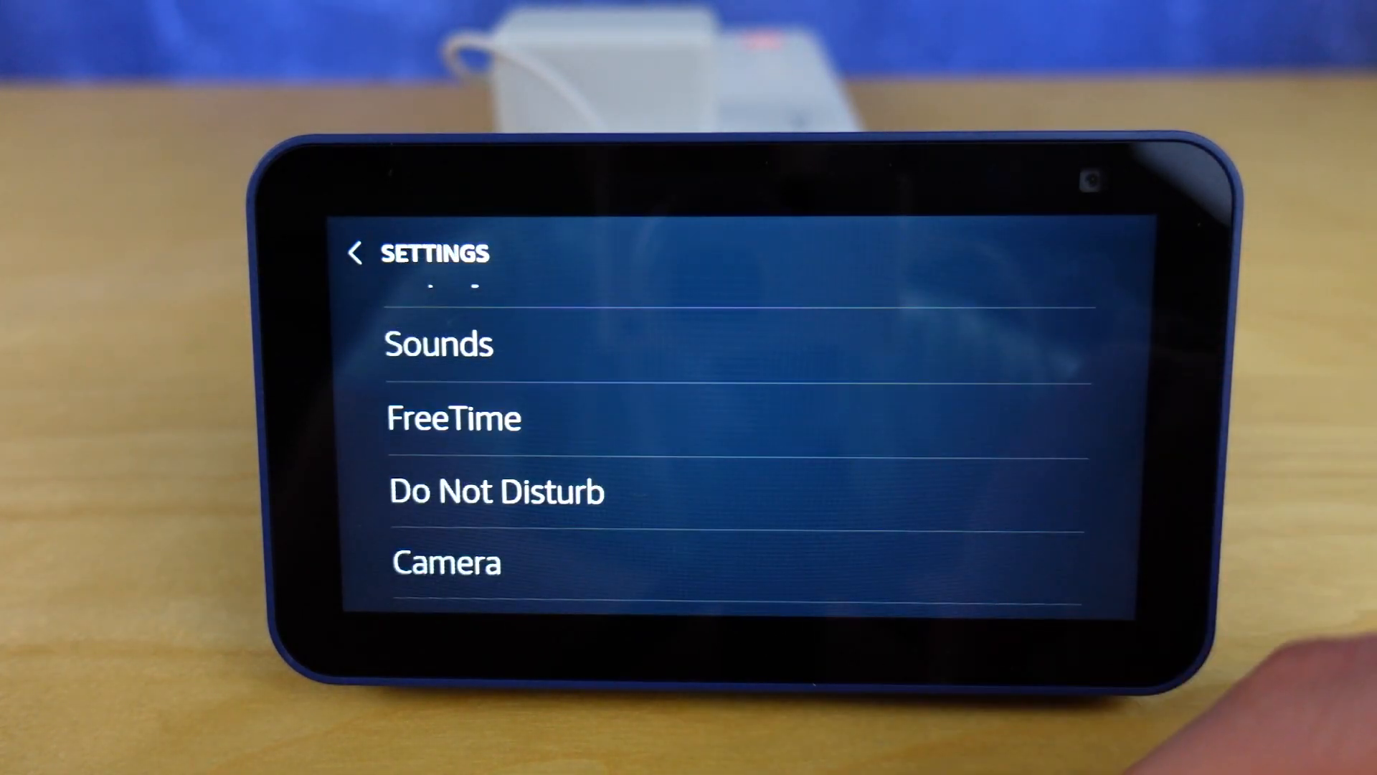
click(453, 418)
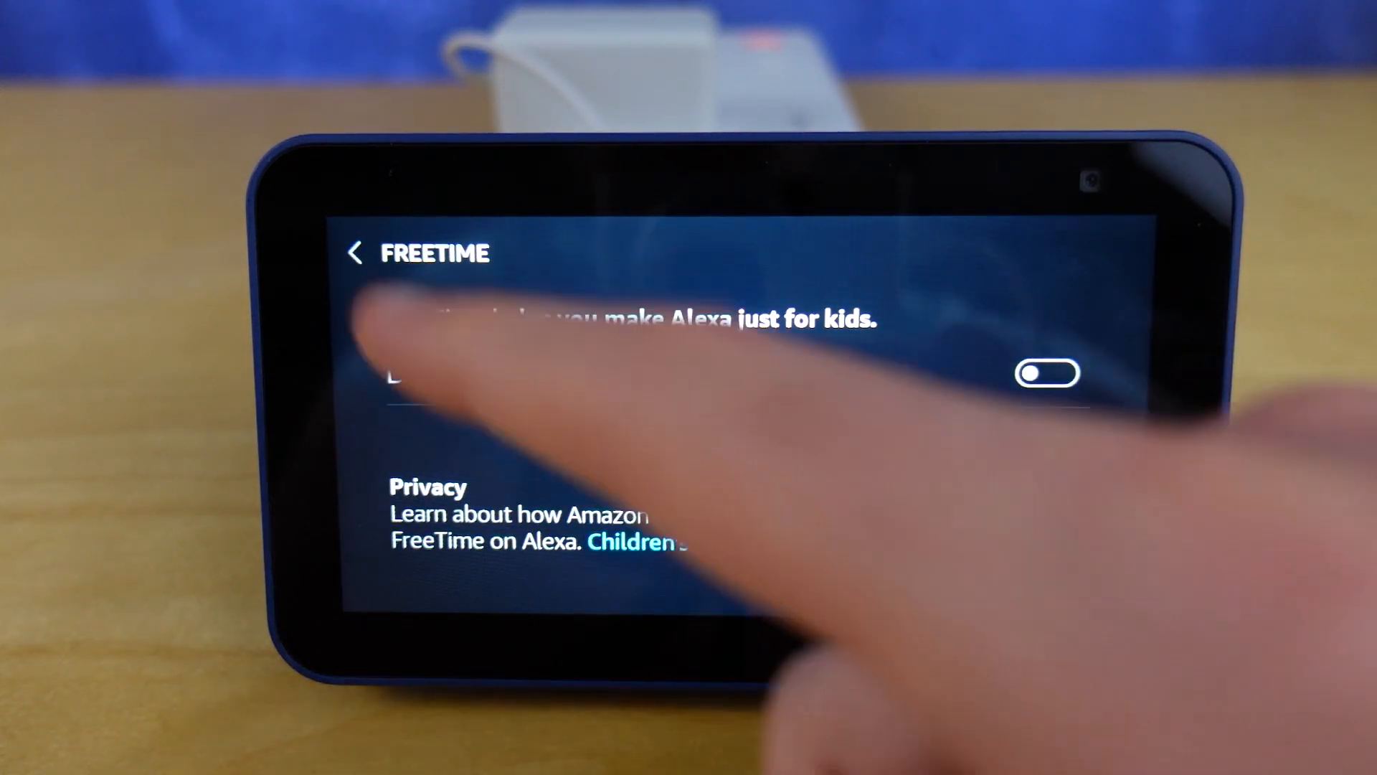
click(356, 254)
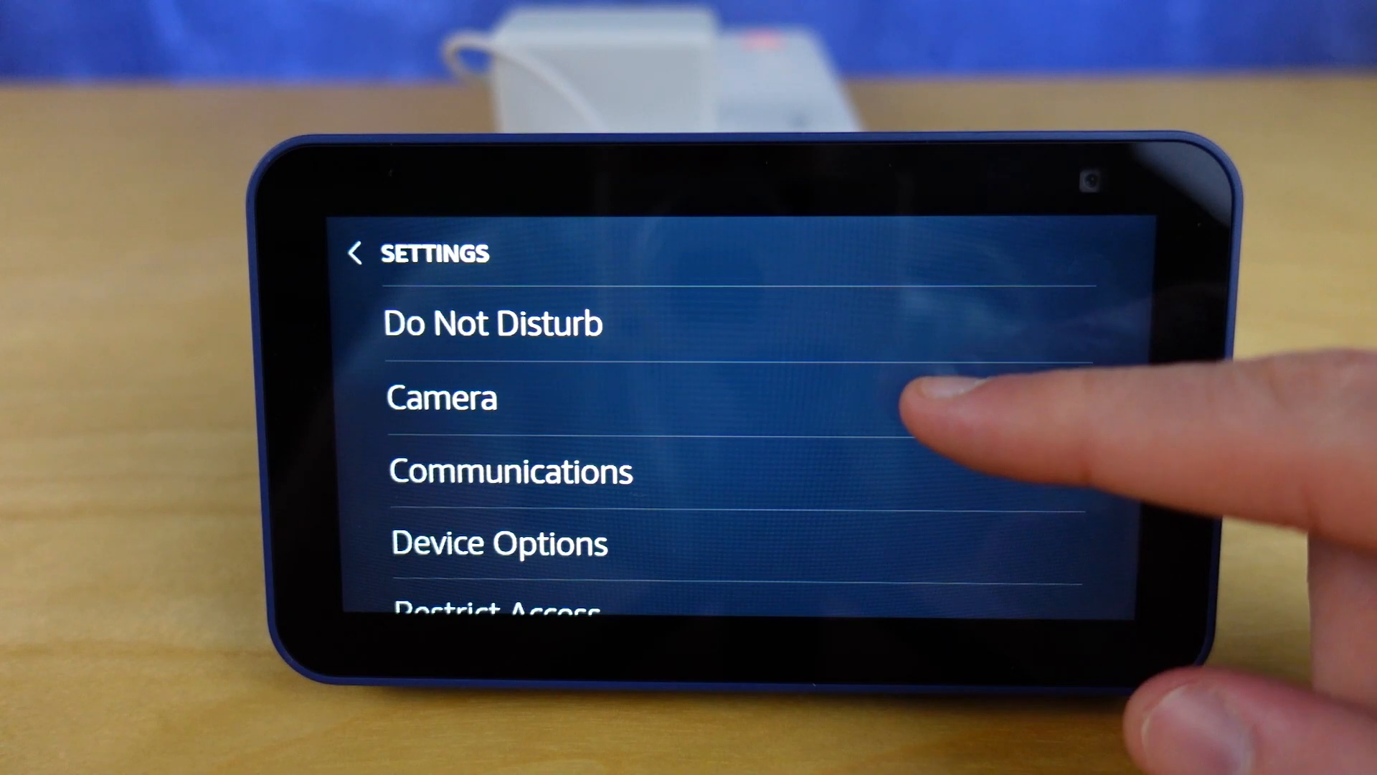
click(442, 397)
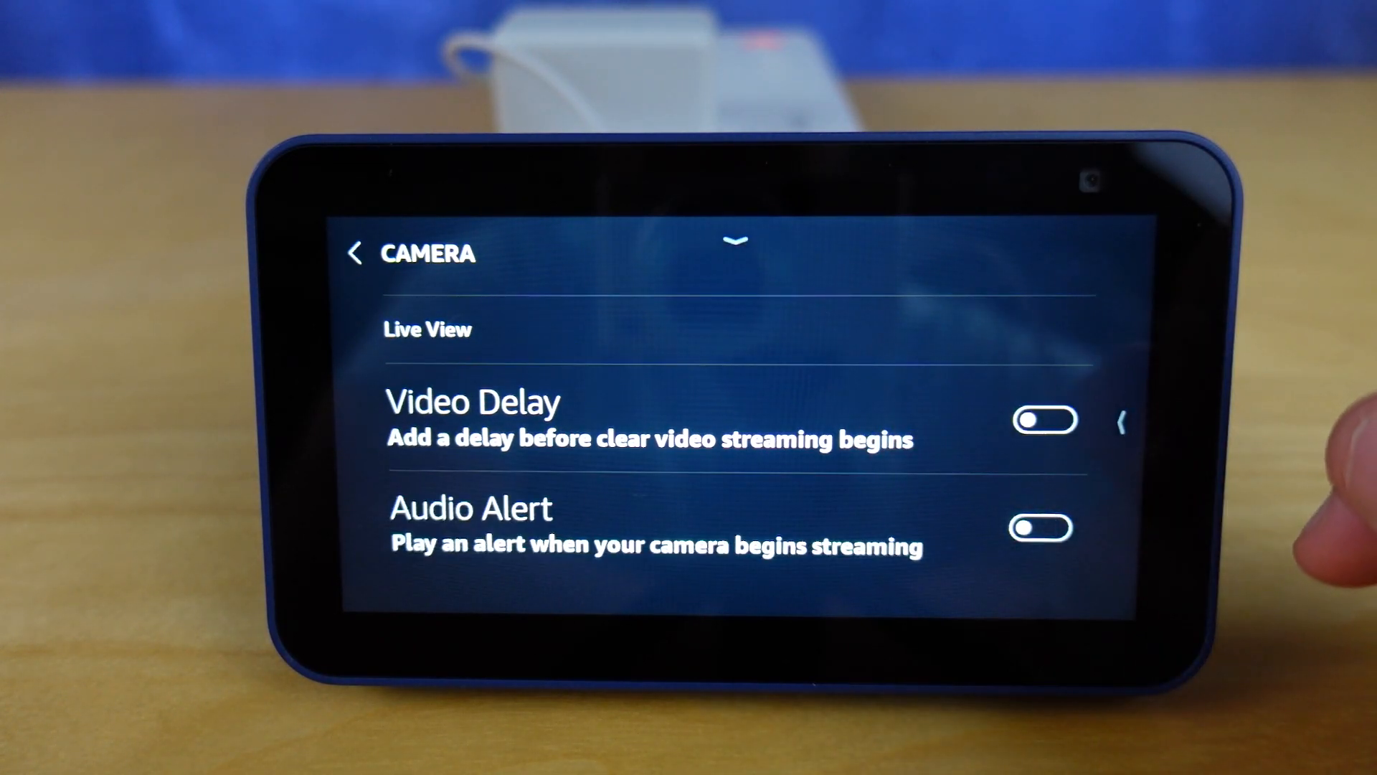
click(1043, 525)
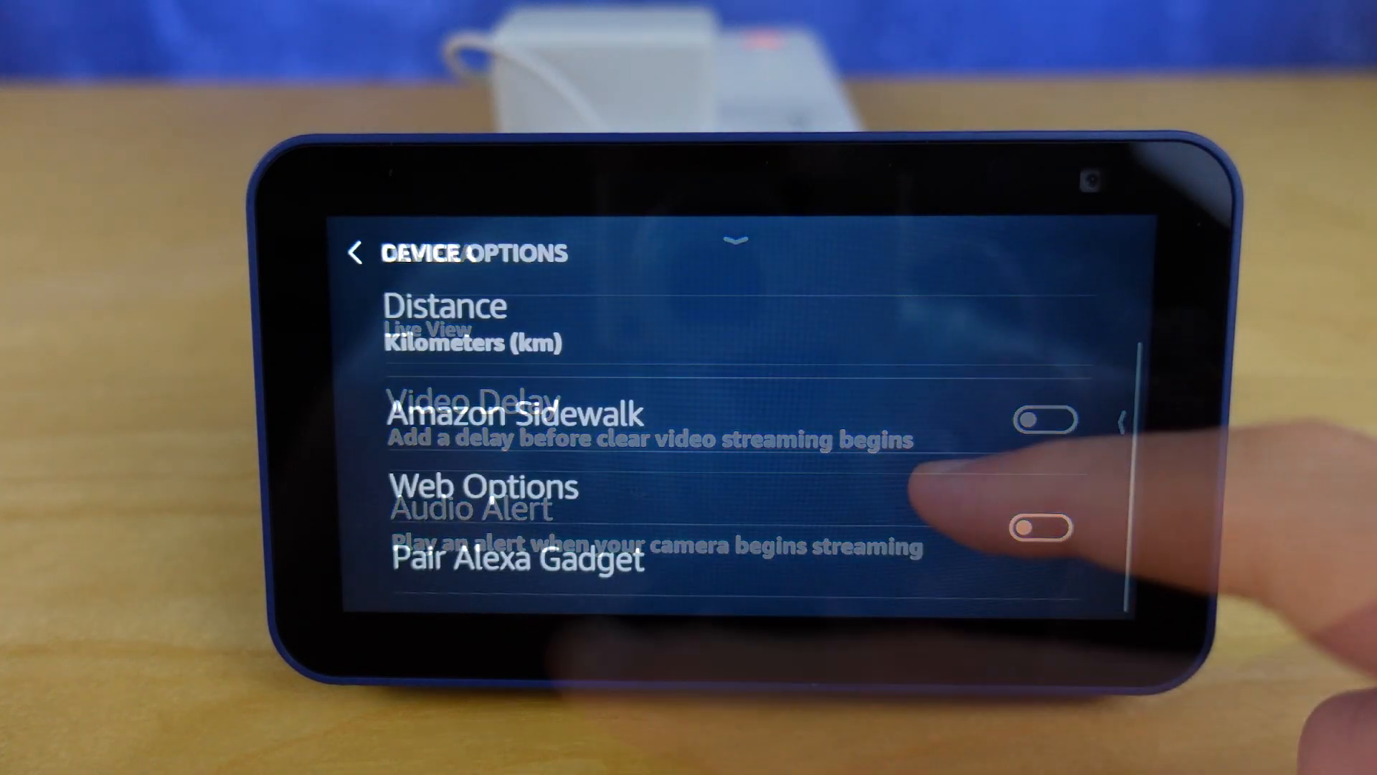
View Web Options, the default browser choices and the Silk browser settings.
click(489, 488)
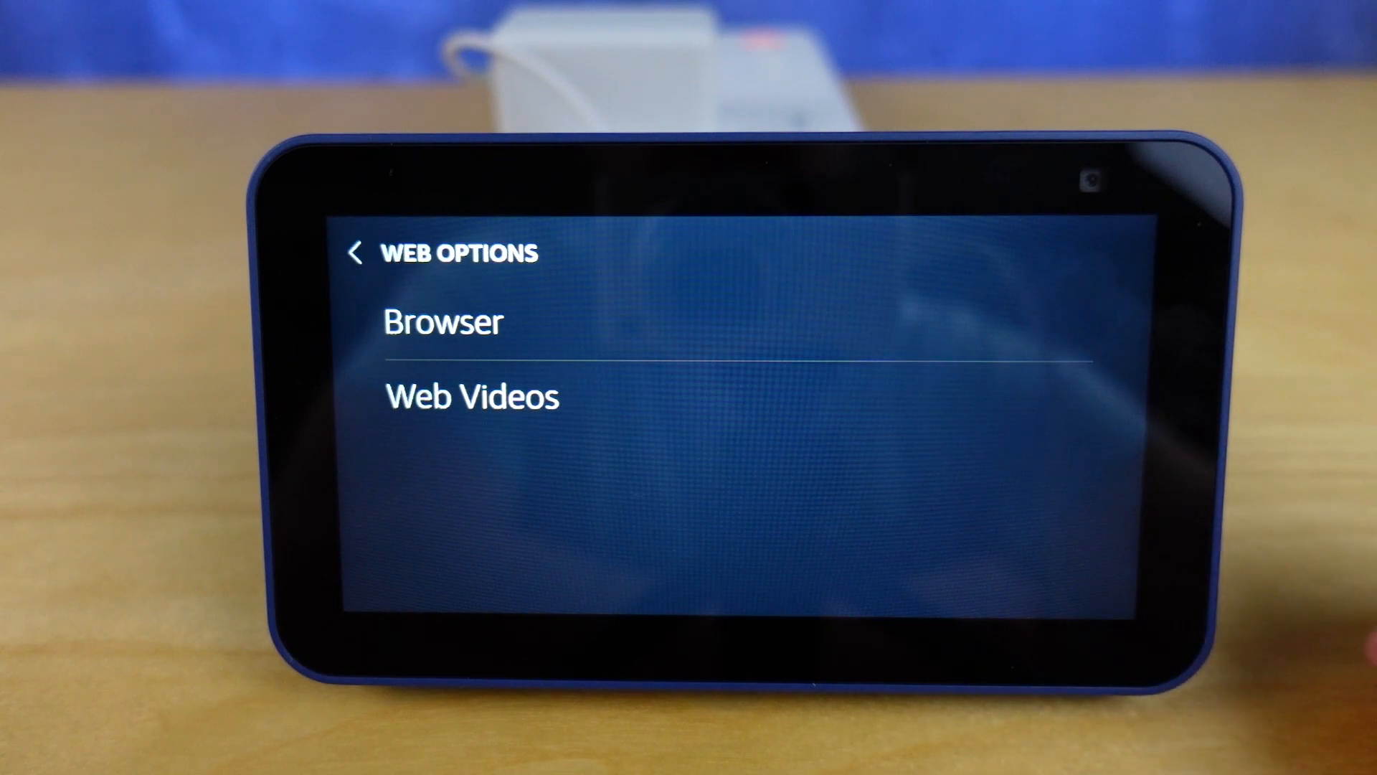
click(444, 321)
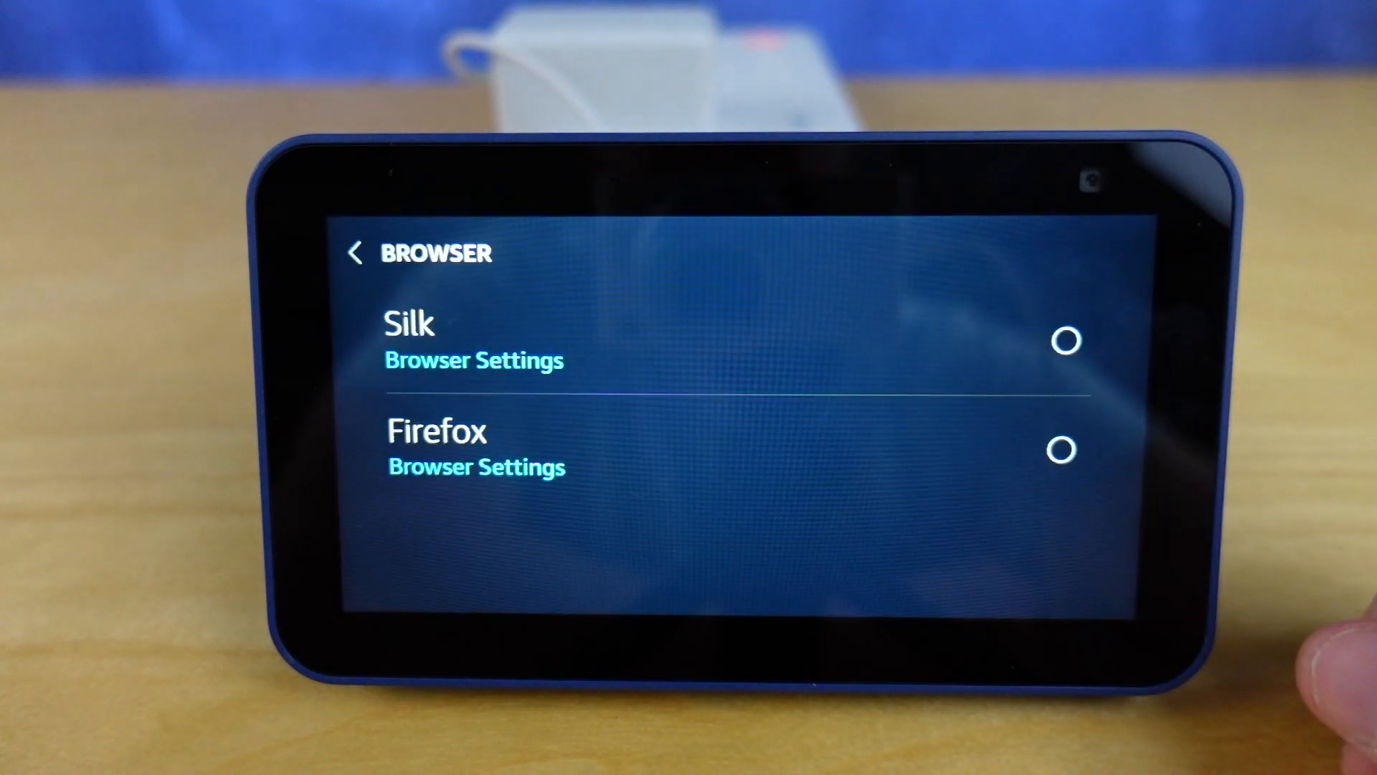
click(474, 343)
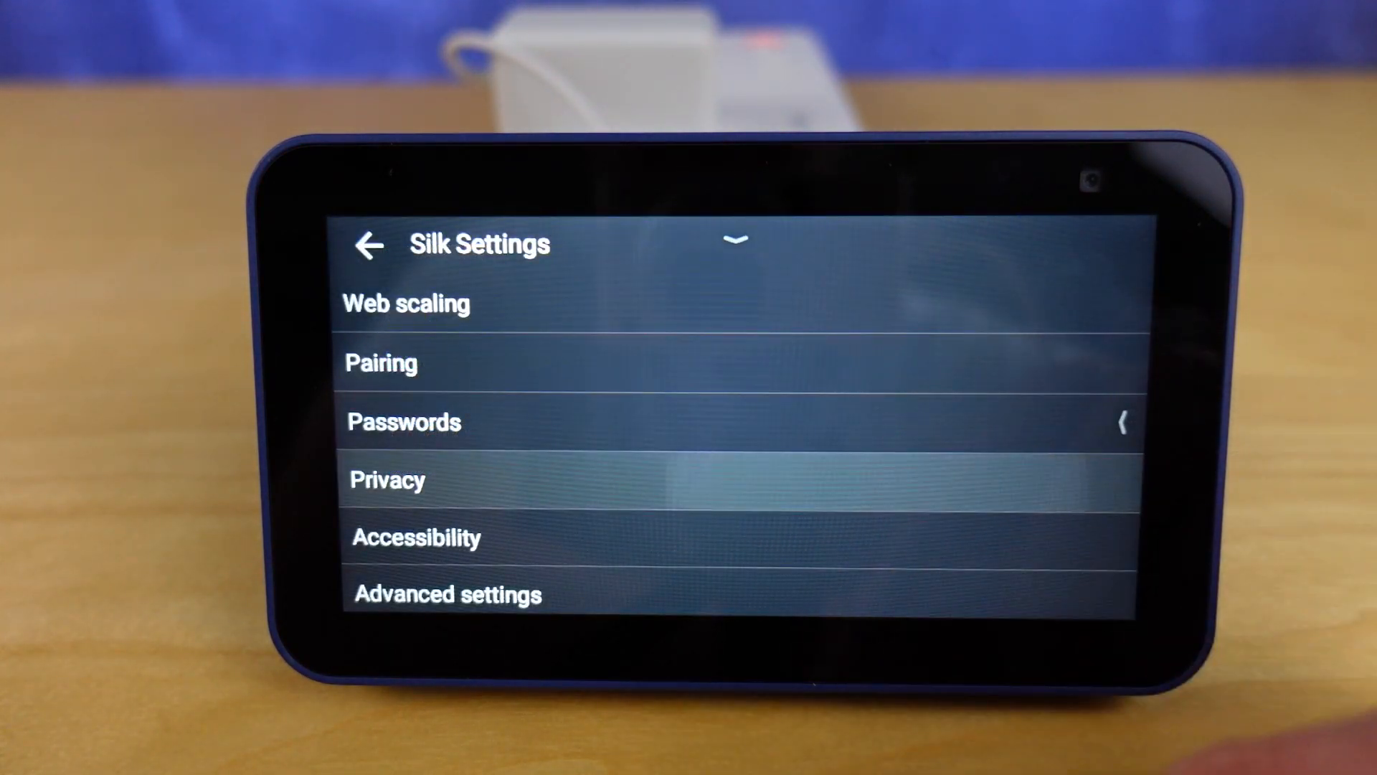
click(386, 480)
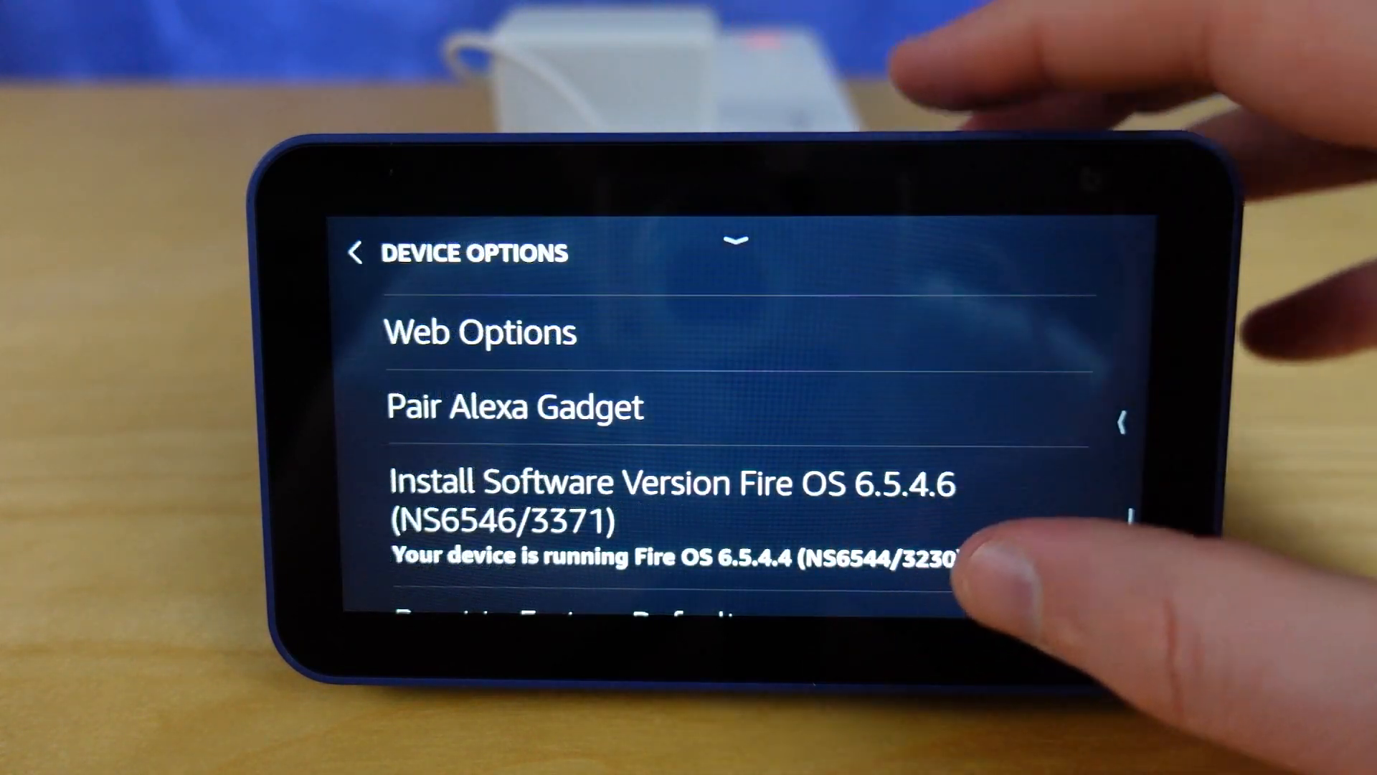
Set the temperature unit to Celsius and distance to kilometers, returning to Settings.
click(674, 500)
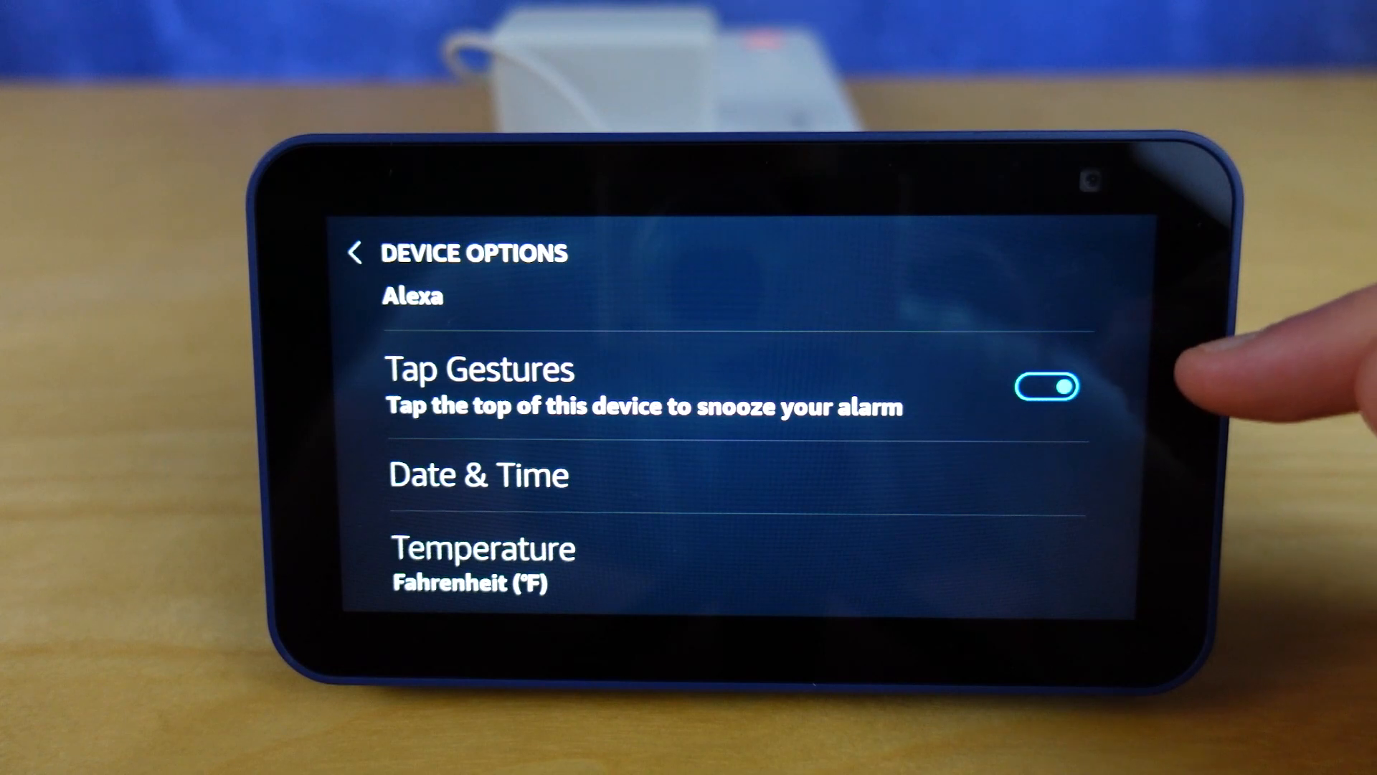
scroll(down, 3)
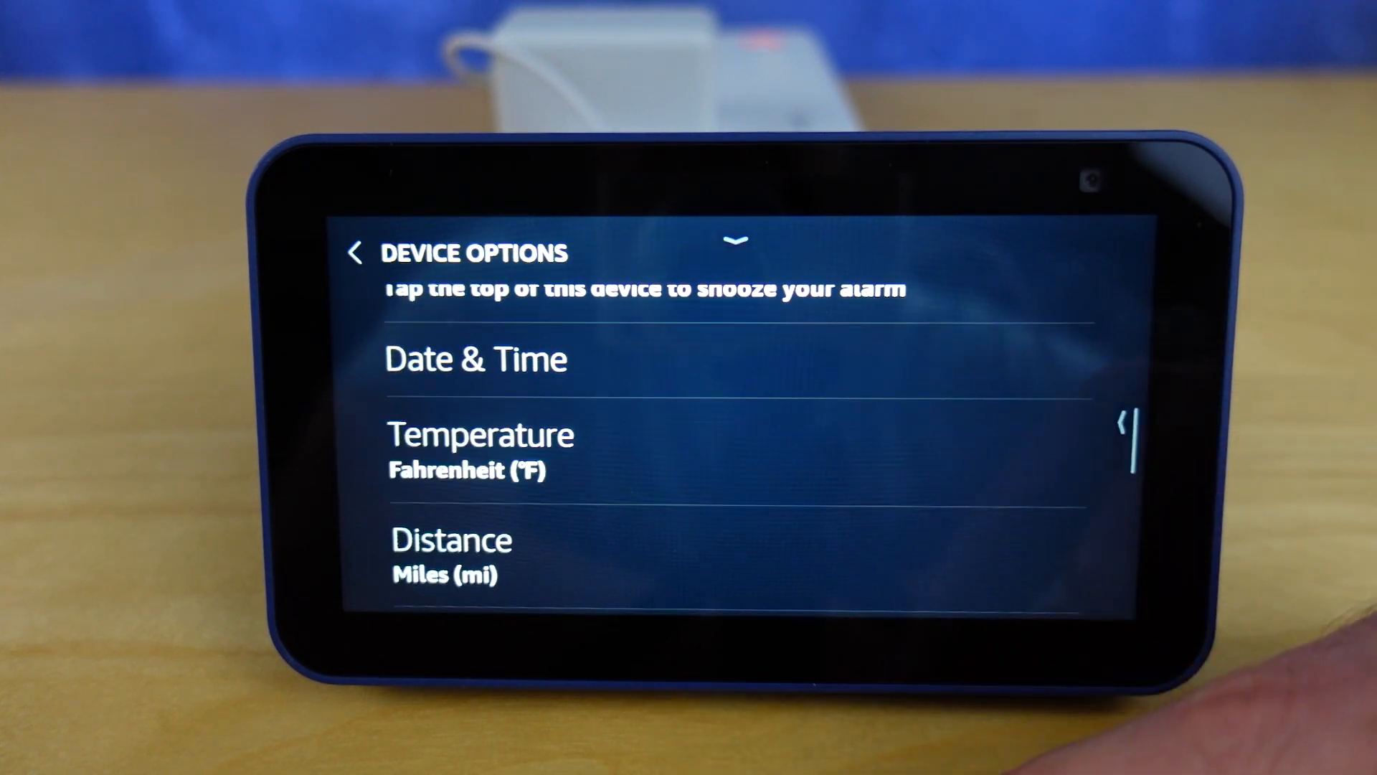
click(481, 434)
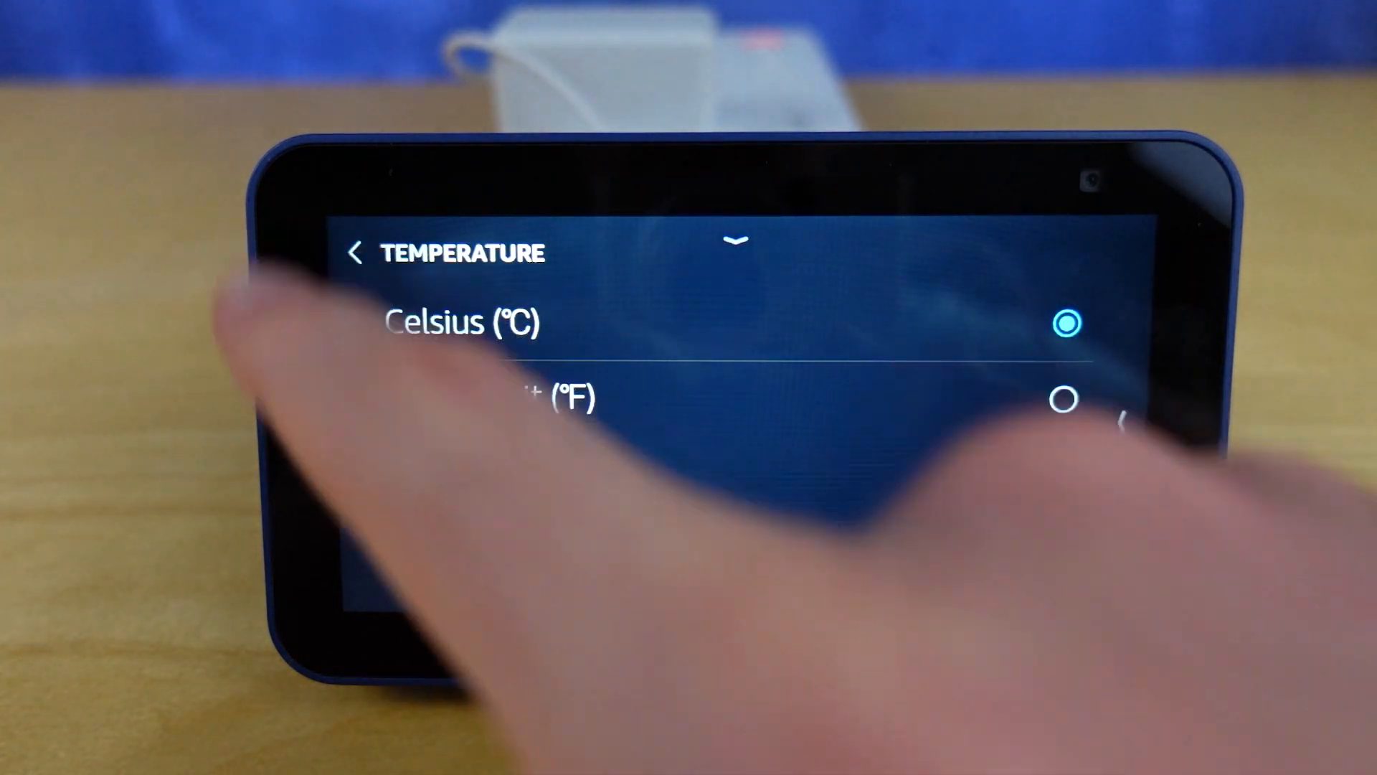
click(356, 253)
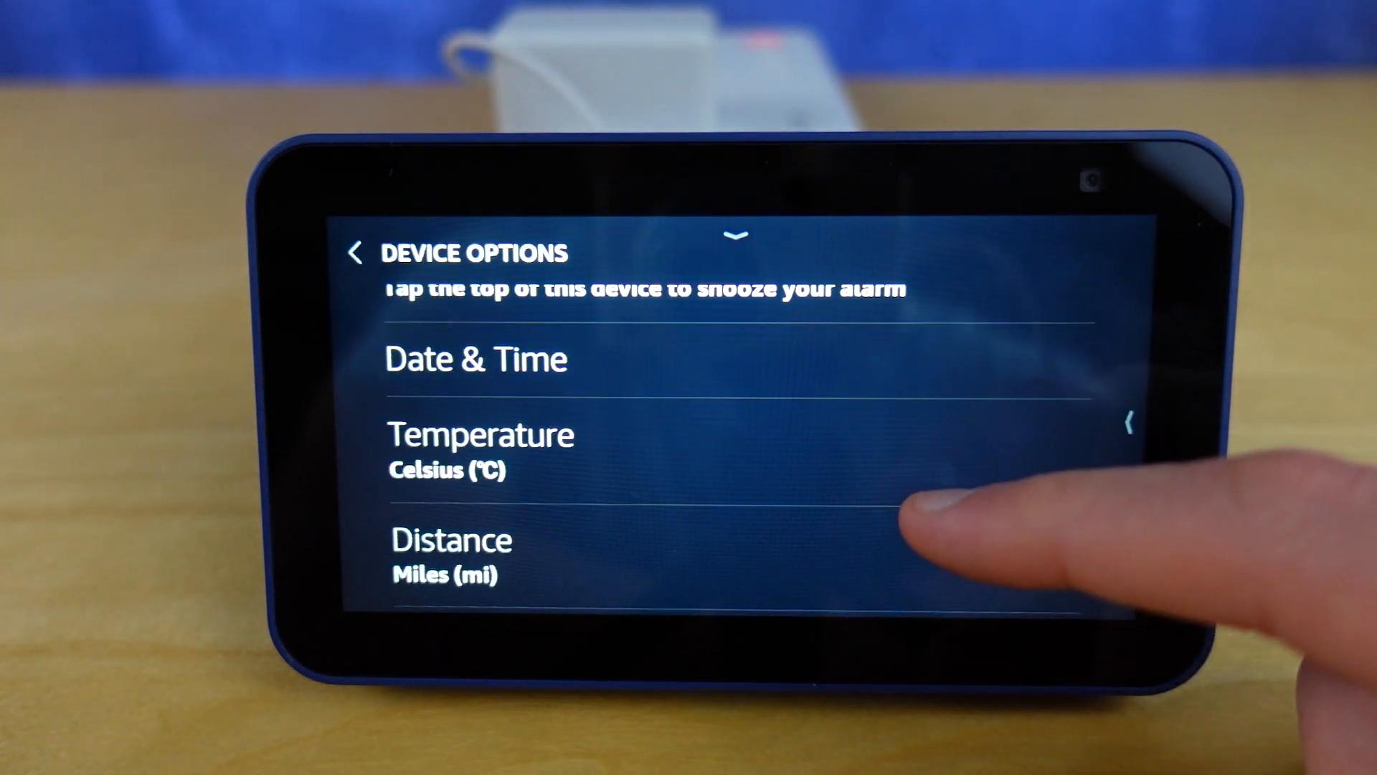
click(453, 553)
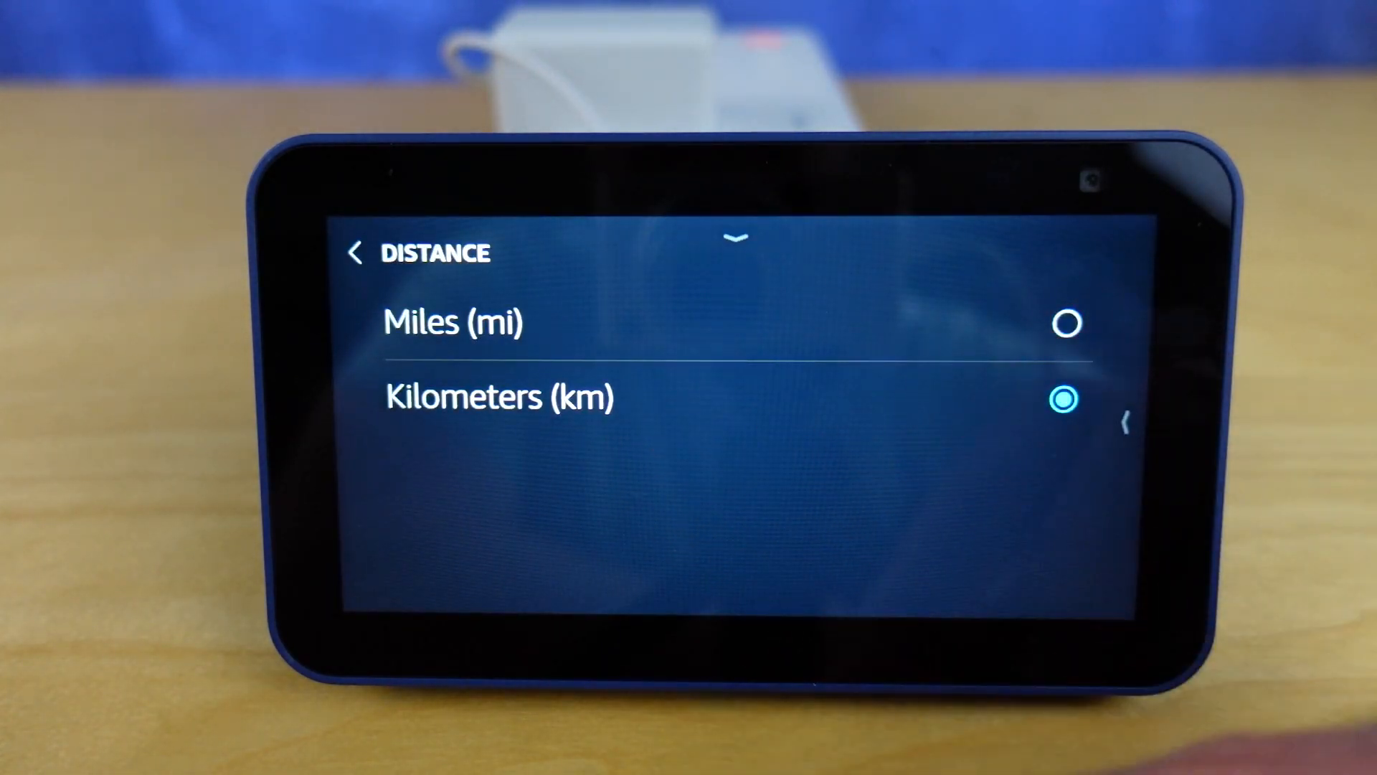
click(356, 254)
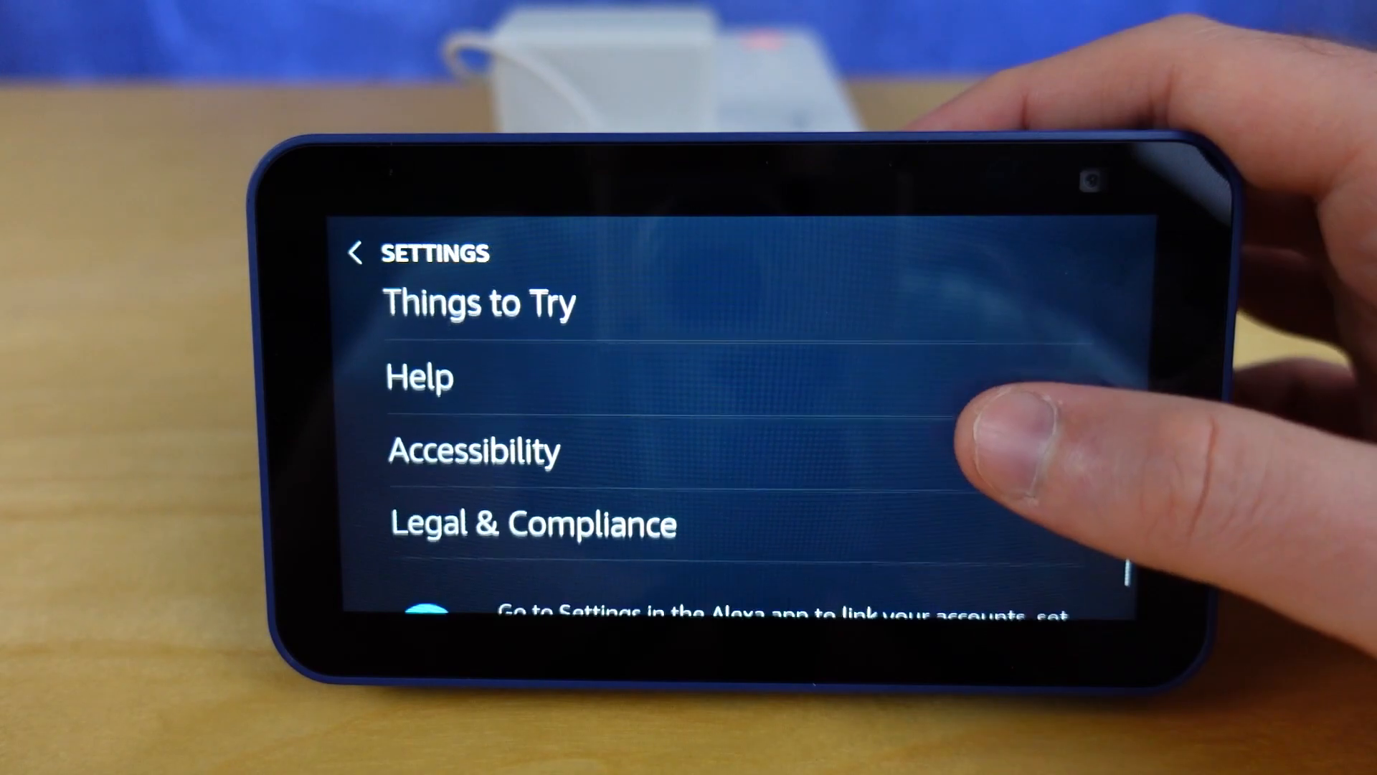
In Accessibility, try Color Inversion but cancel its warning without enabling it.
click(472, 451)
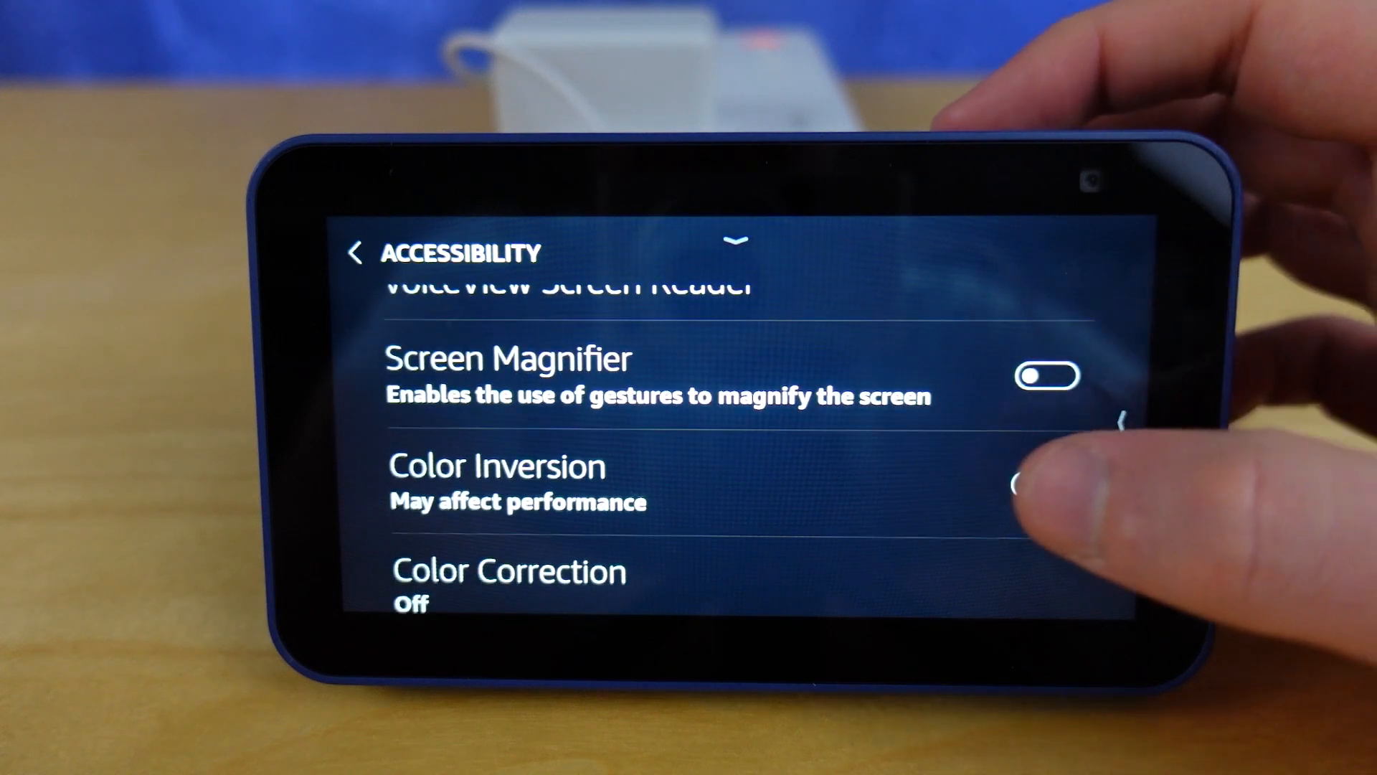
click(1037, 487)
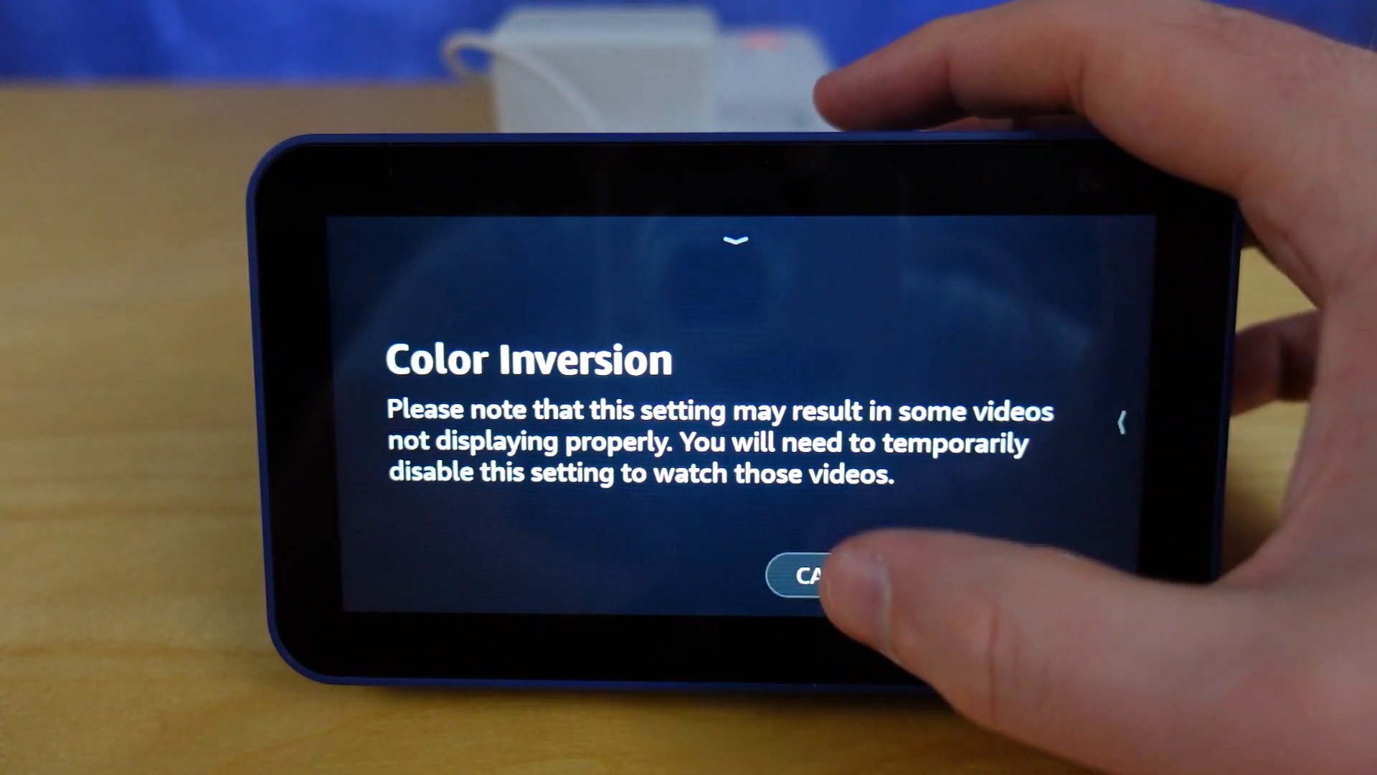
click(808, 576)
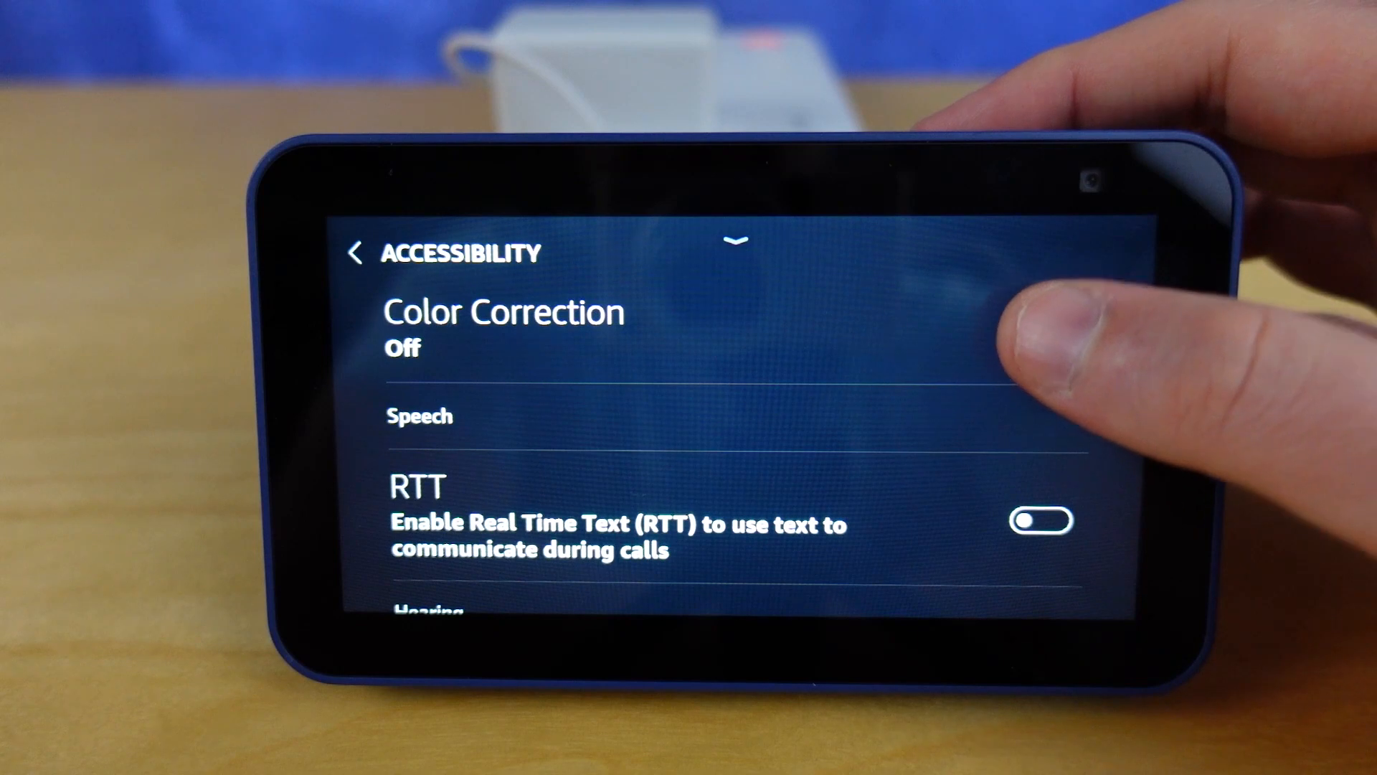
Browse the Color Correction modes and leave Color Correction Off.
click(505, 312)
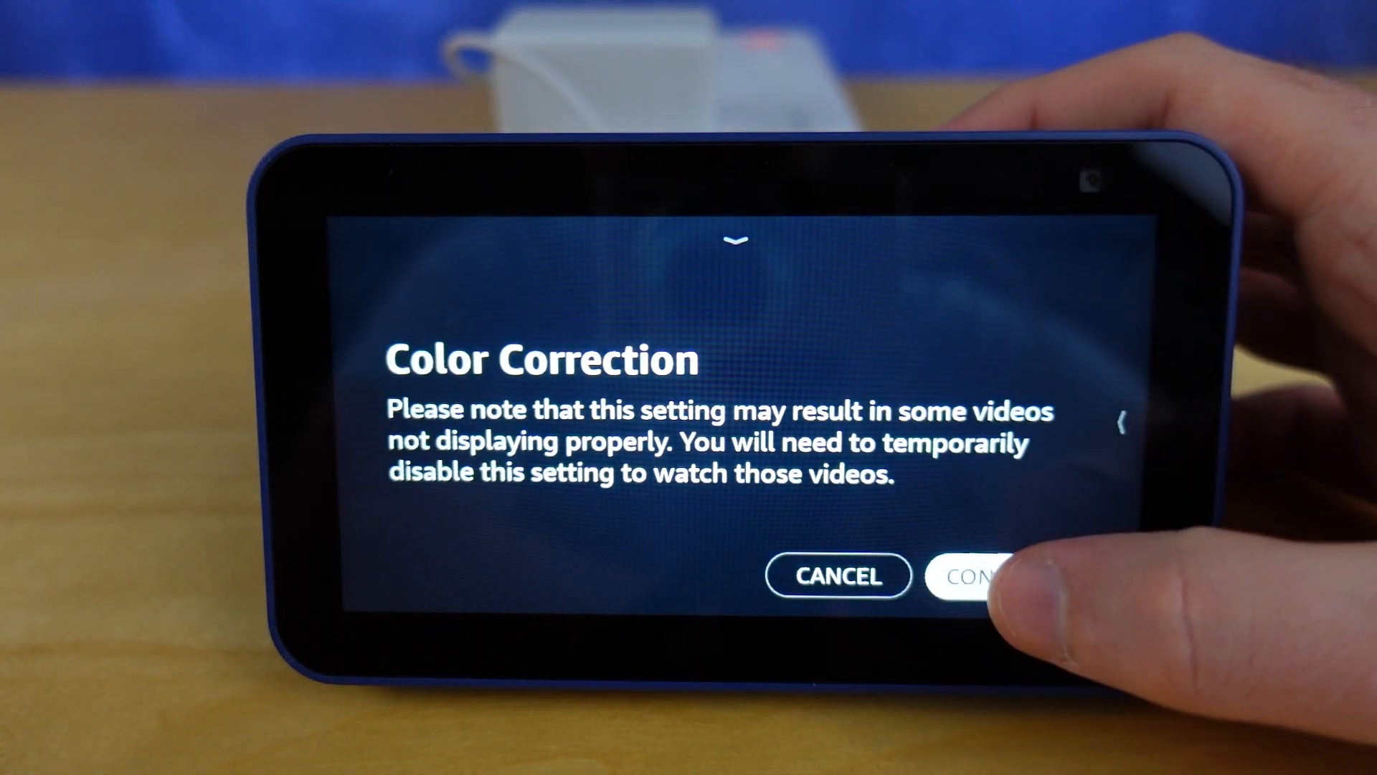
click(974, 575)
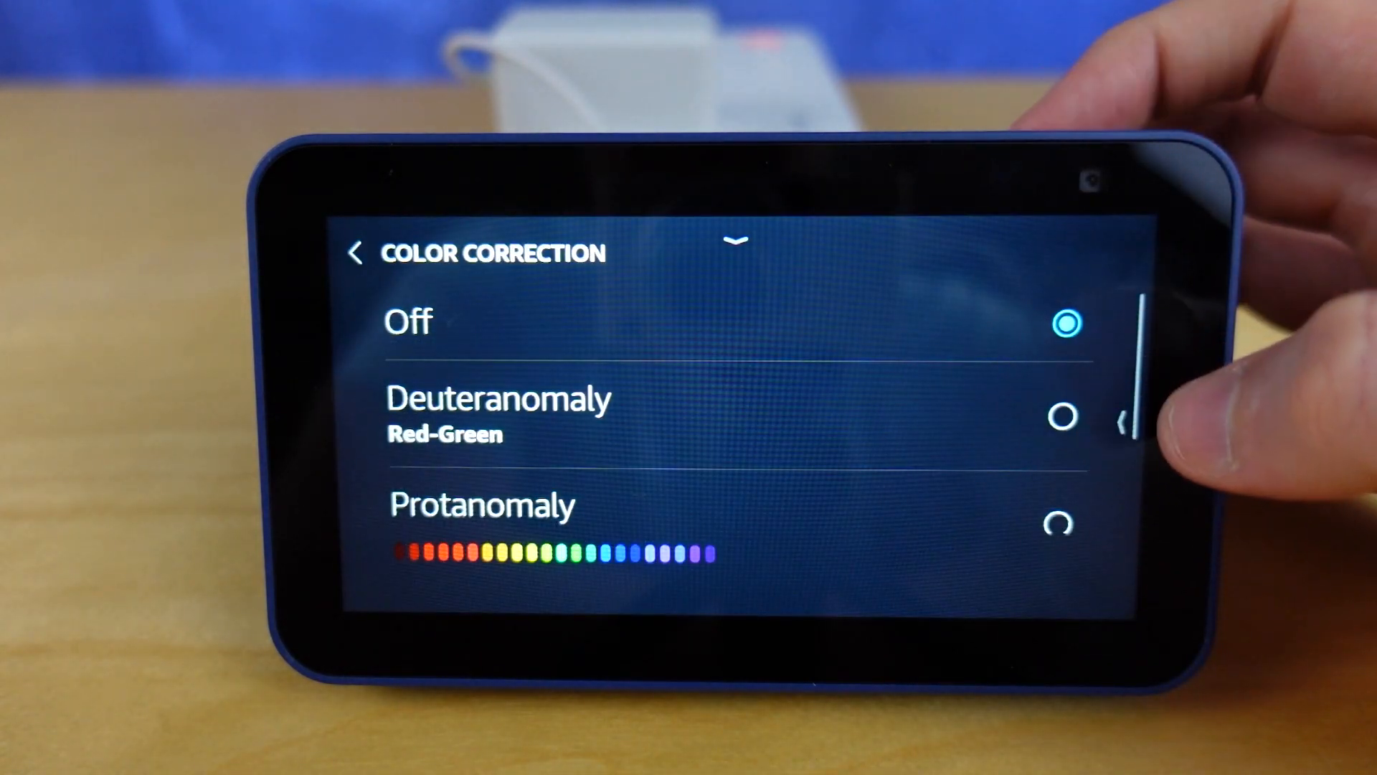
scroll(down, 3)
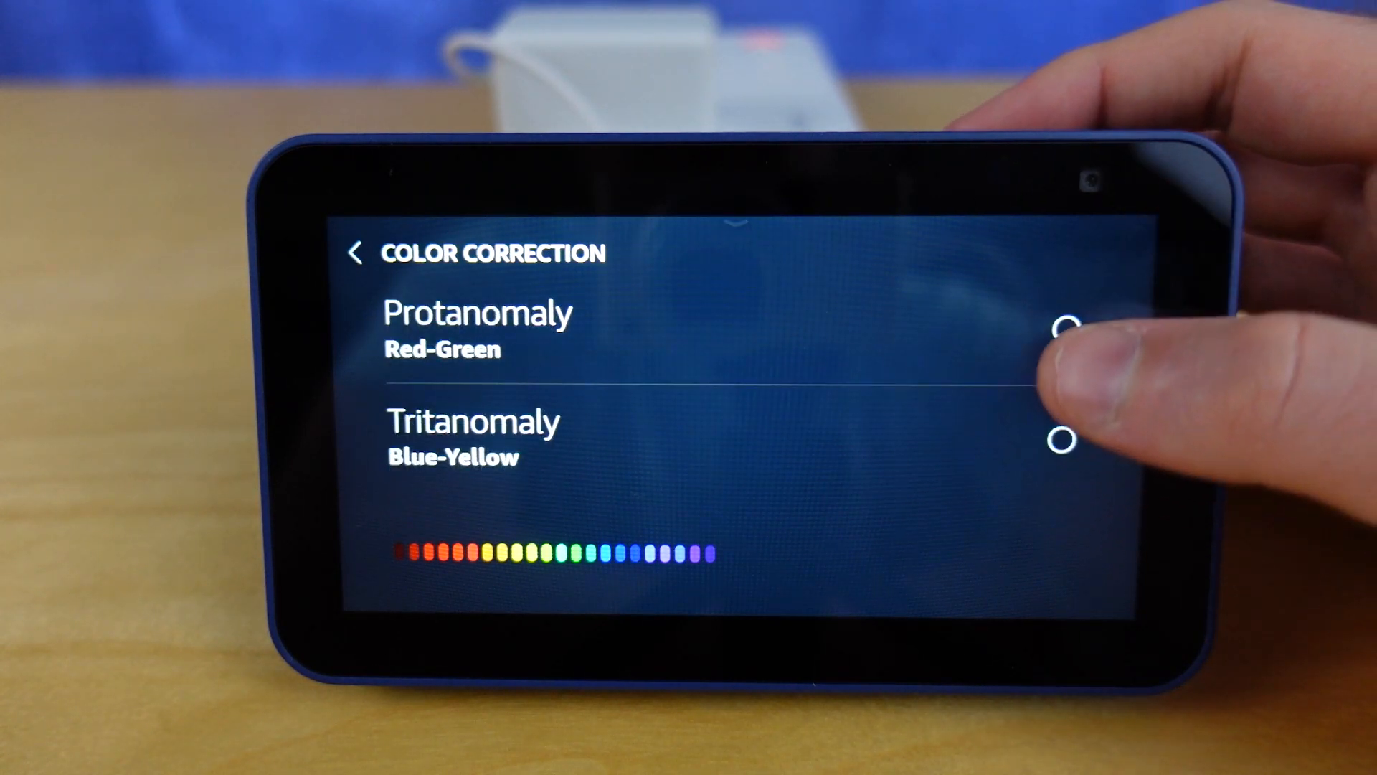
scroll(down, 3)
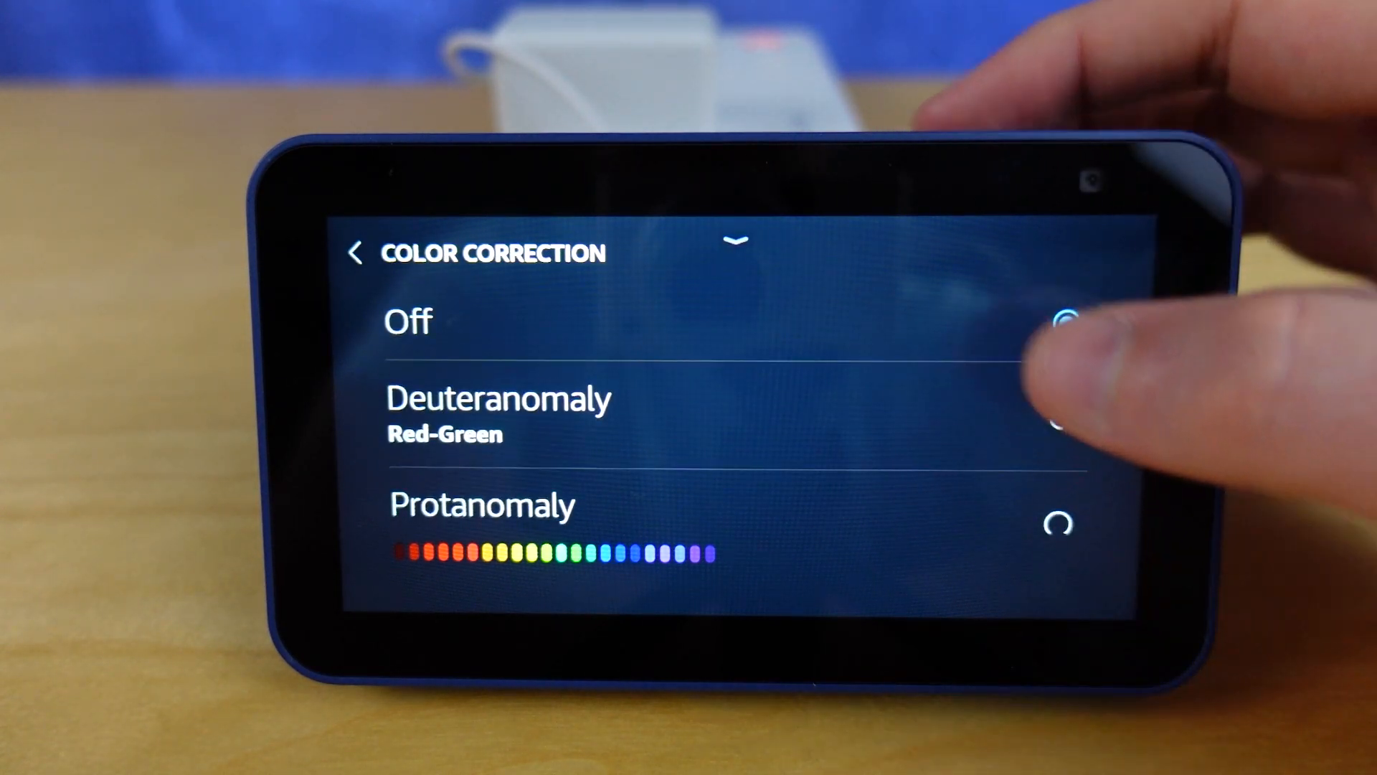
click(355, 253)
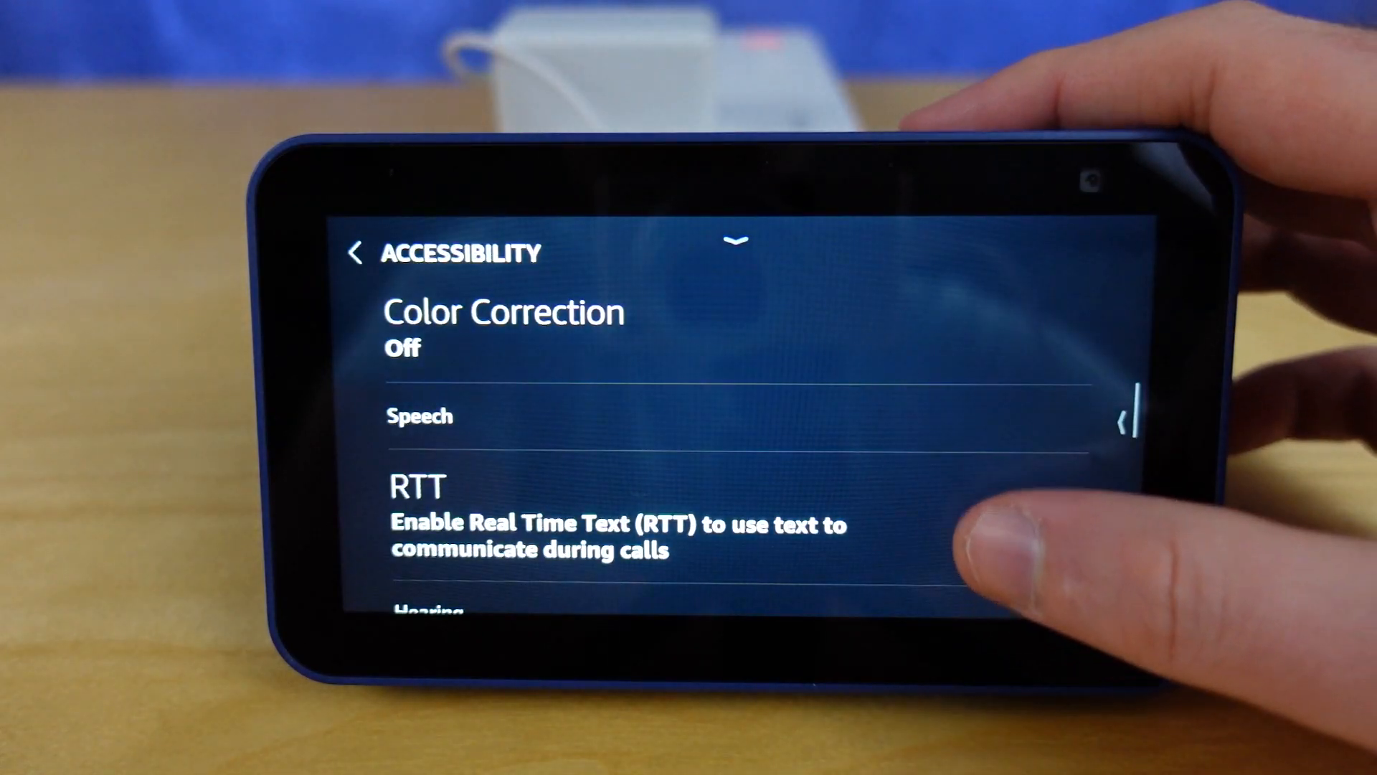
scroll(up, 3)
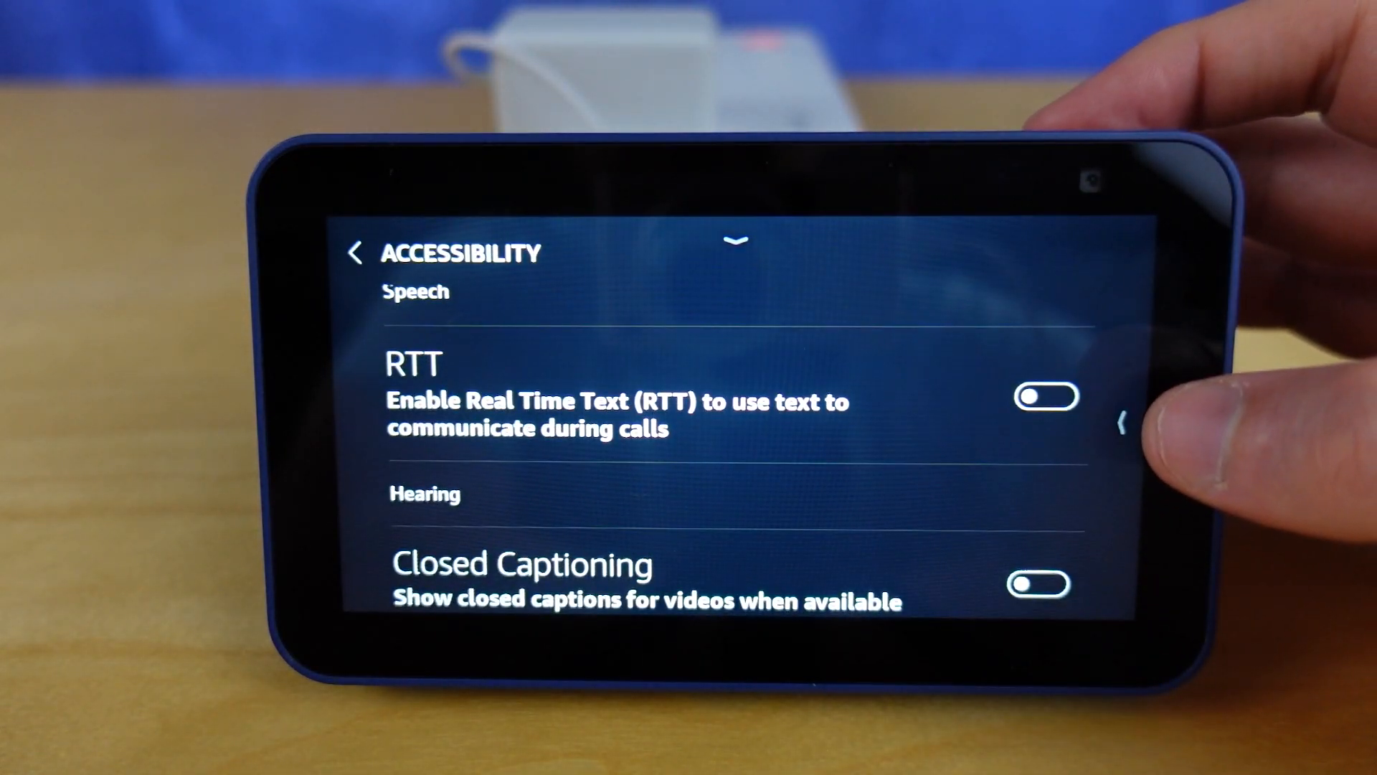
Turn on Closed Captioning and Alexa Captioning, then switch Closed Captioning back off.
click(1045, 395)
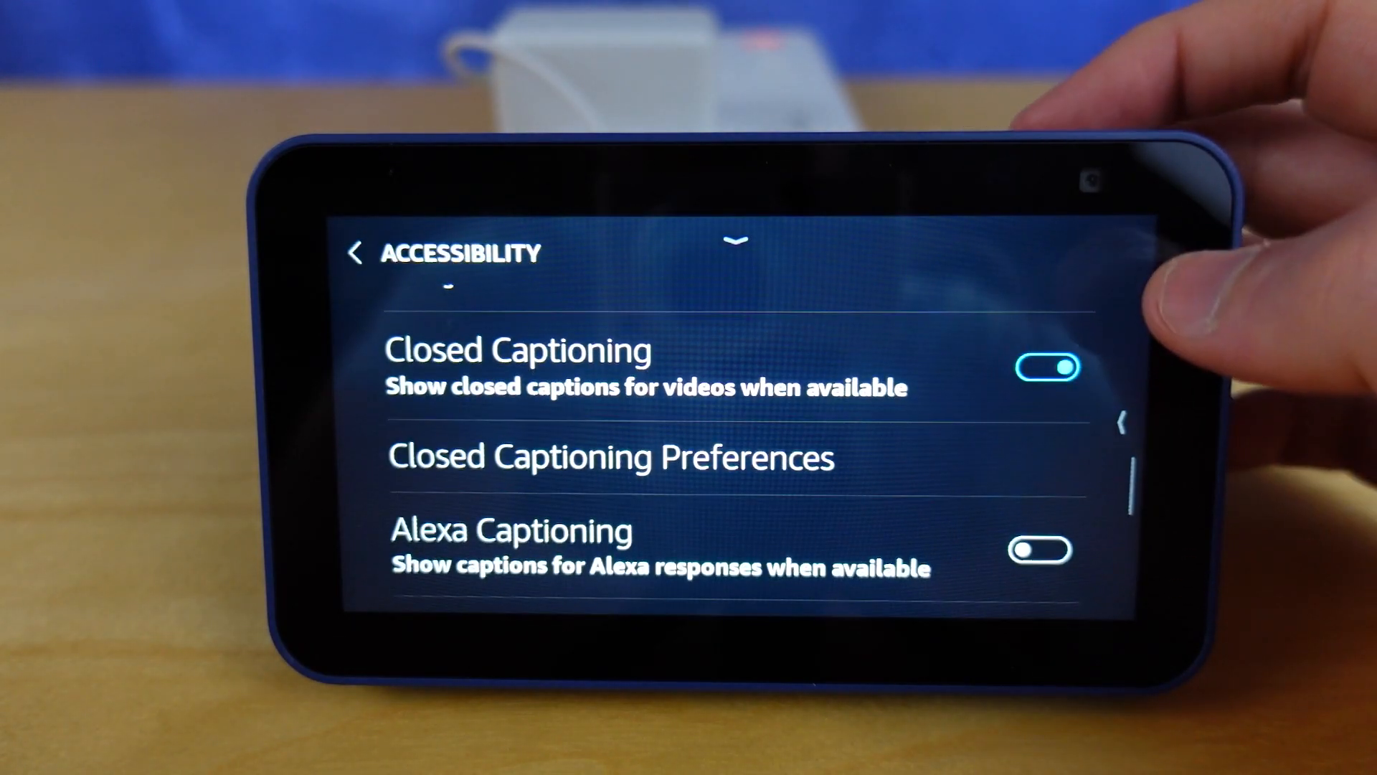
click(1041, 548)
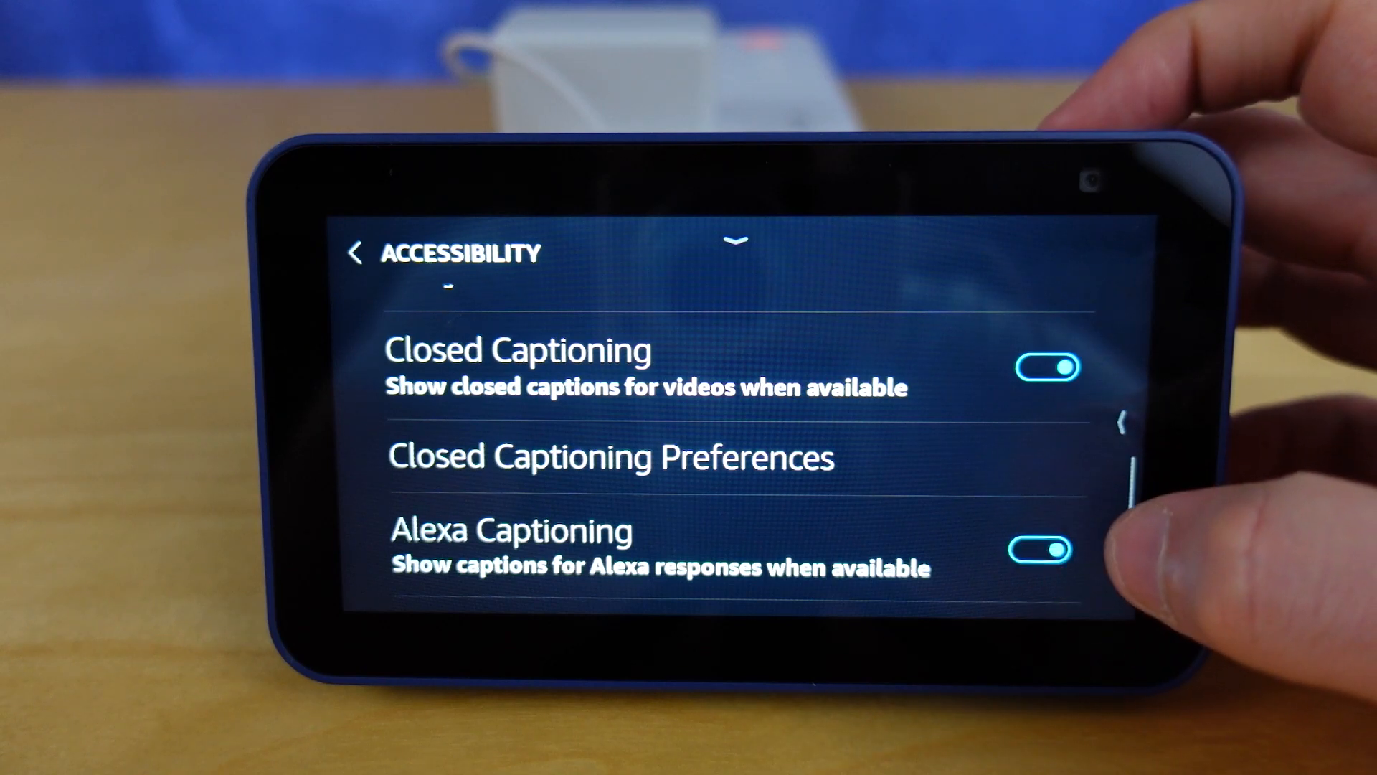
click(1045, 367)
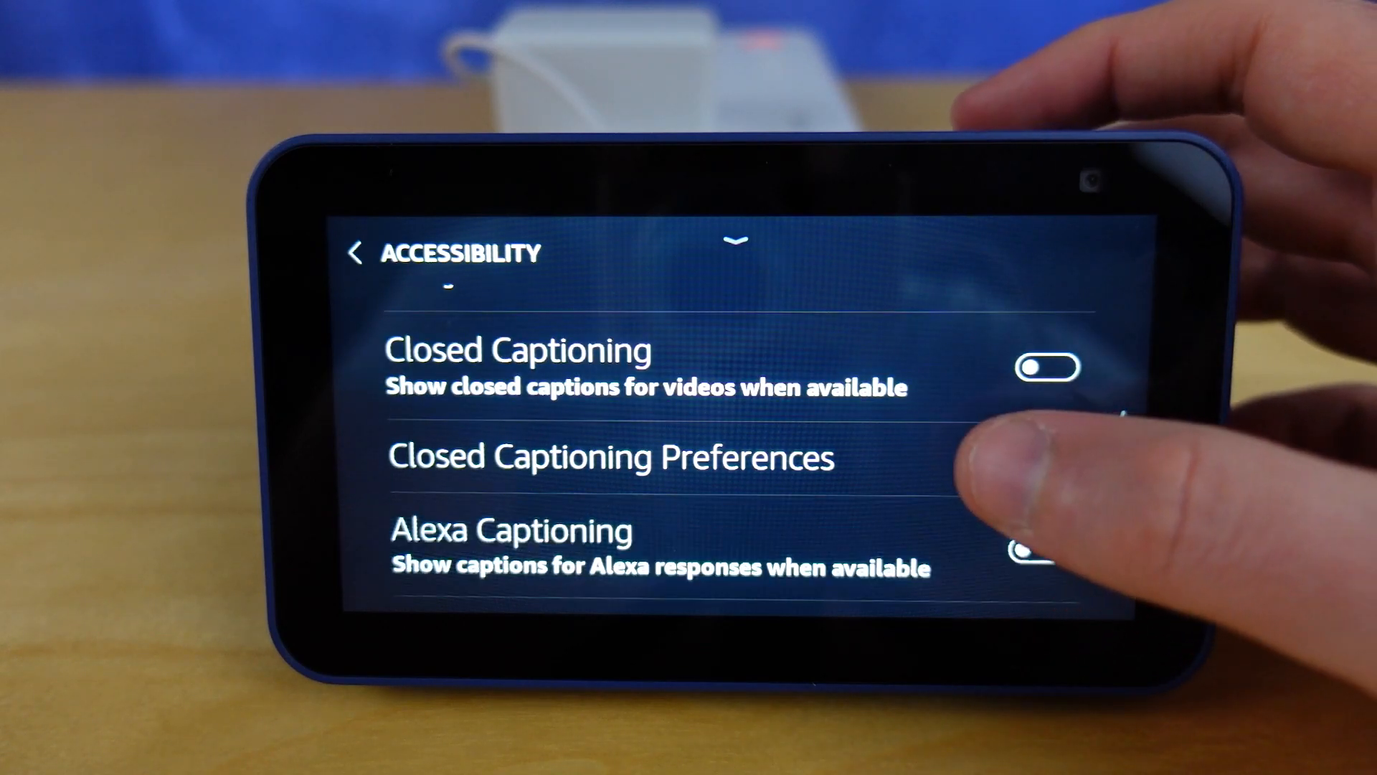
Preview Closed Captioning Preferences and try enabling Call Captioning, raising its cloud-processing notice.
click(612, 456)
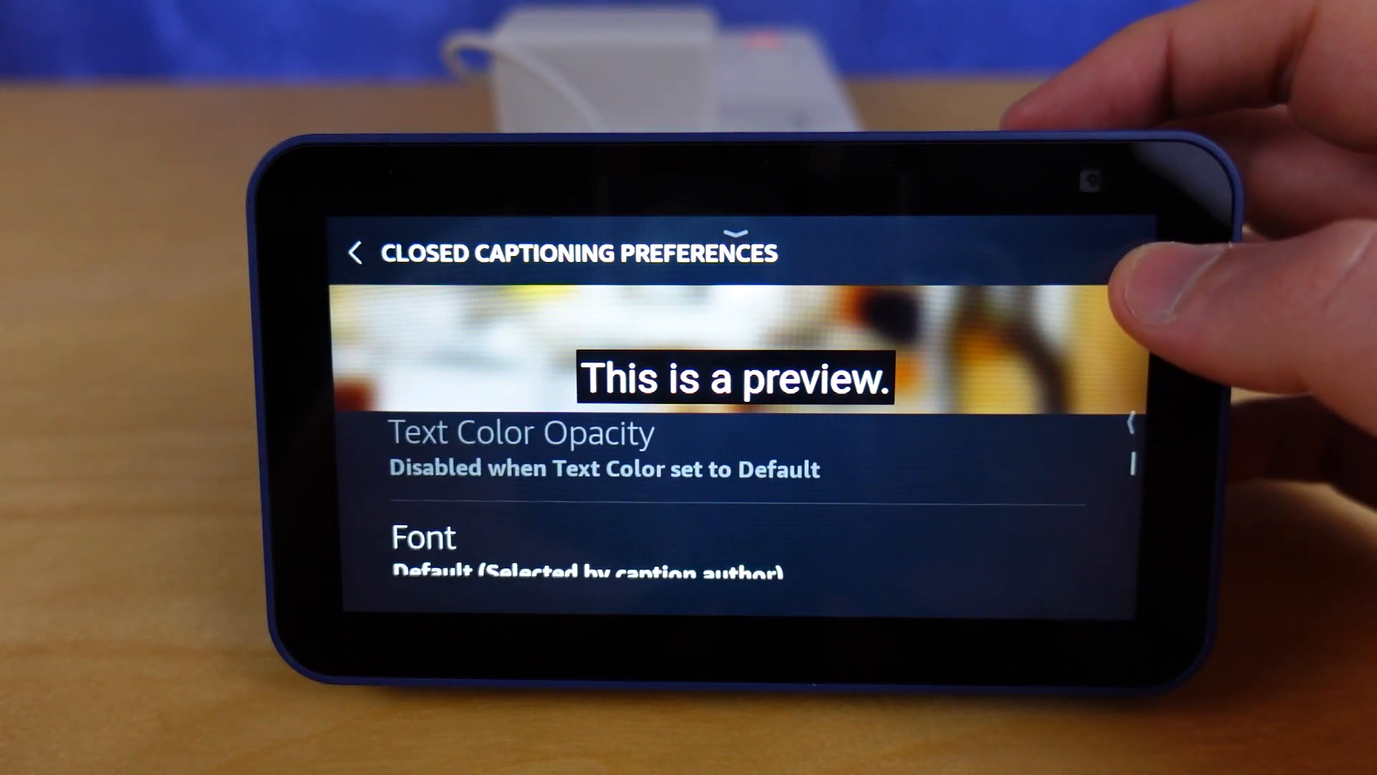
scroll(down, 3)
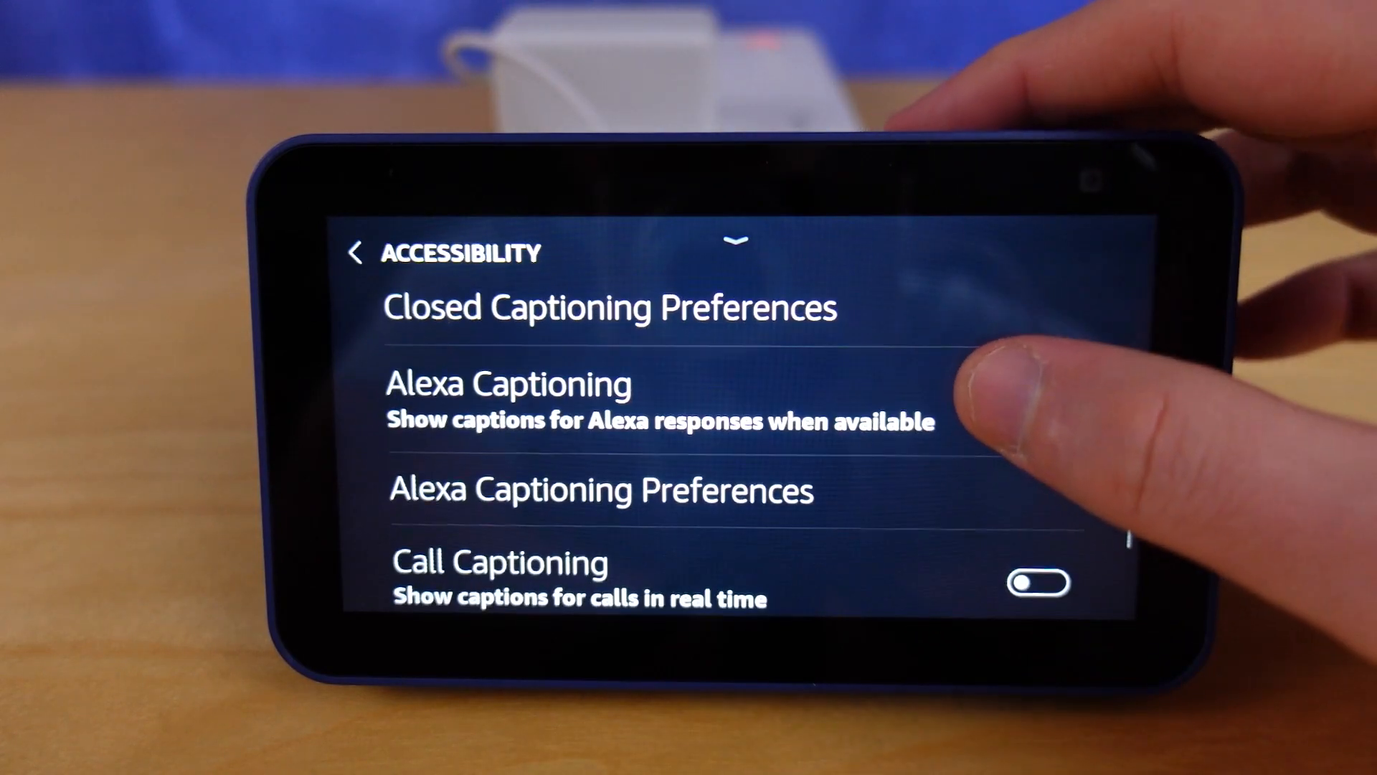
scroll(down, 3)
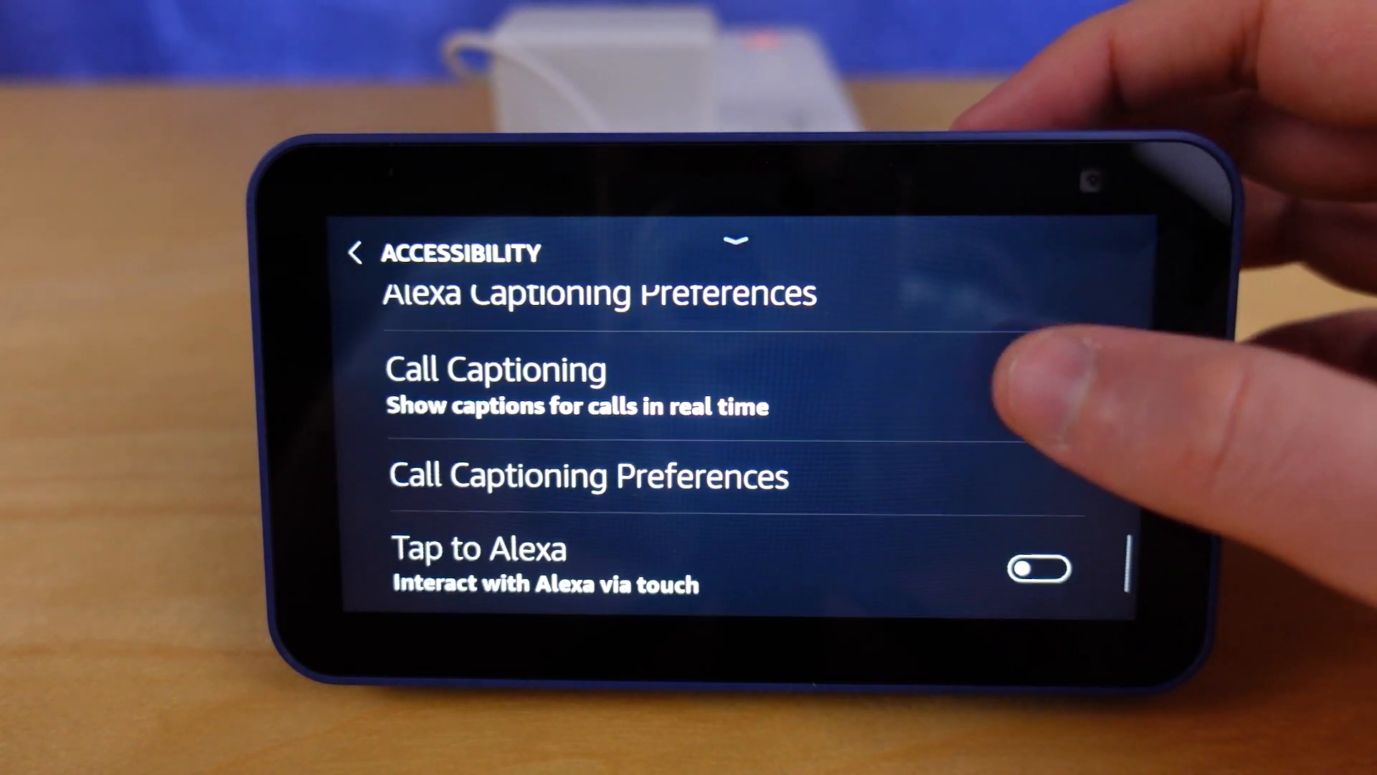
click(494, 369)
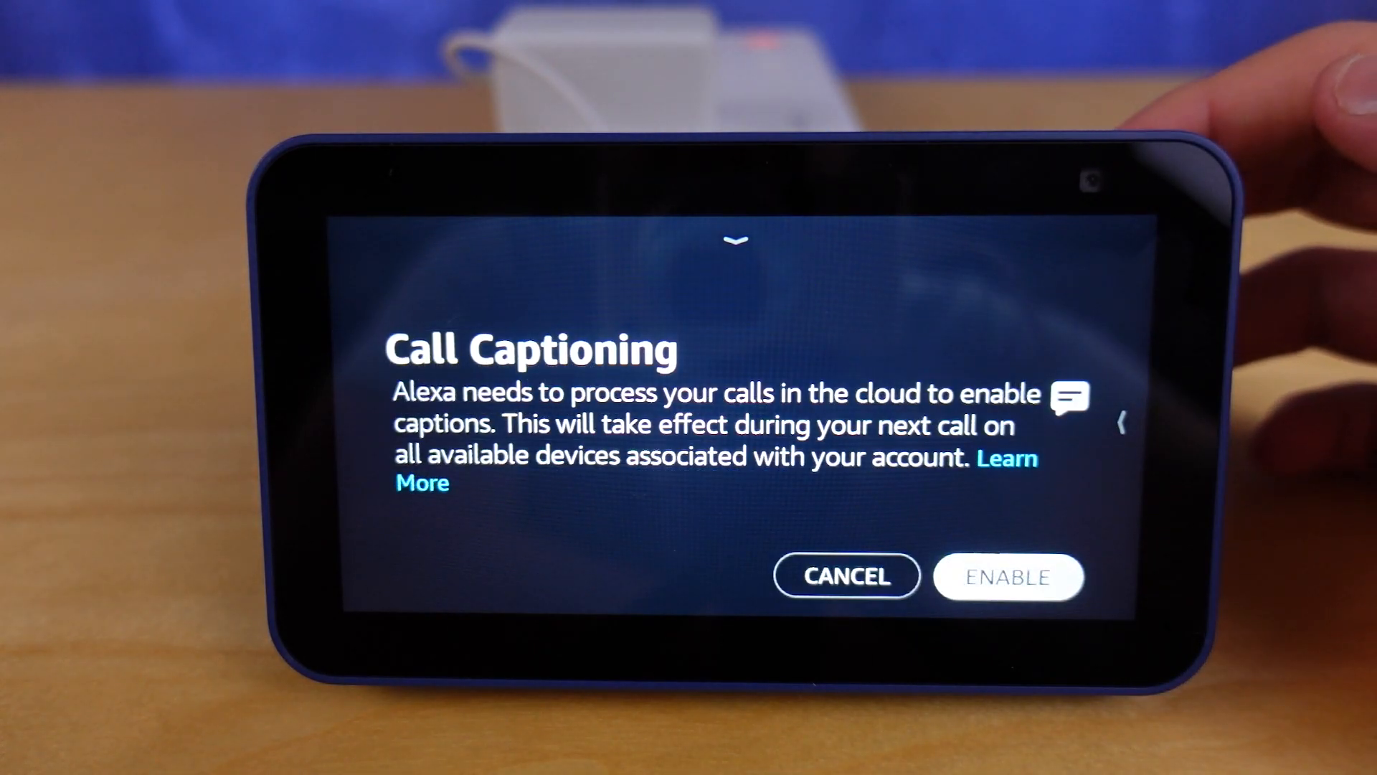